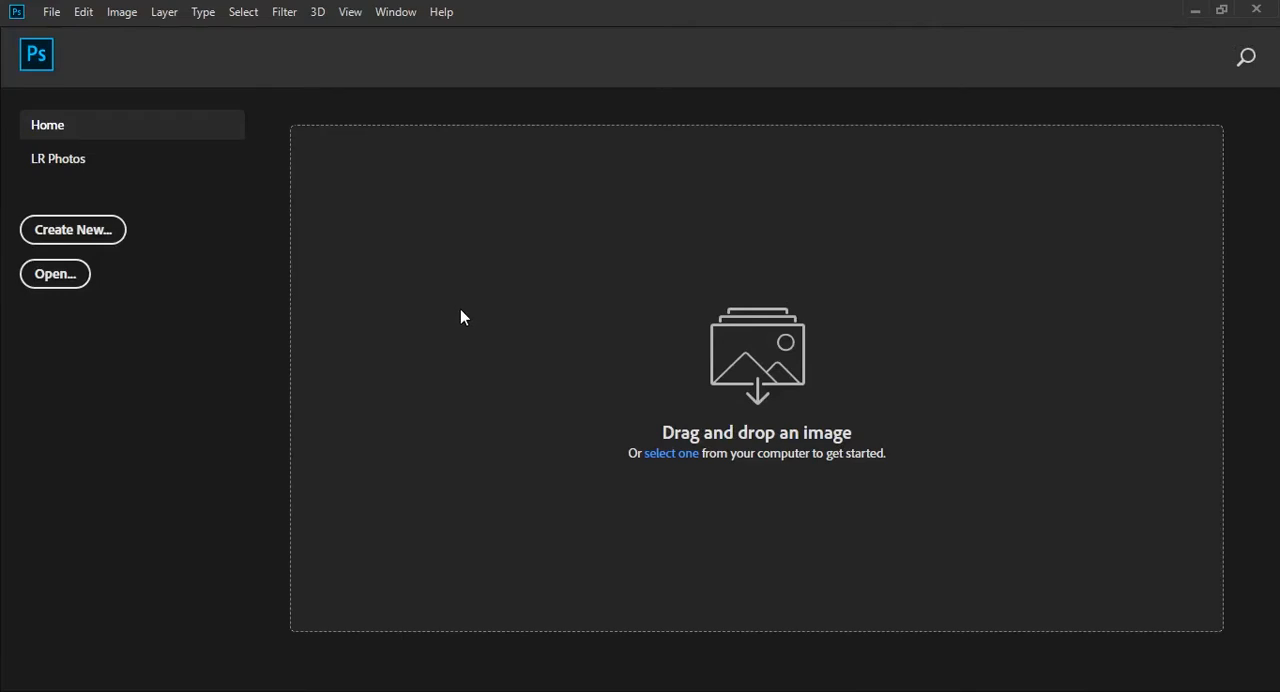
- Create a new 1080×1080 px, 72 ppi document named 'Glass Effect'
click(72, 229)
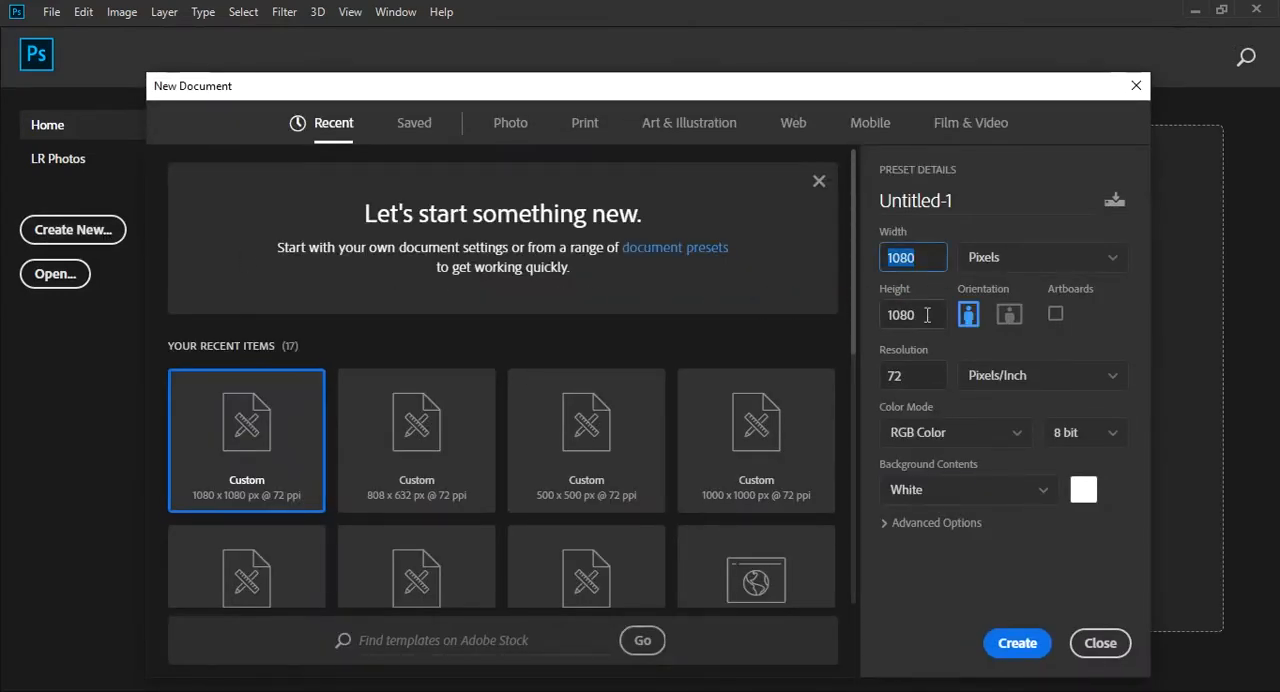
click(916, 200)
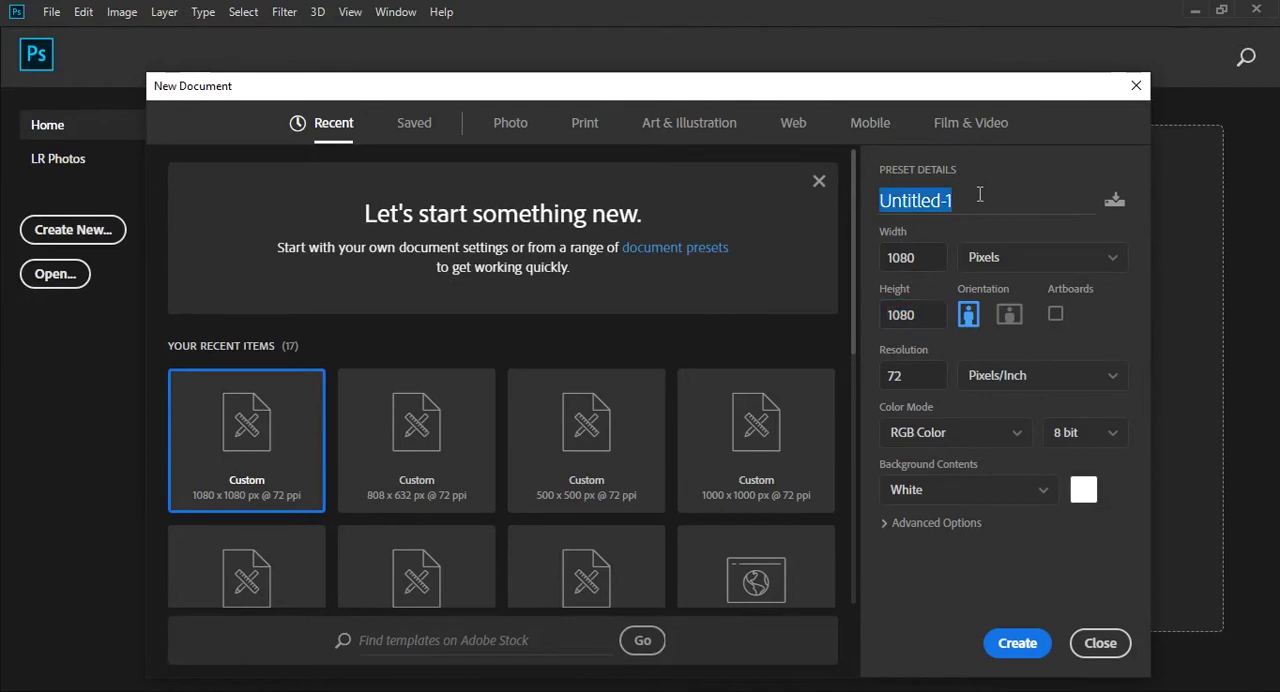
text(Glass)
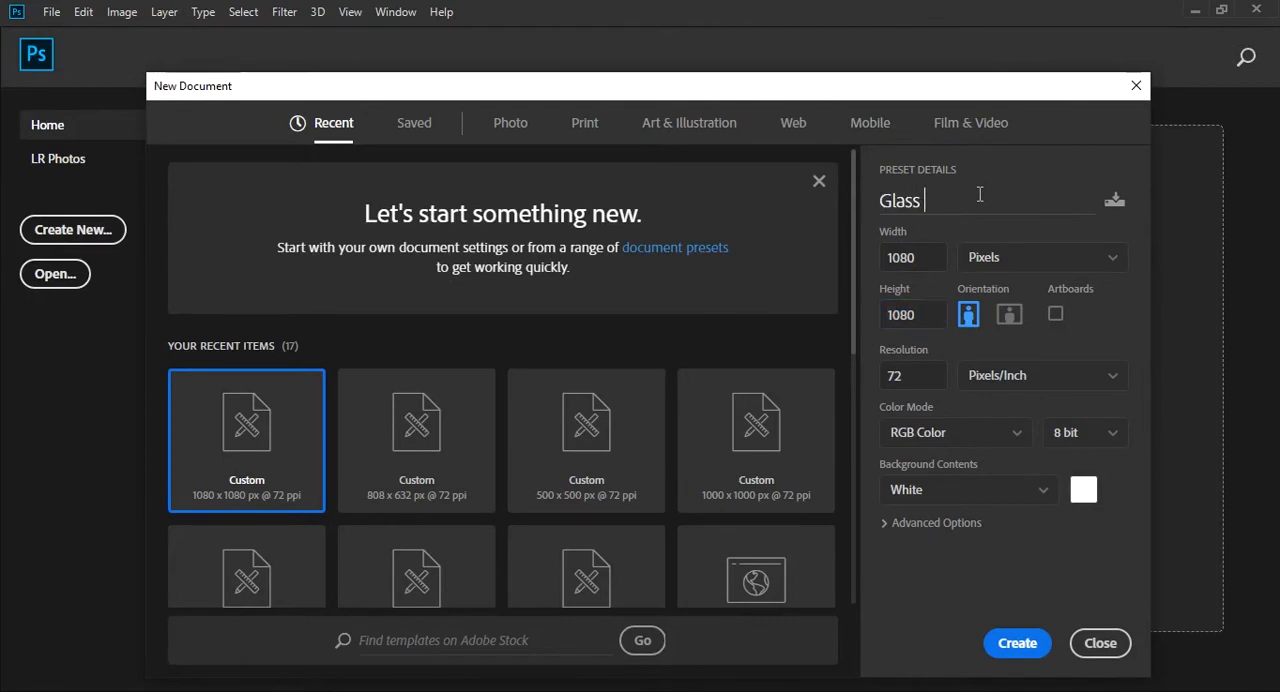
text(Effect)
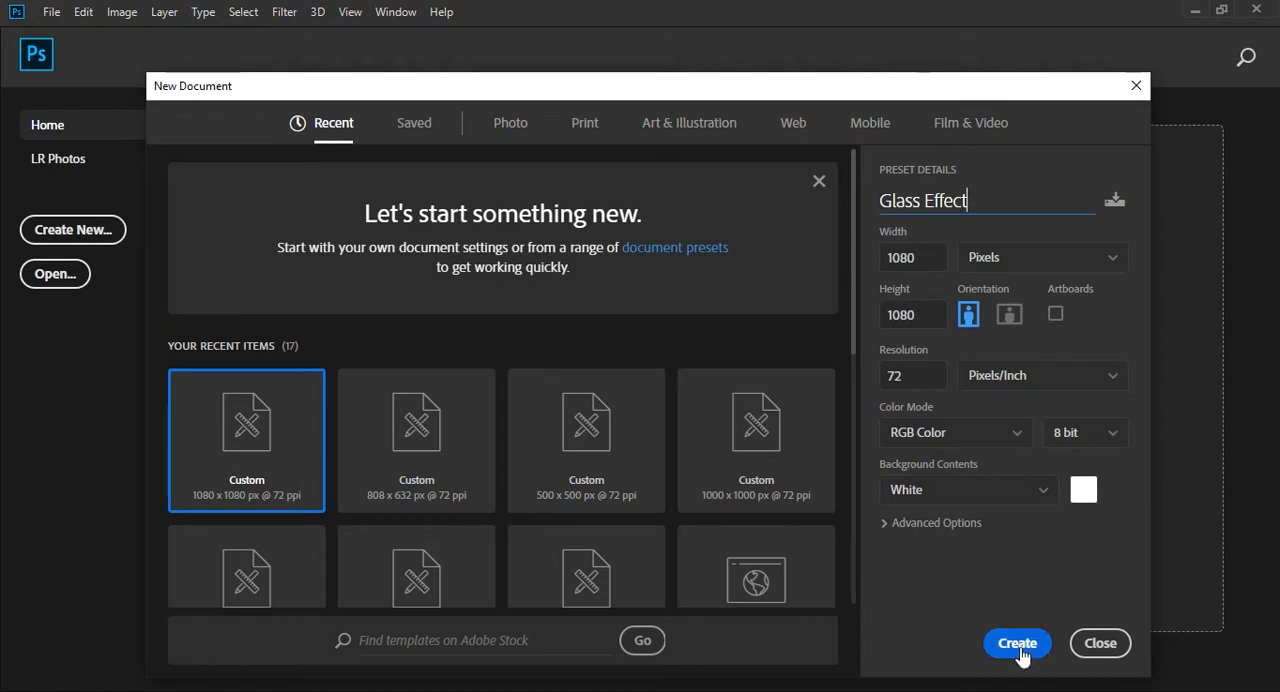
click(1016, 643)
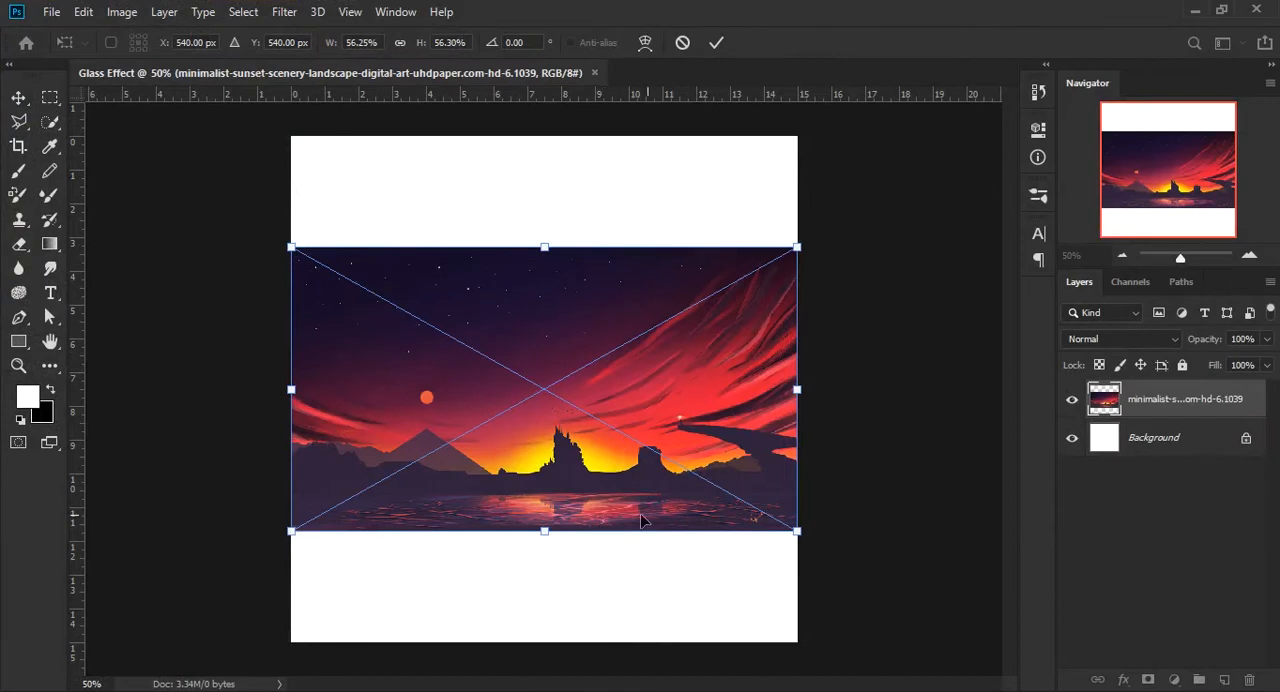
- Scale the placed sunset landscape image up so it fills the square canvas
drag(797, 531, 897, 588)
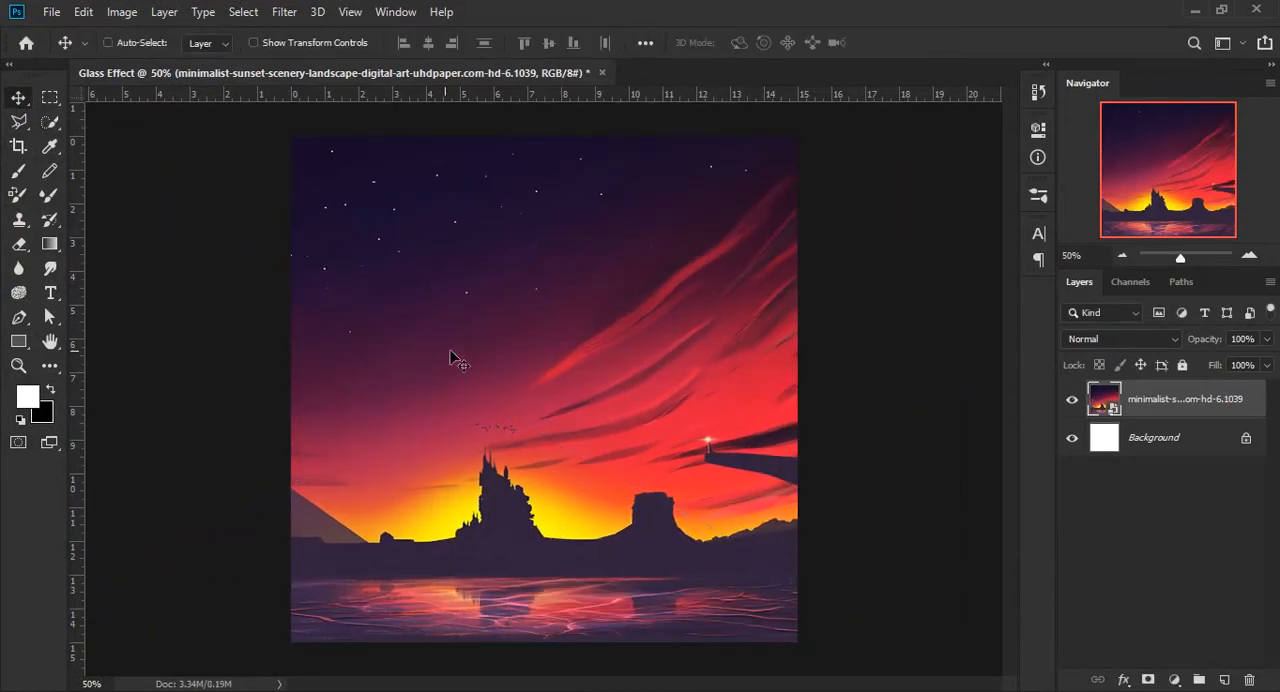
- Draw a tall rectangle over the landscape with white fill and 29 px rounded corners
click(18, 341)
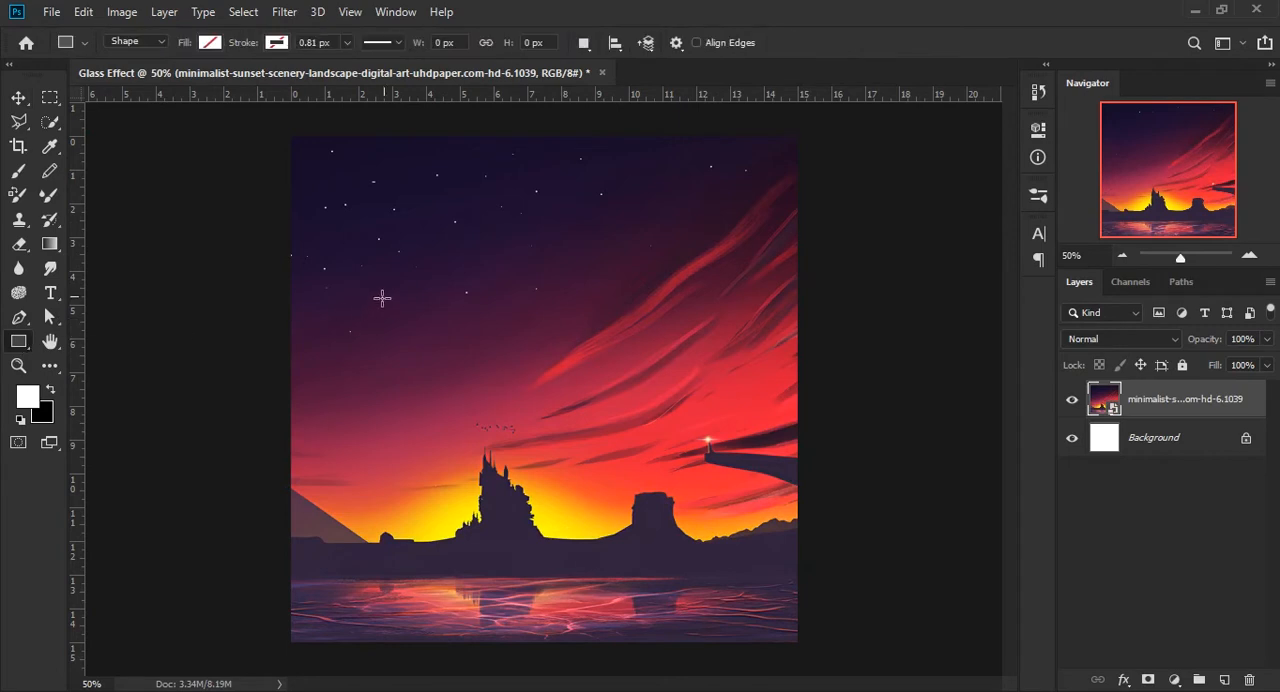
drag(378, 218, 607, 588)
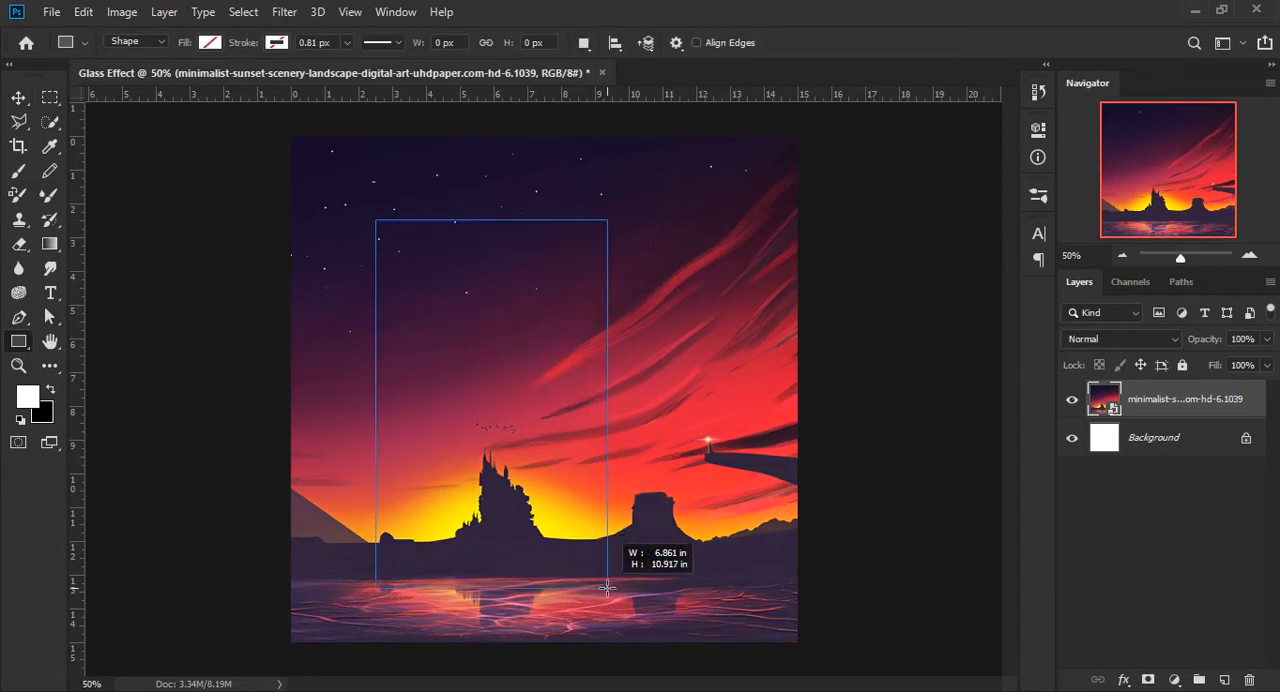
drag(607, 588, 625, 588)
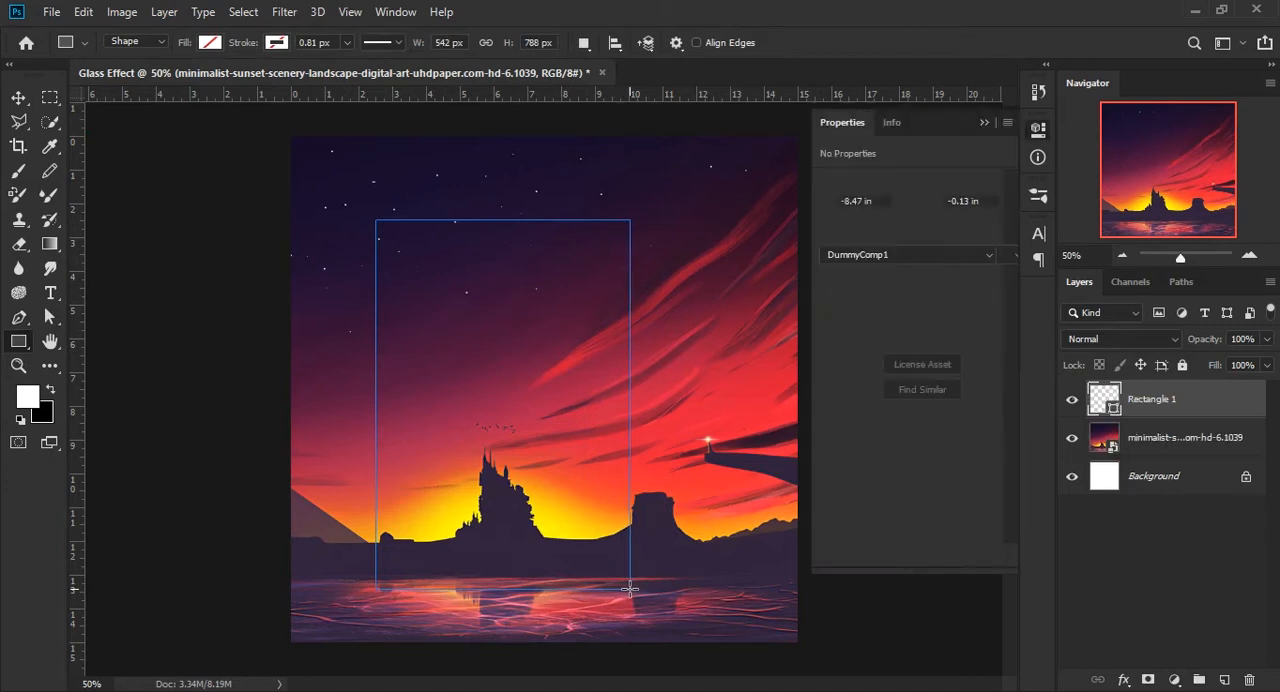
click(833, 240)
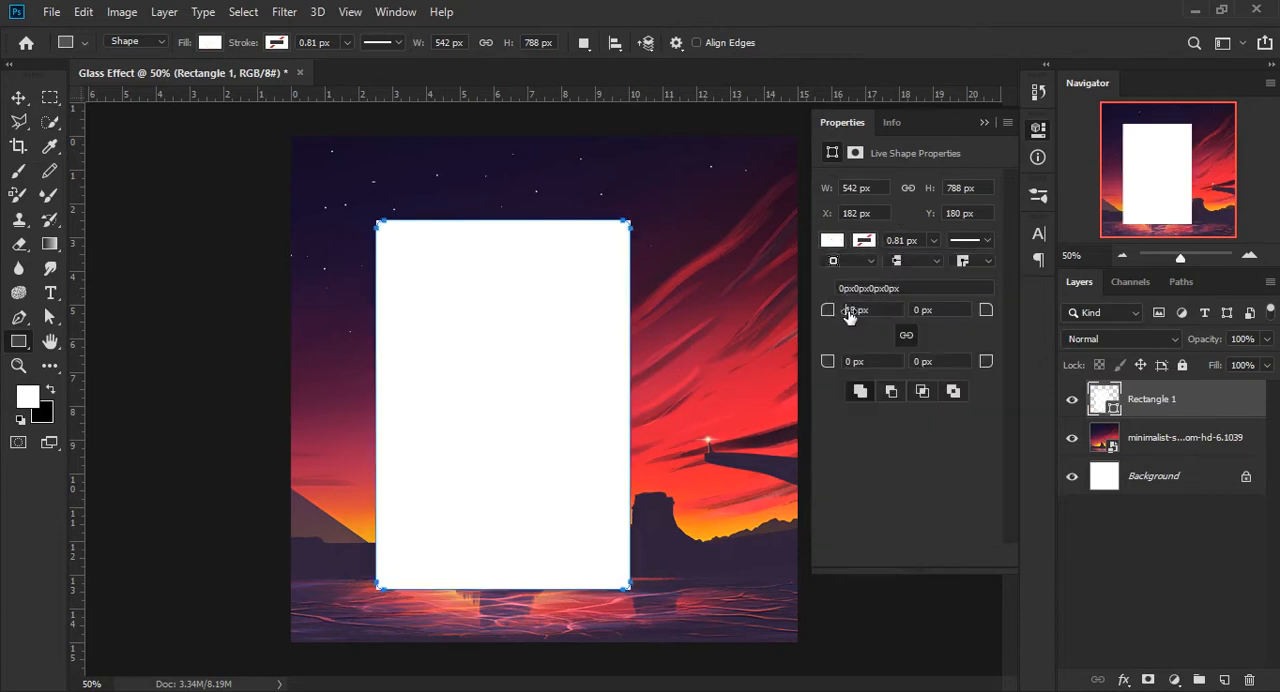
click(858, 309)
text(29)
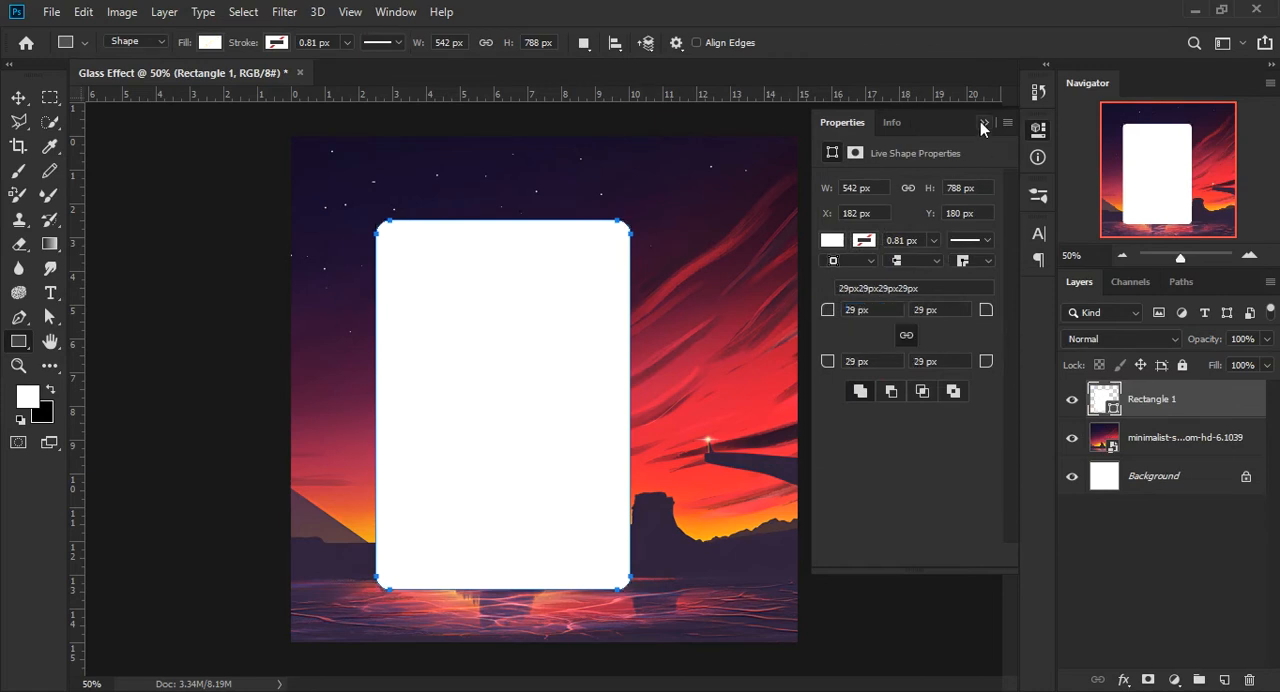
click(983, 122)
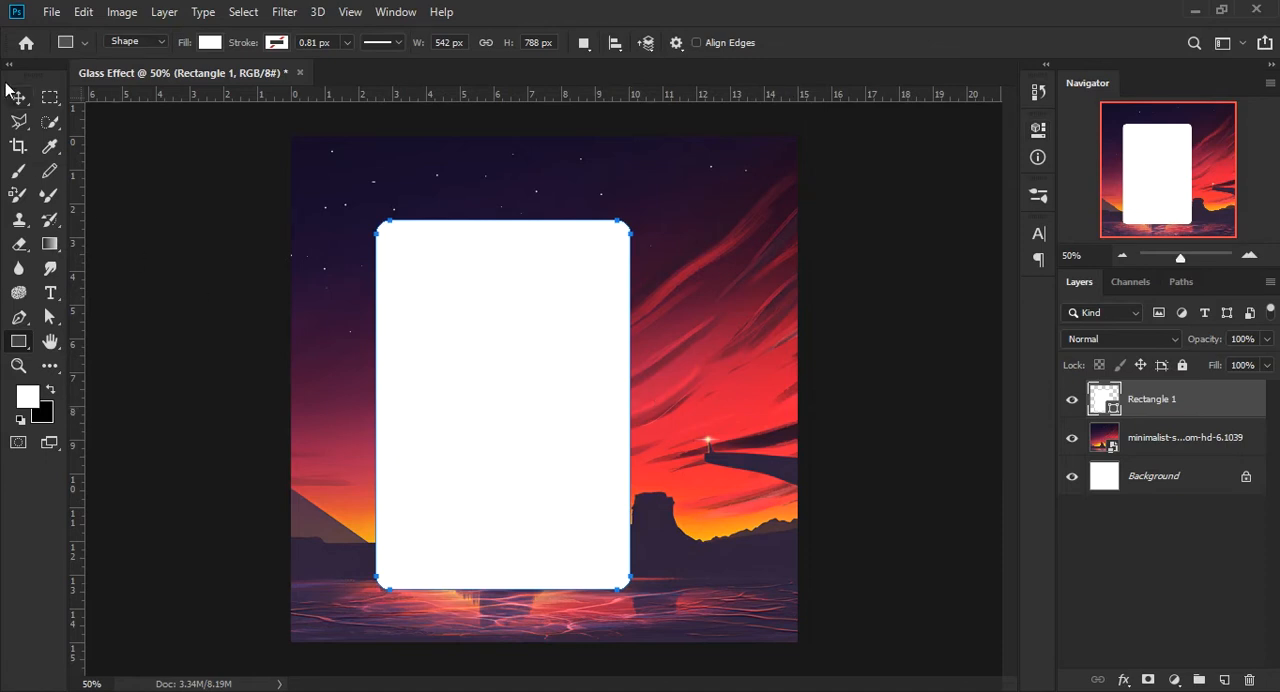
click(19, 97)
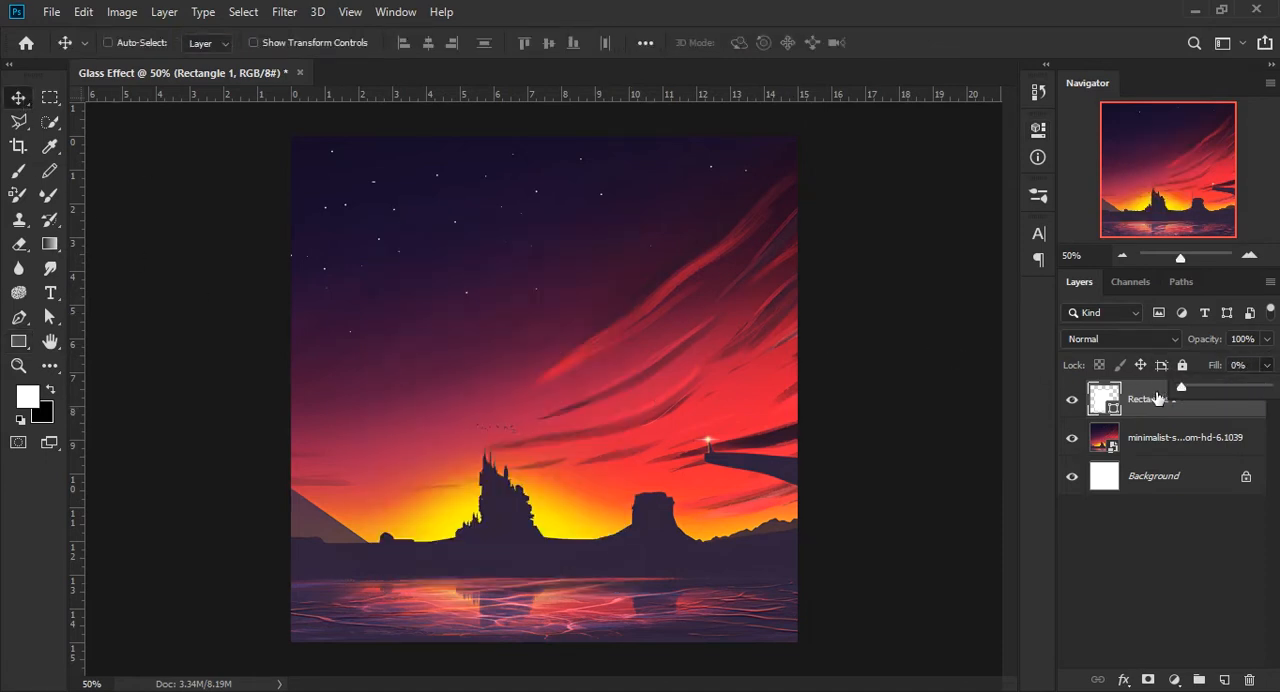
- Add a 2 px white Center-position stroke to the rectangle layer
right_click(1150, 396)
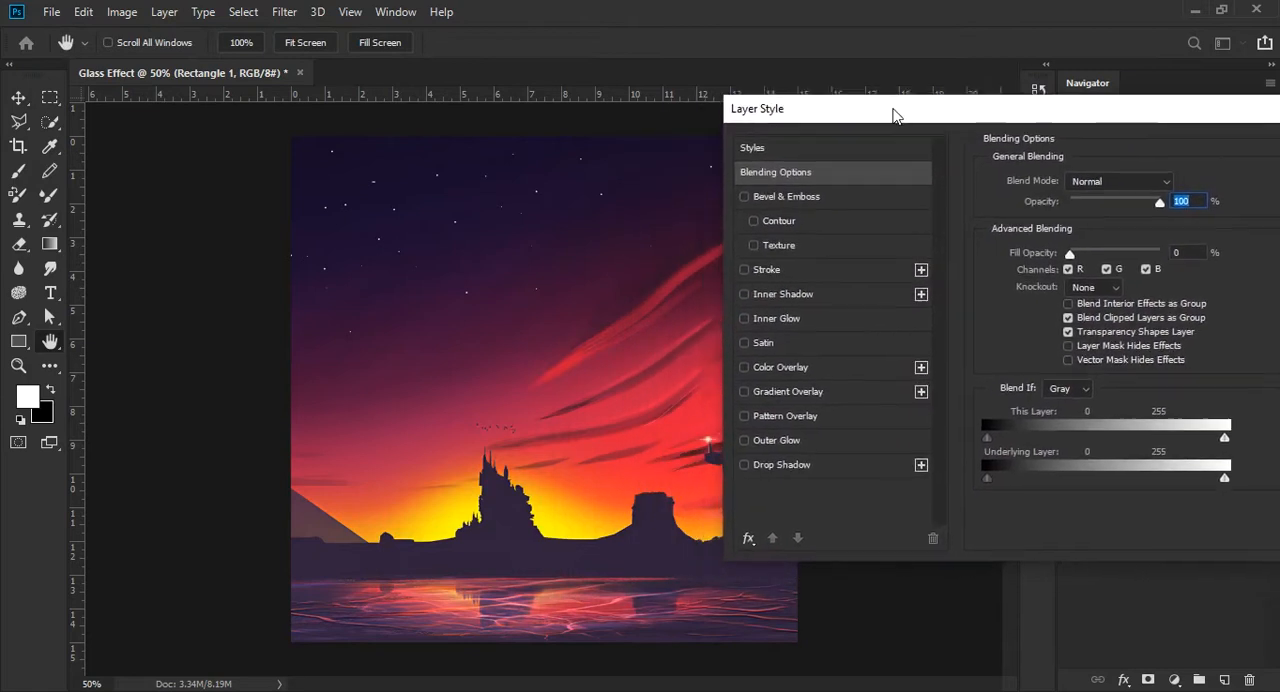
drag(895, 110, 936, 105)
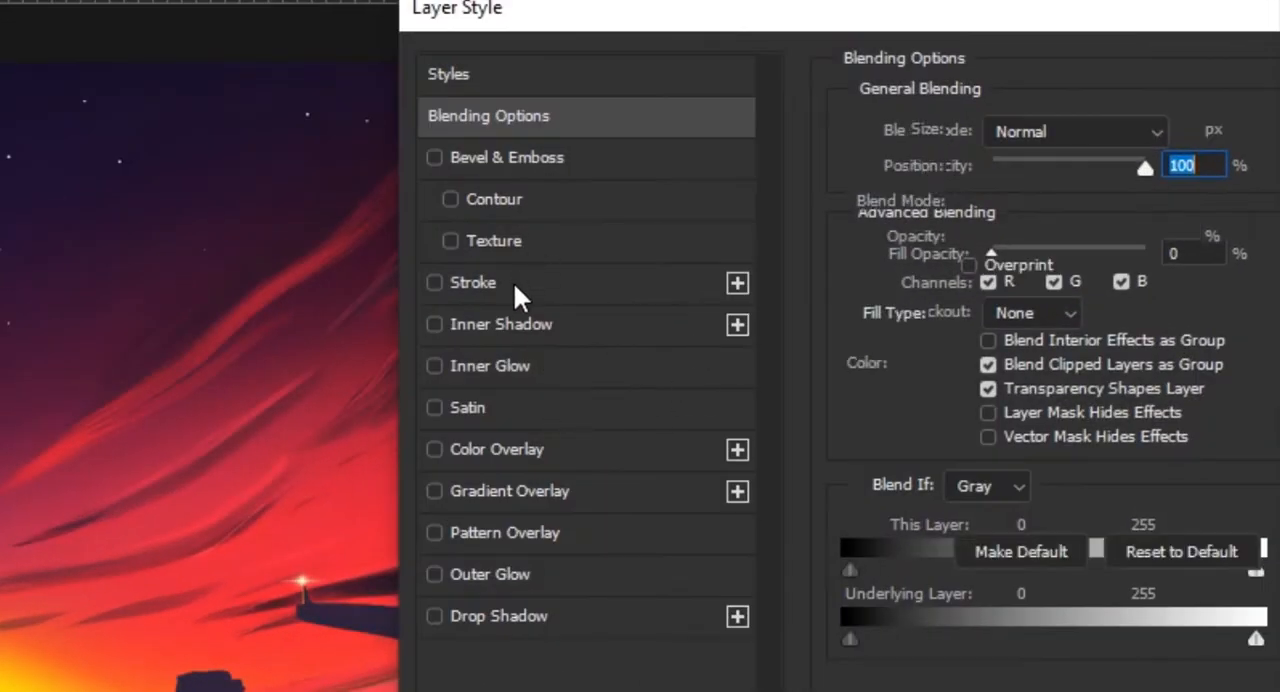
click(434, 282)
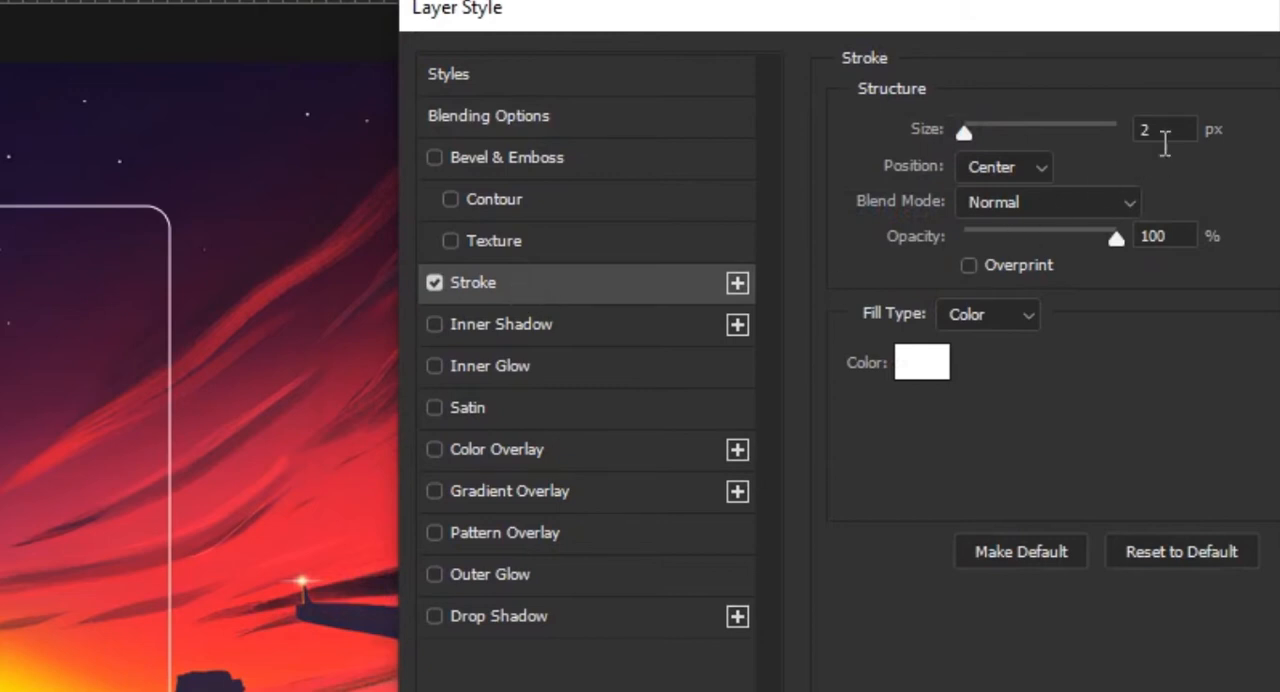
click(1161, 128)
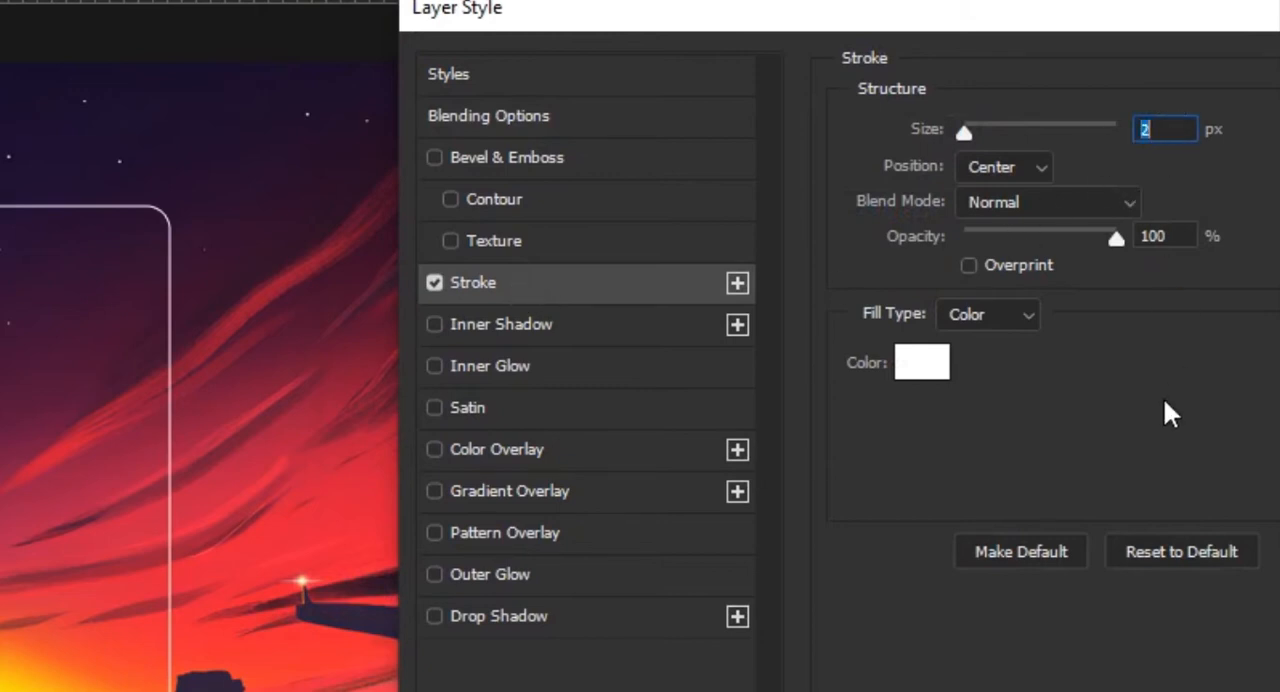
click(1002, 167)
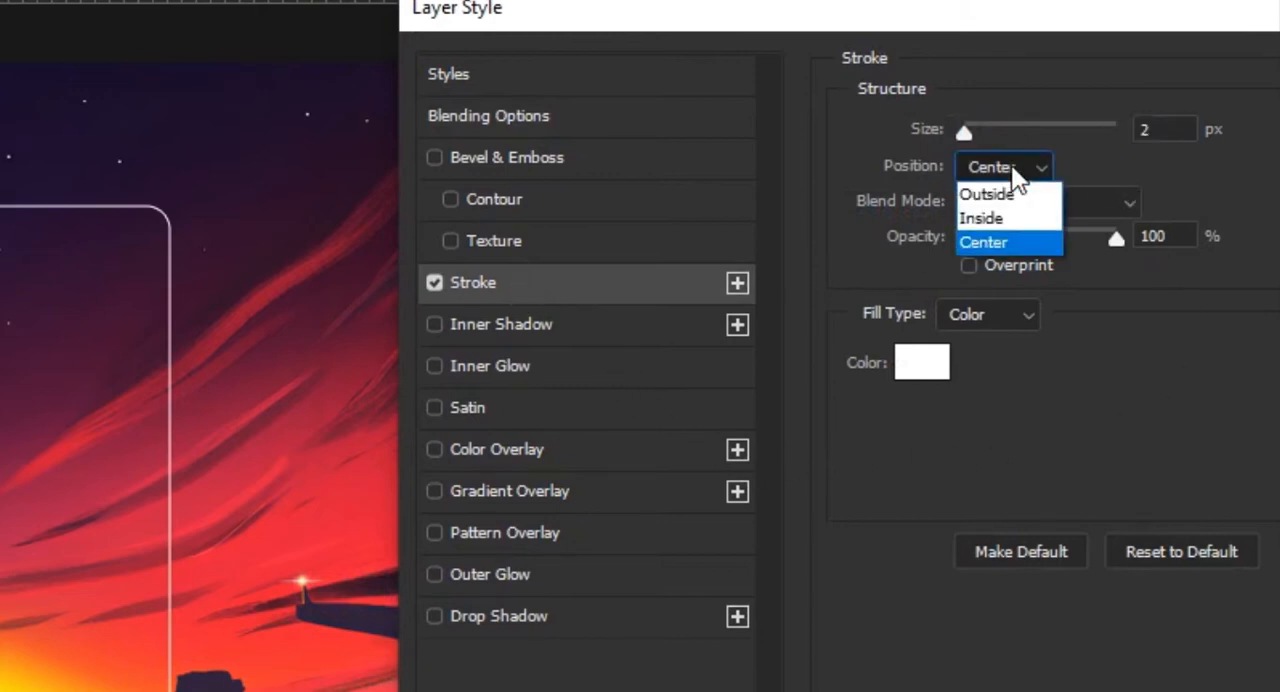
click(985, 242)
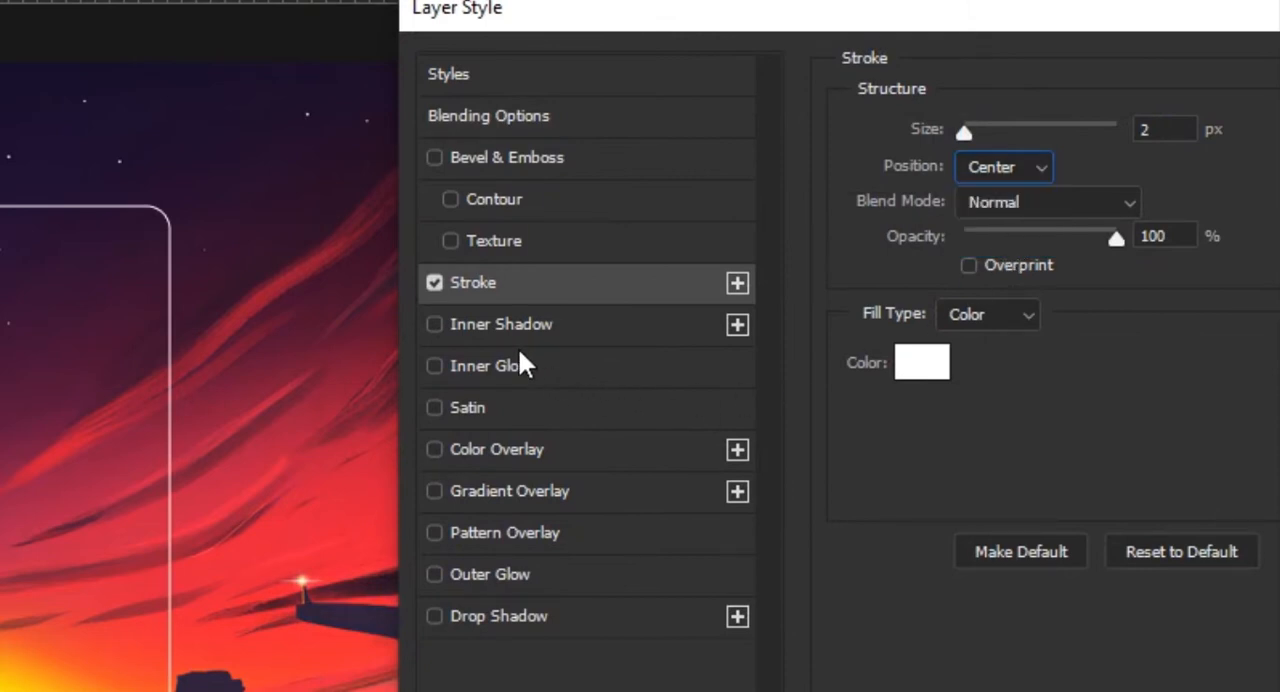
- Give the card an inner glow (11% opacity, 49 px, 93% range) and a white colour overlay
click(435, 366)
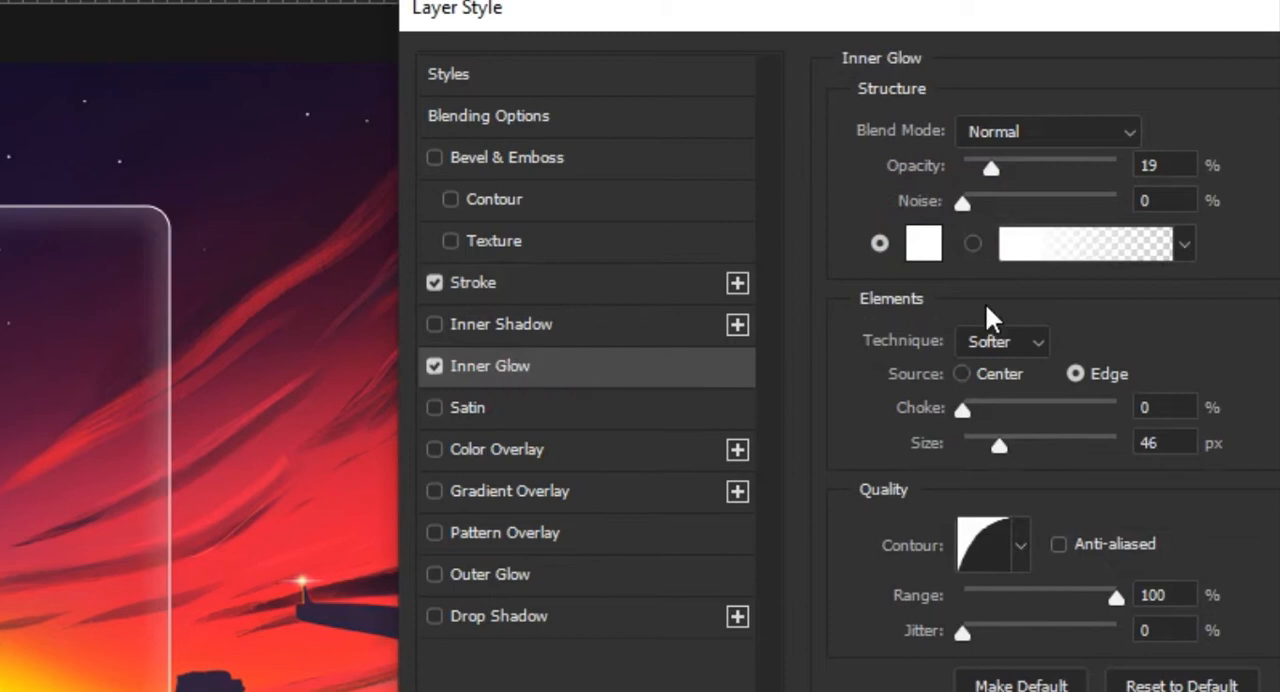
drag(990, 167, 976, 167)
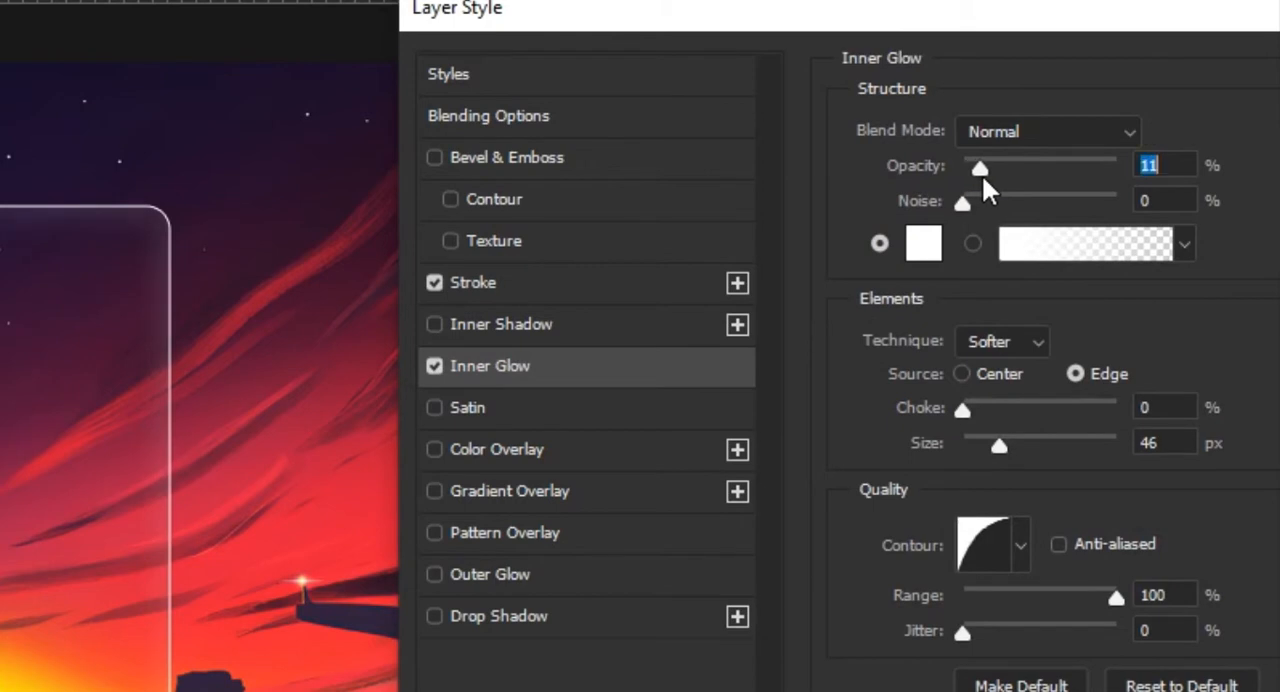
mouse_move(1005, 443)
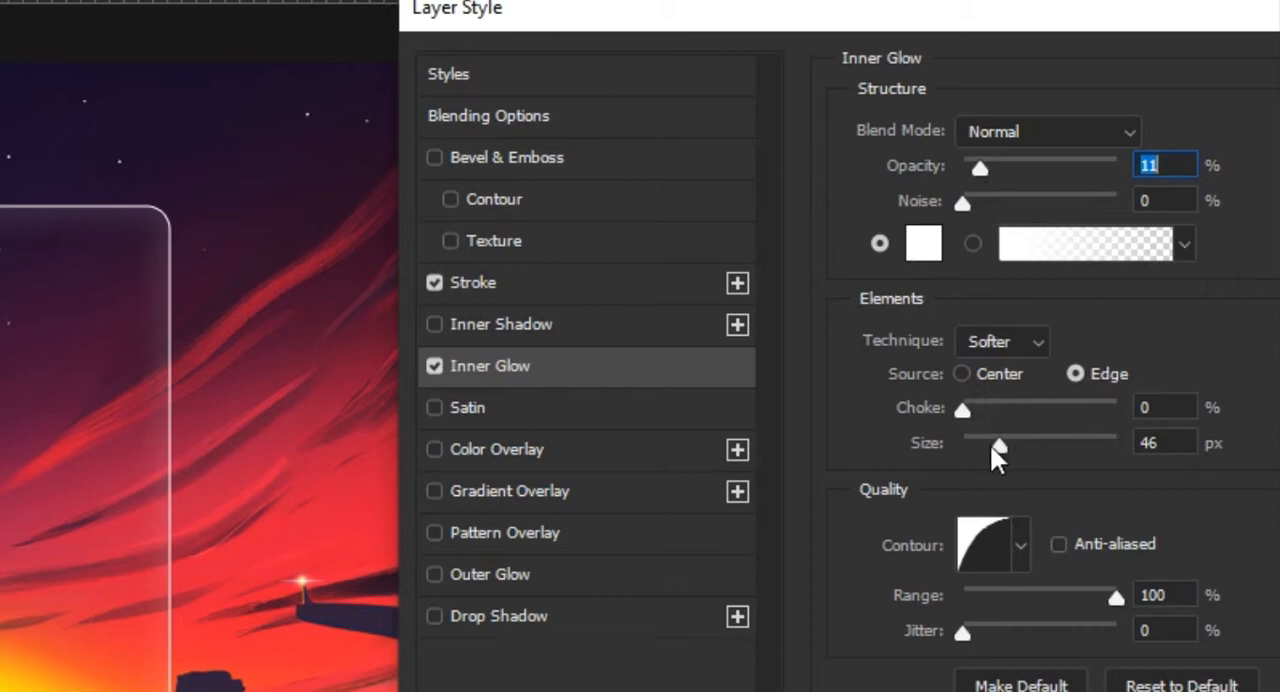
drag(1000, 437, 990, 437)
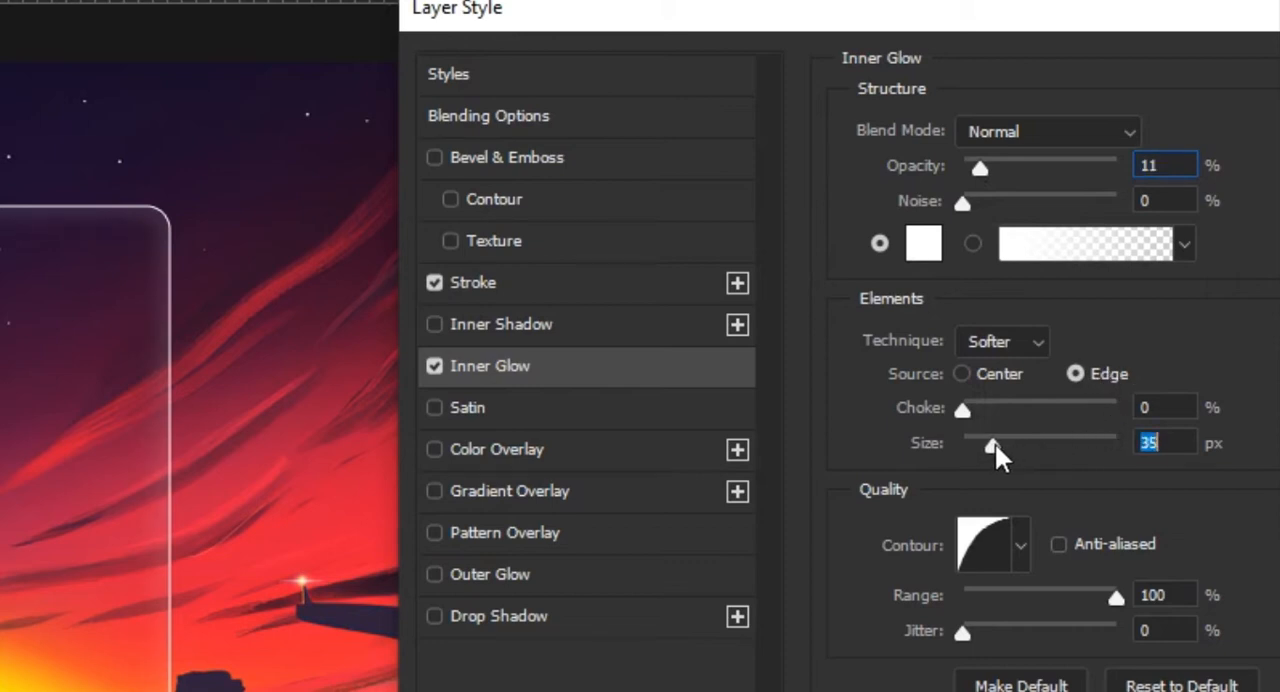
drag(989, 437, 1003, 437)
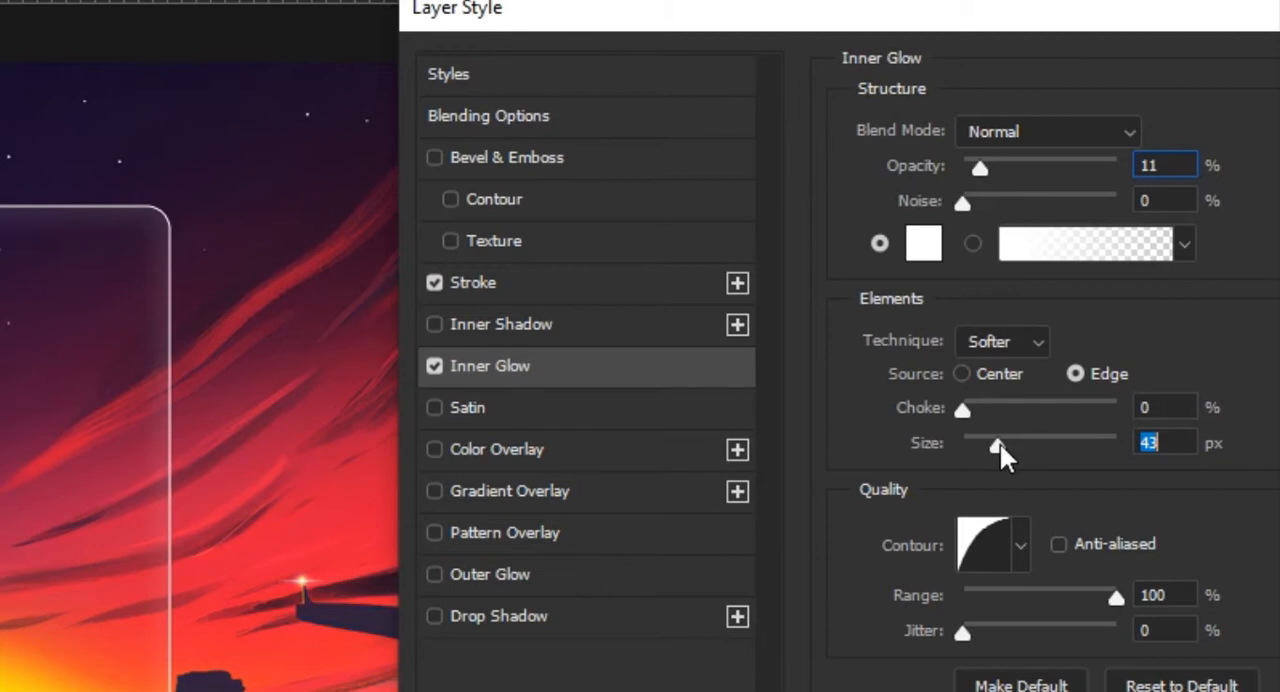
drag(998, 437, 1008, 437)
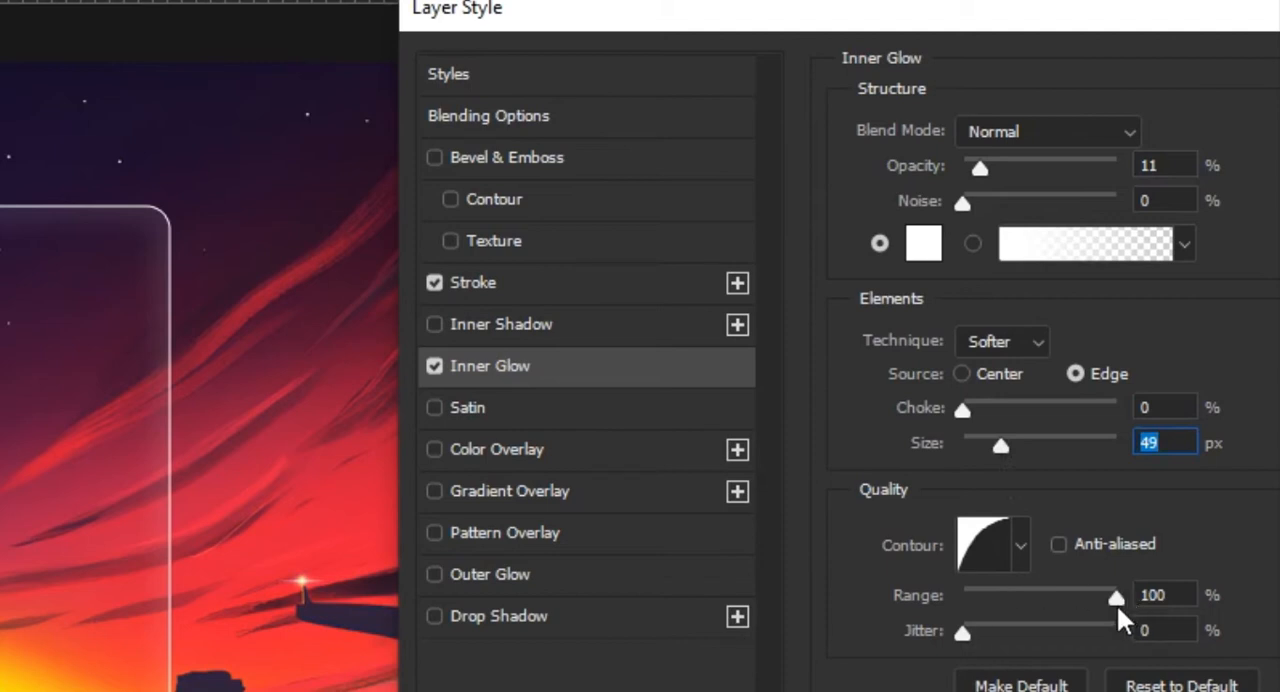
click(1166, 593)
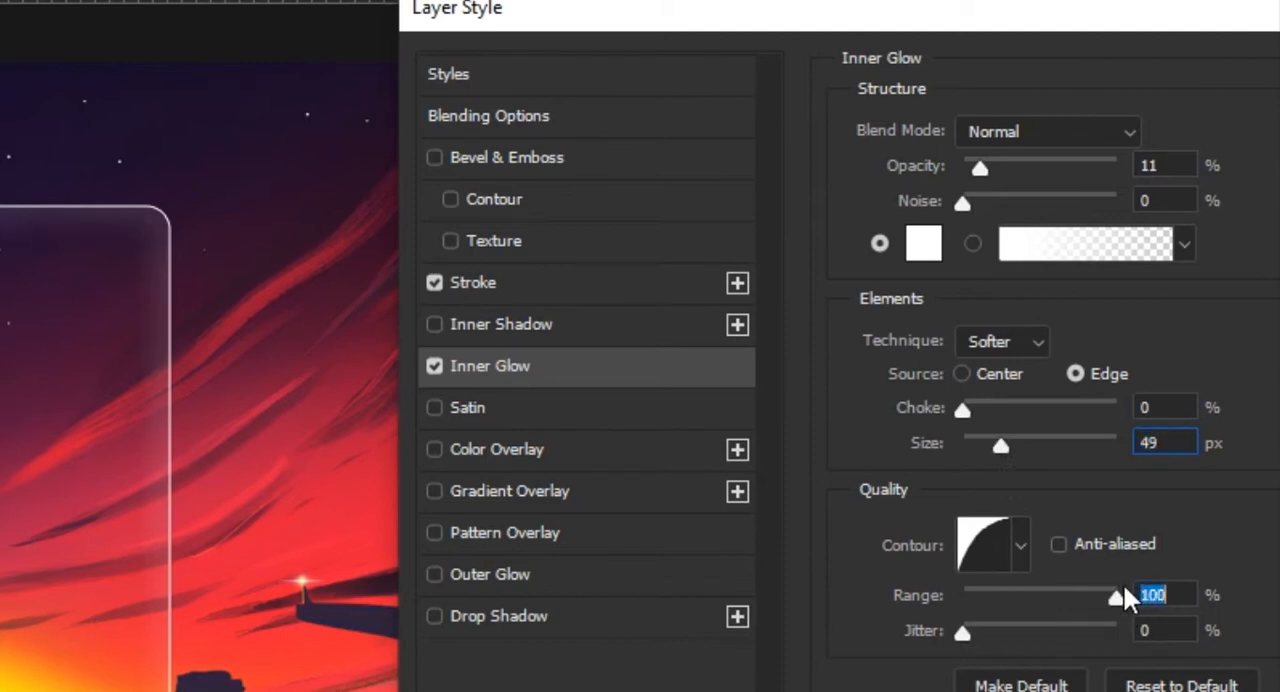
drag(1120, 597, 1105, 597)
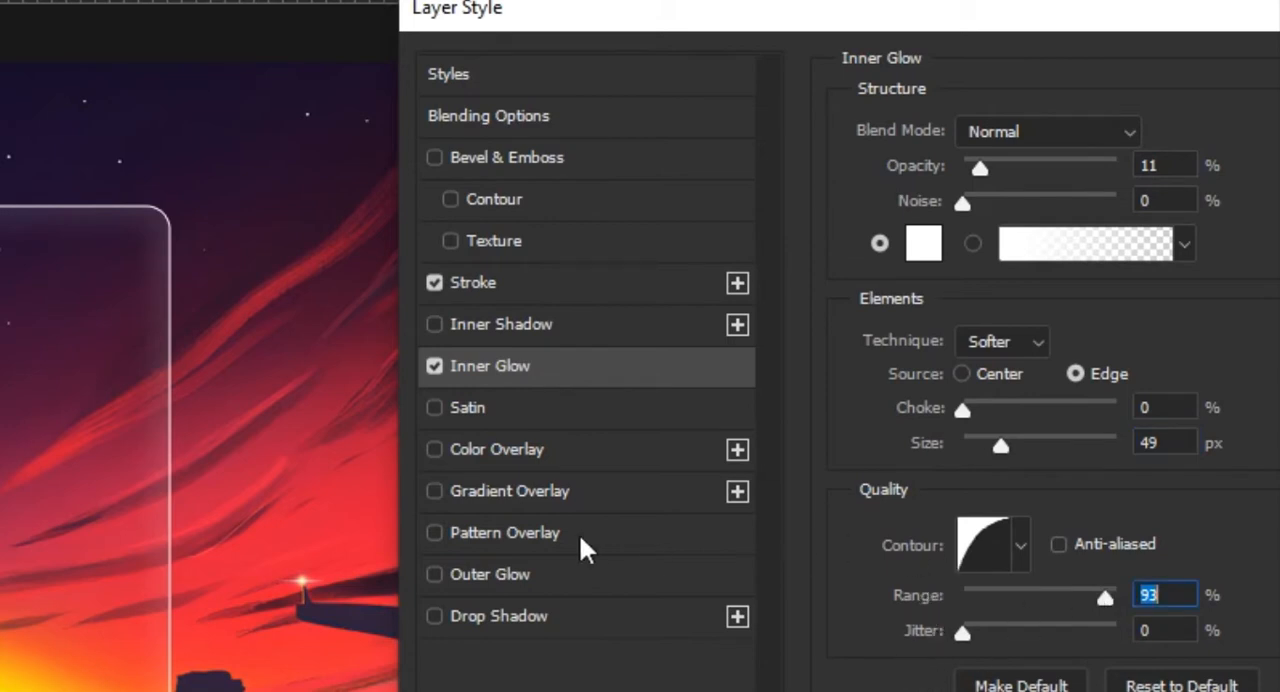
click(435, 449)
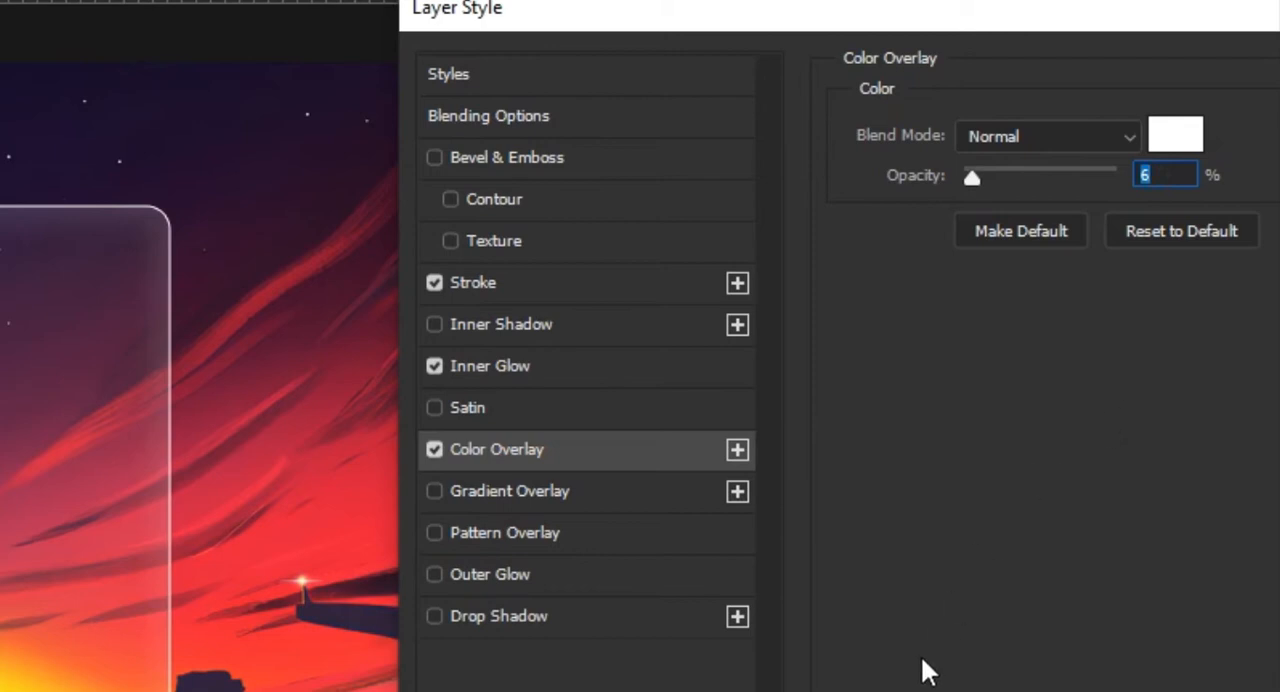
- Add a drop shadow at 40% opacity, 7 px distance, 35 px size, and apply
click(513, 616)
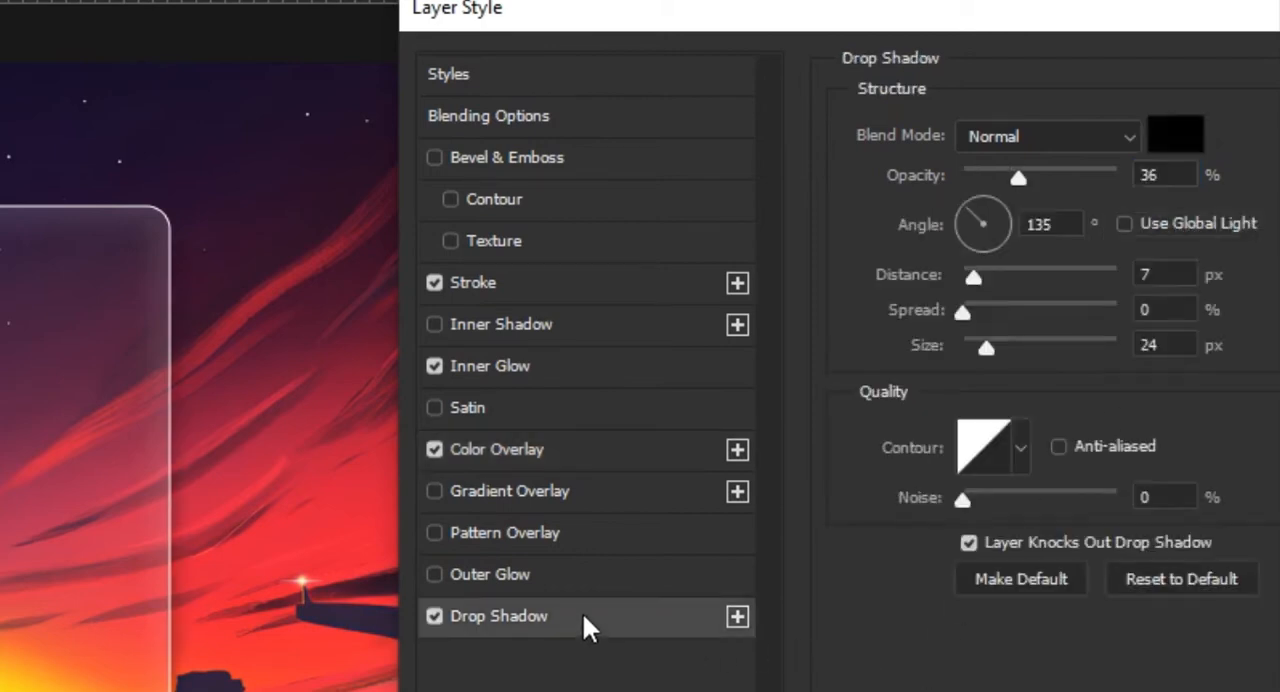
drag(1019, 177, 1050, 177)
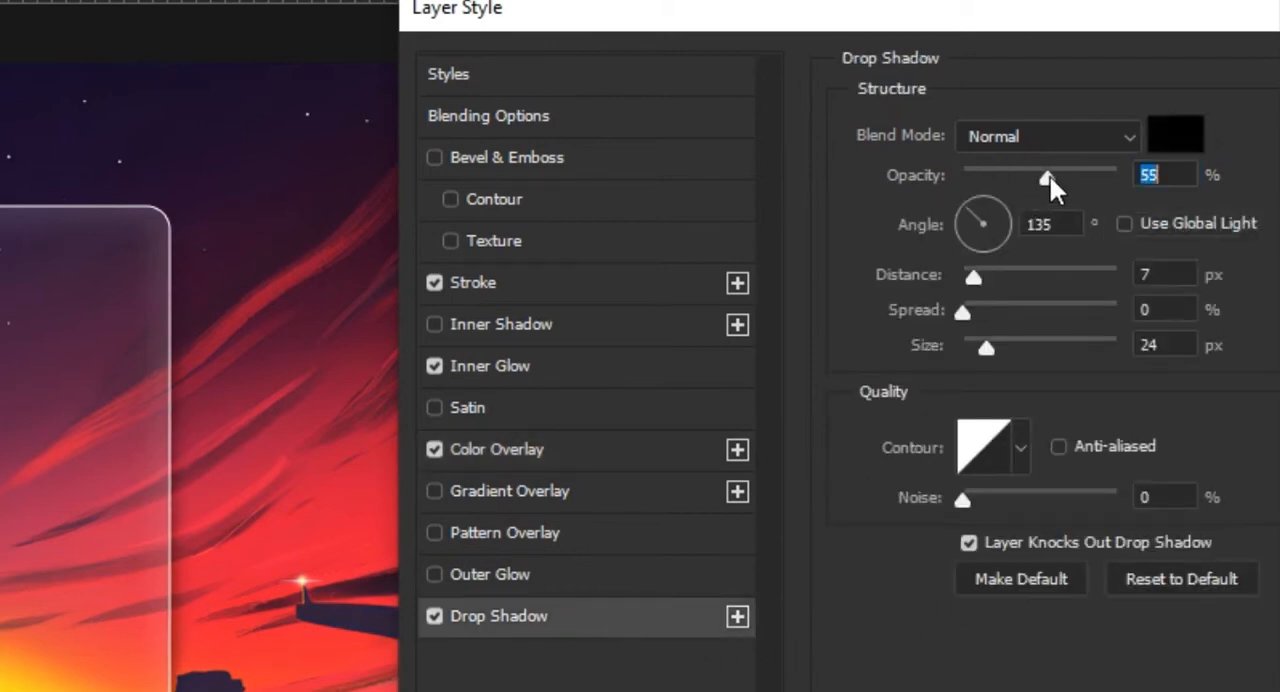
drag(1045, 169, 1030, 169)
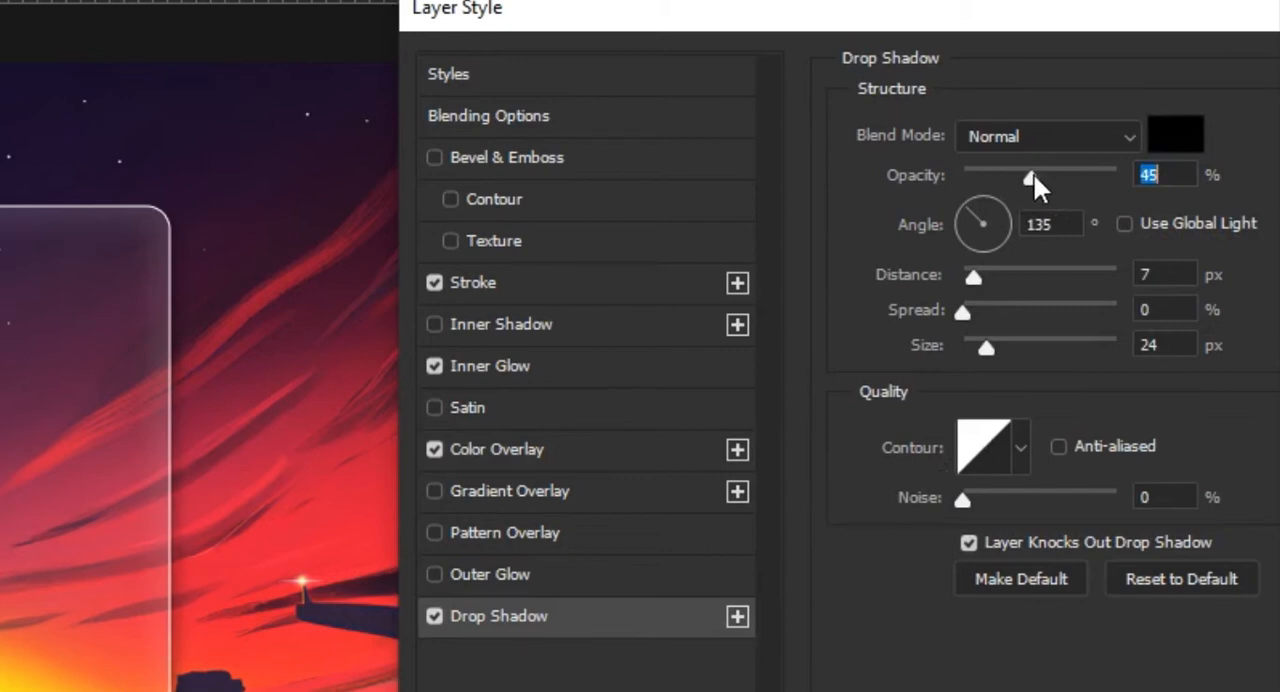
drag(1034, 174, 1046, 174)
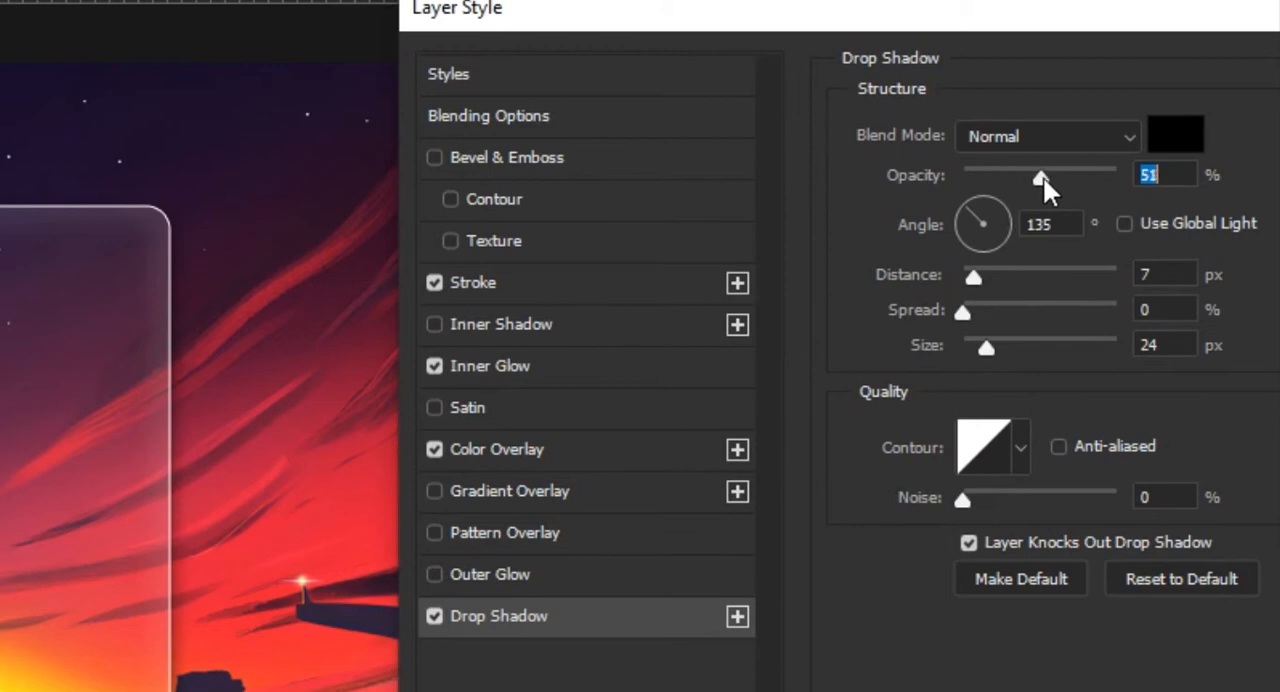
drag(1043, 175, 1025, 176)
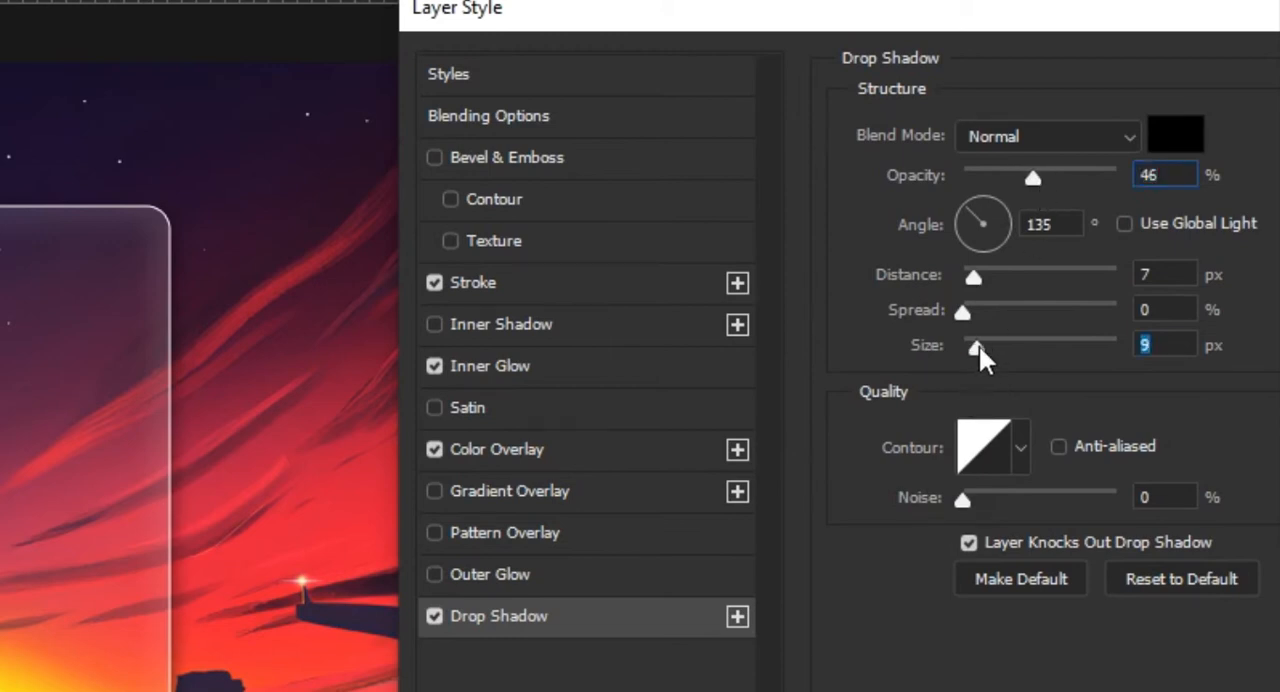
drag(982, 348, 962, 348)
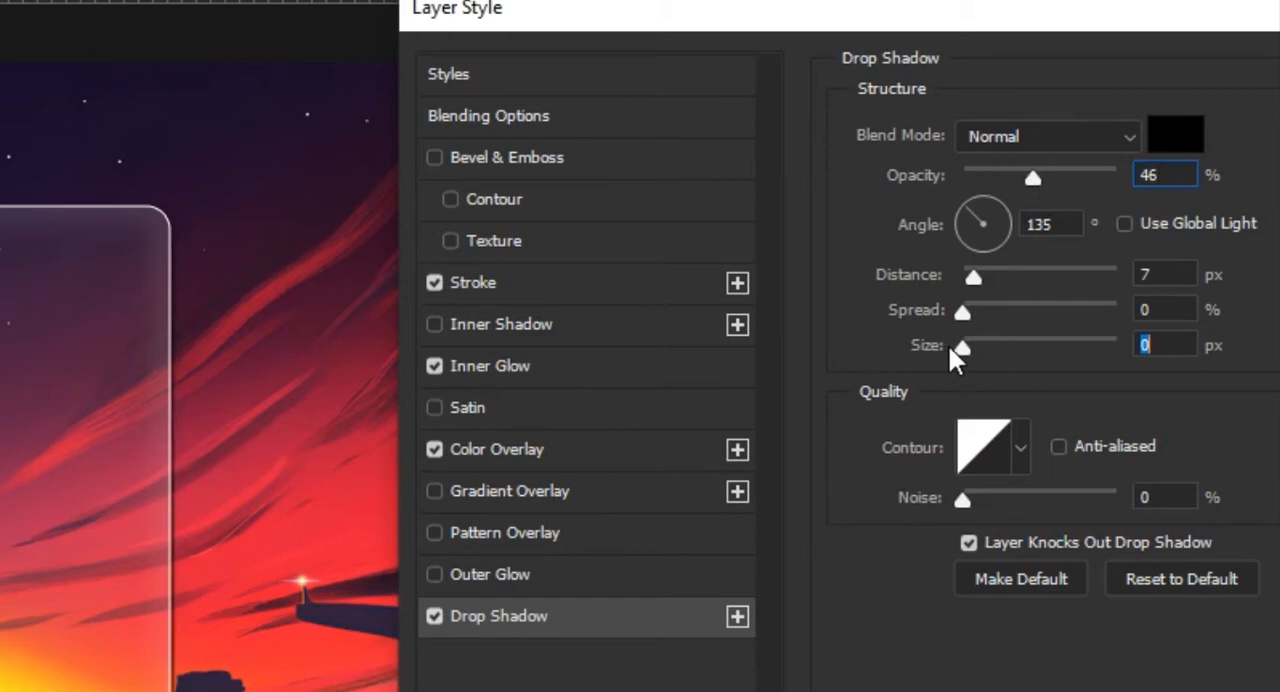
drag(962, 347, 995, 347)
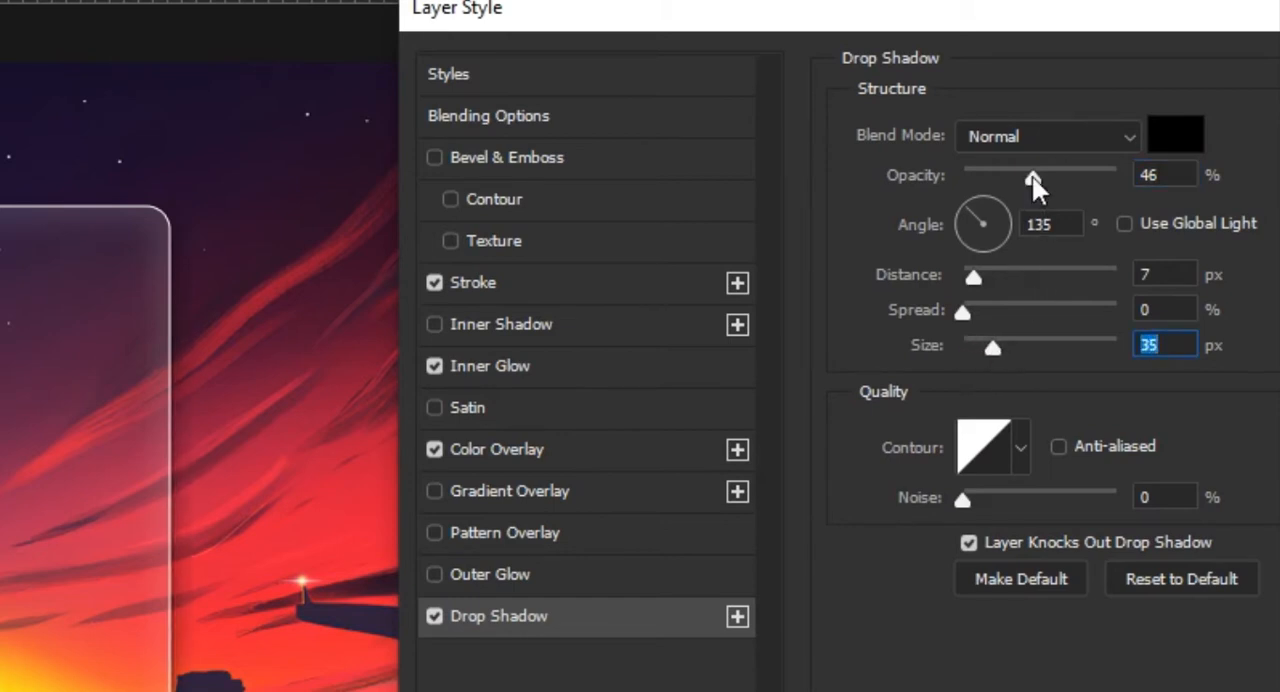
drag(1035, 173, 1022, 173)
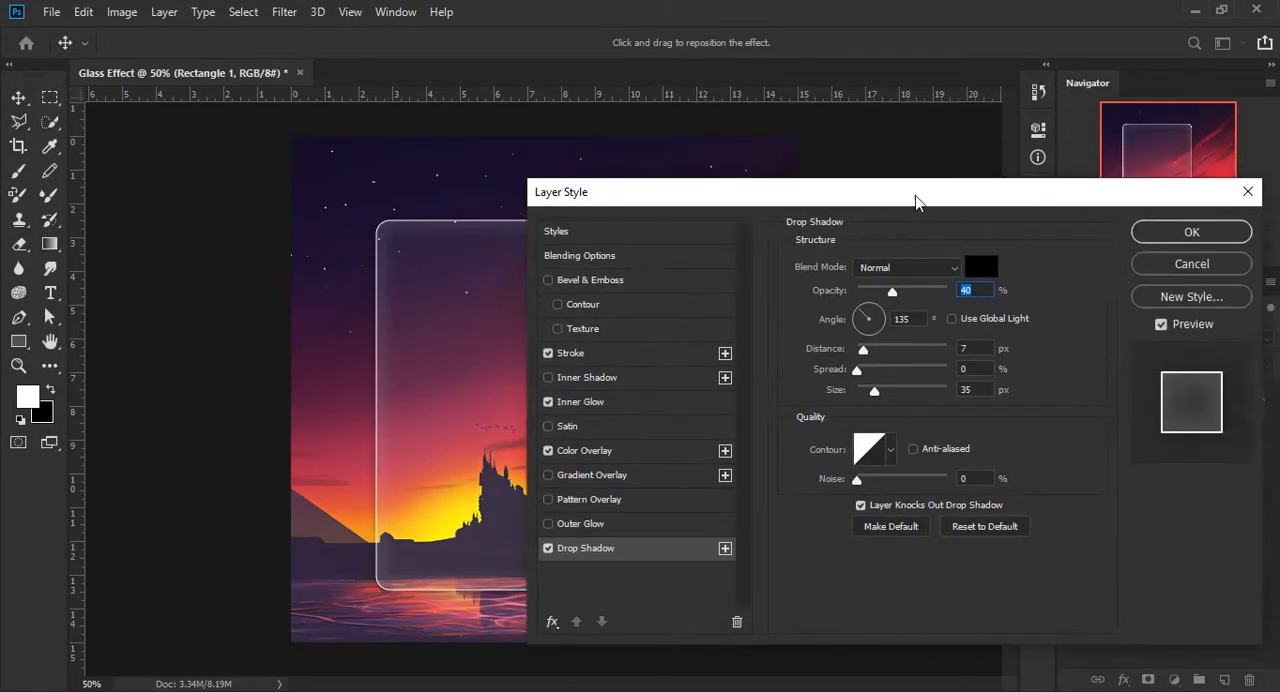
click(1190, 231)
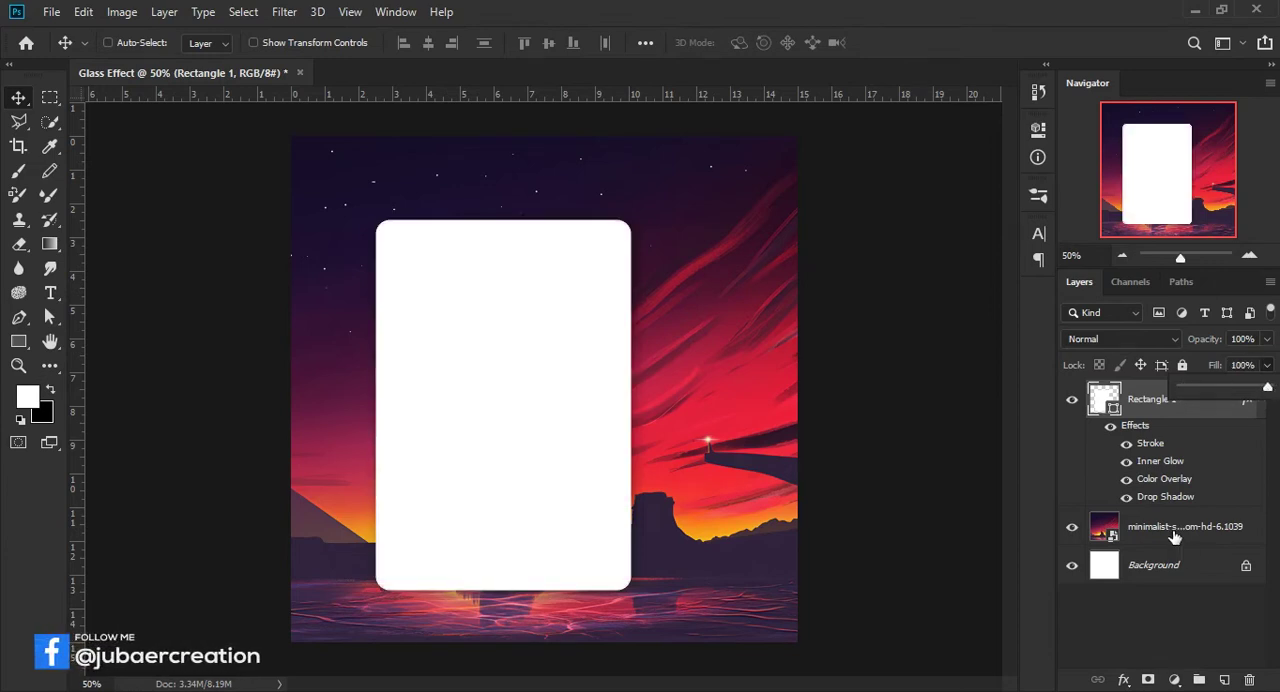
- Blur a copy of the sunset layer clipped to the card with 7.8 px Gaussian Blur
click(1185, 526)
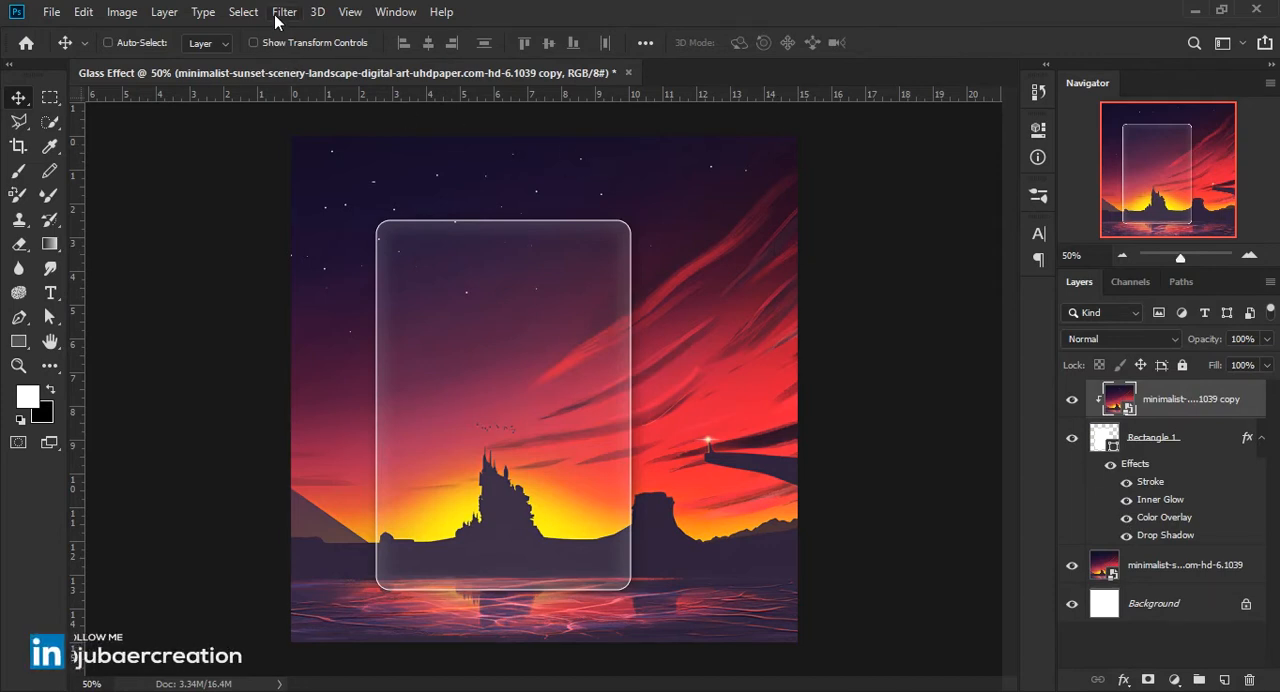
click(284, 12)
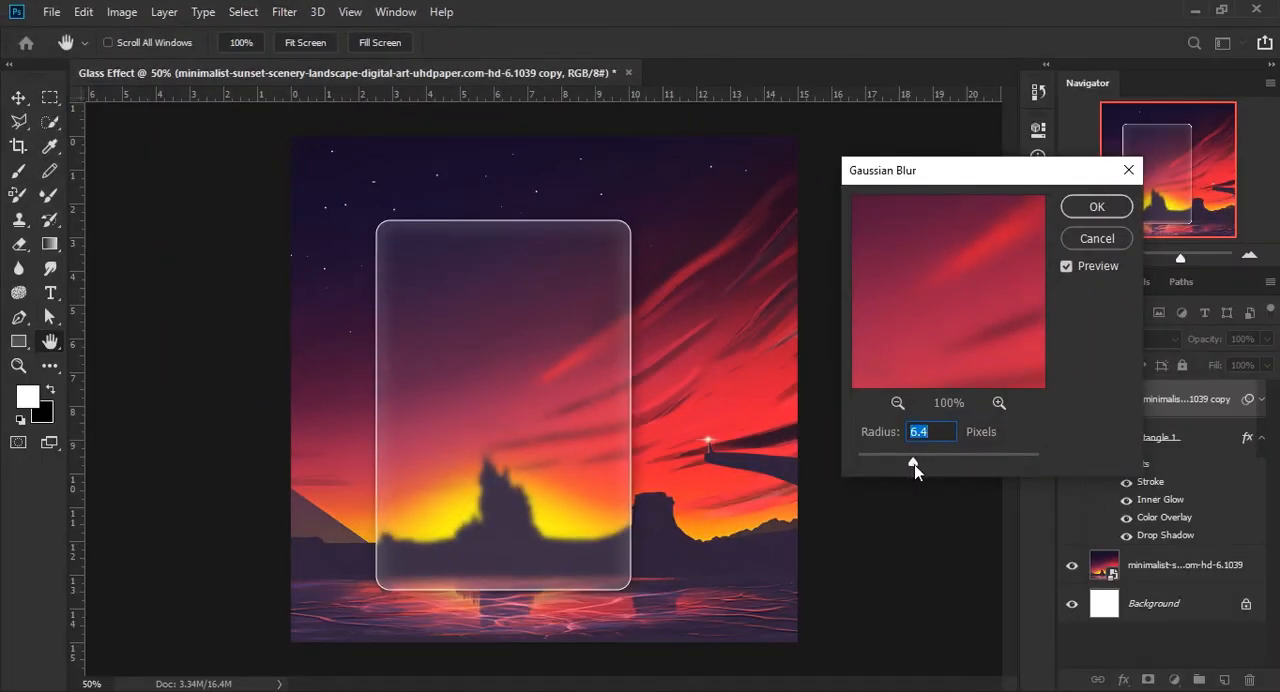
drag(912, 456, 918, 456)
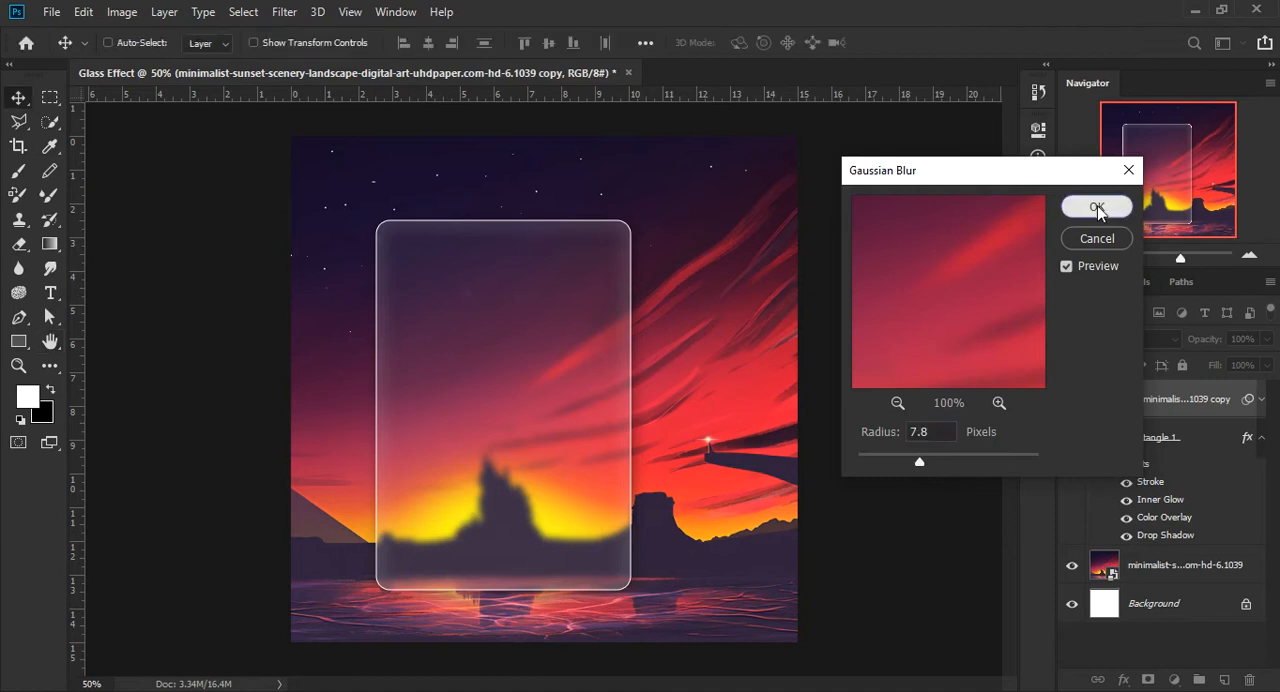
click(1096, 207)
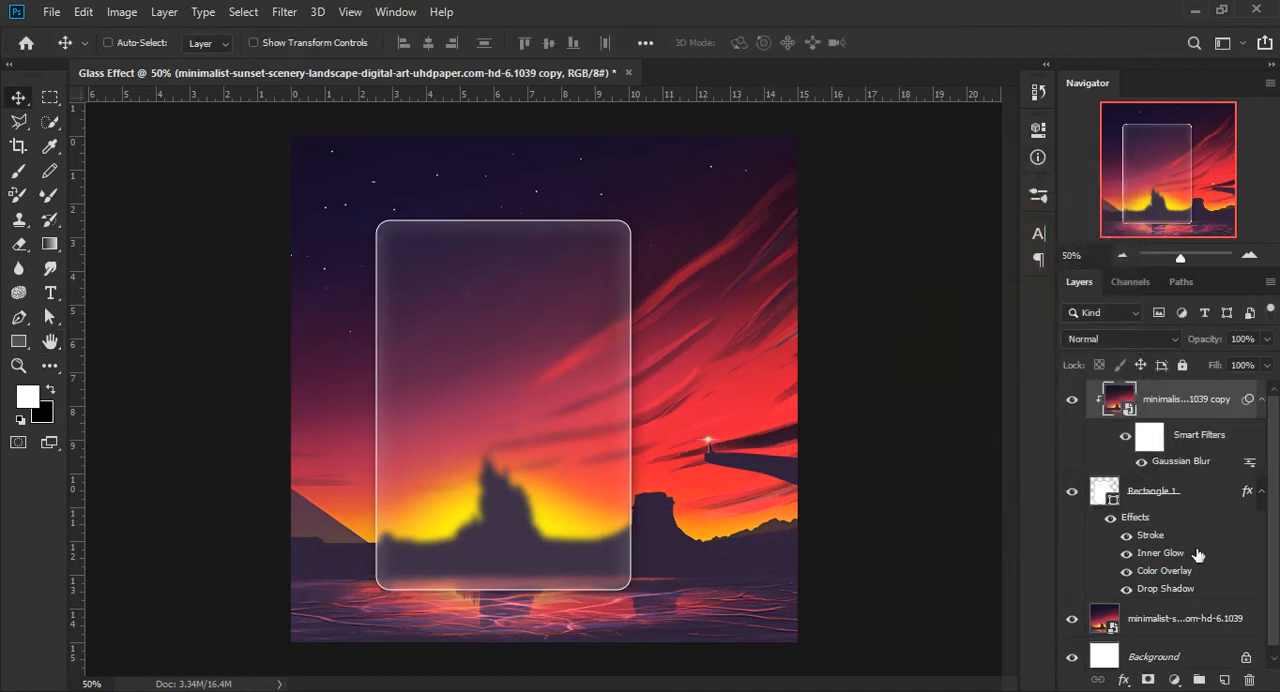
mouse_move(462, 400)
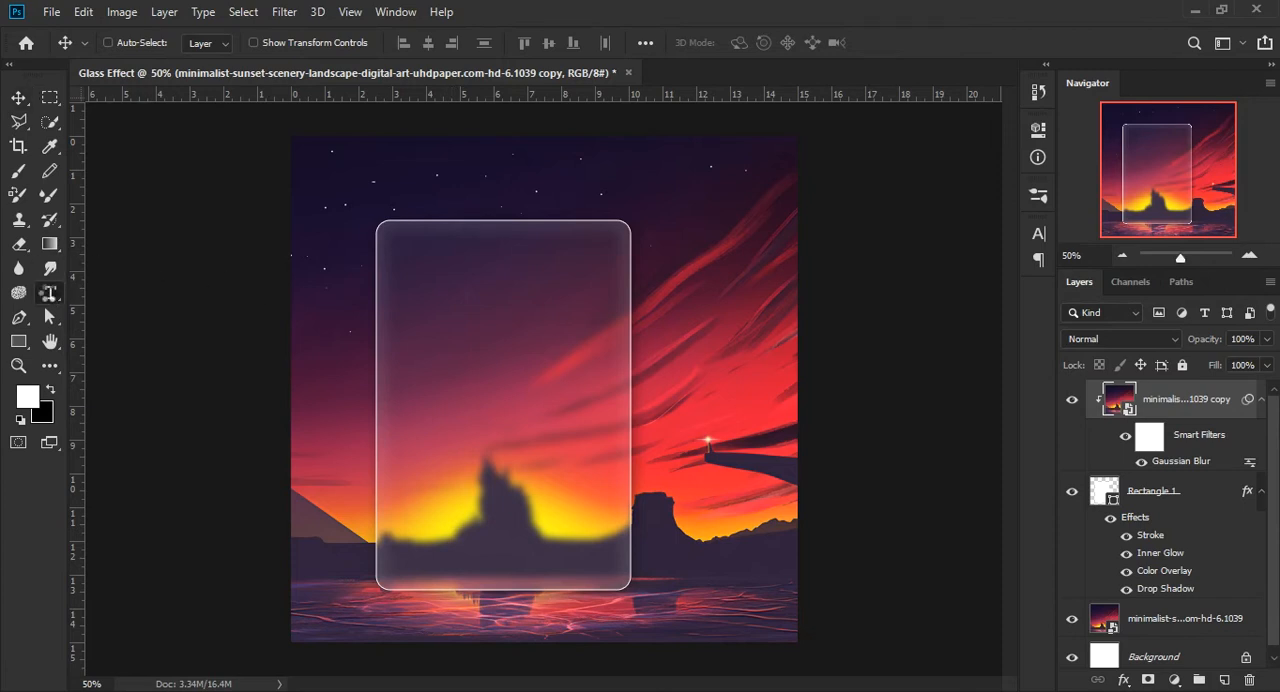
- Add placeholder text near the card's top in Futura PT Heavy Italic at 51 pt
click(49, 292)
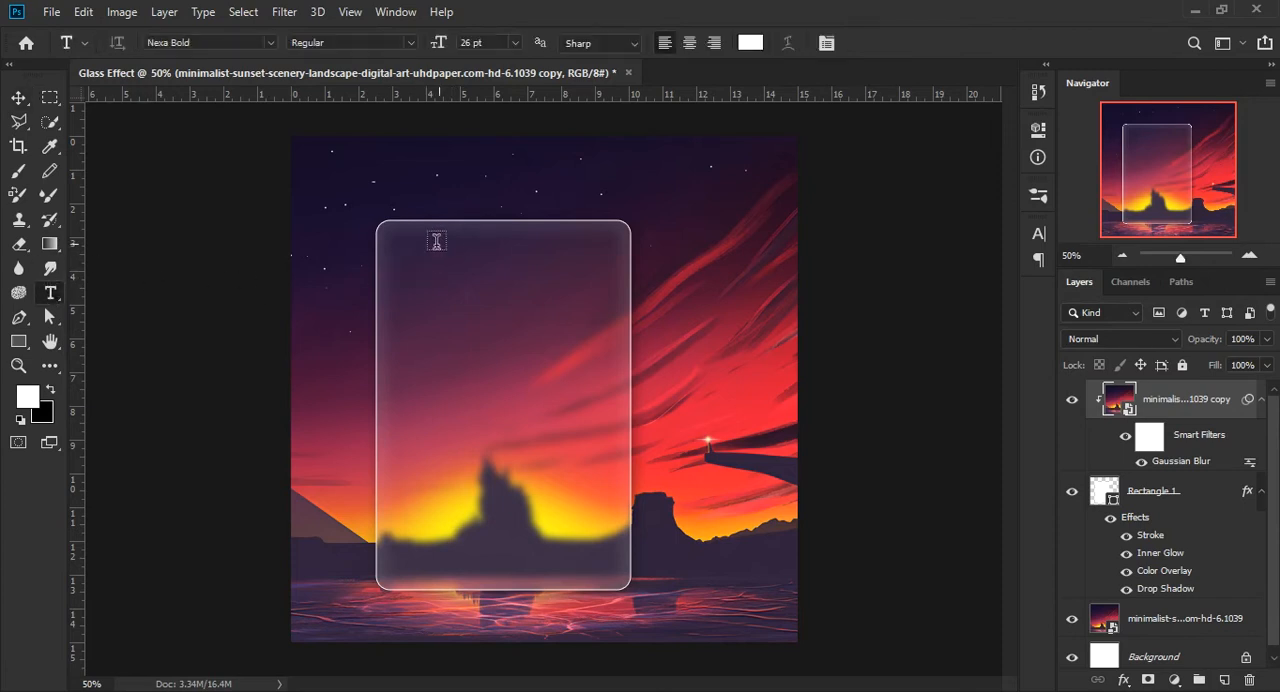
text(LOREM IPSUM)
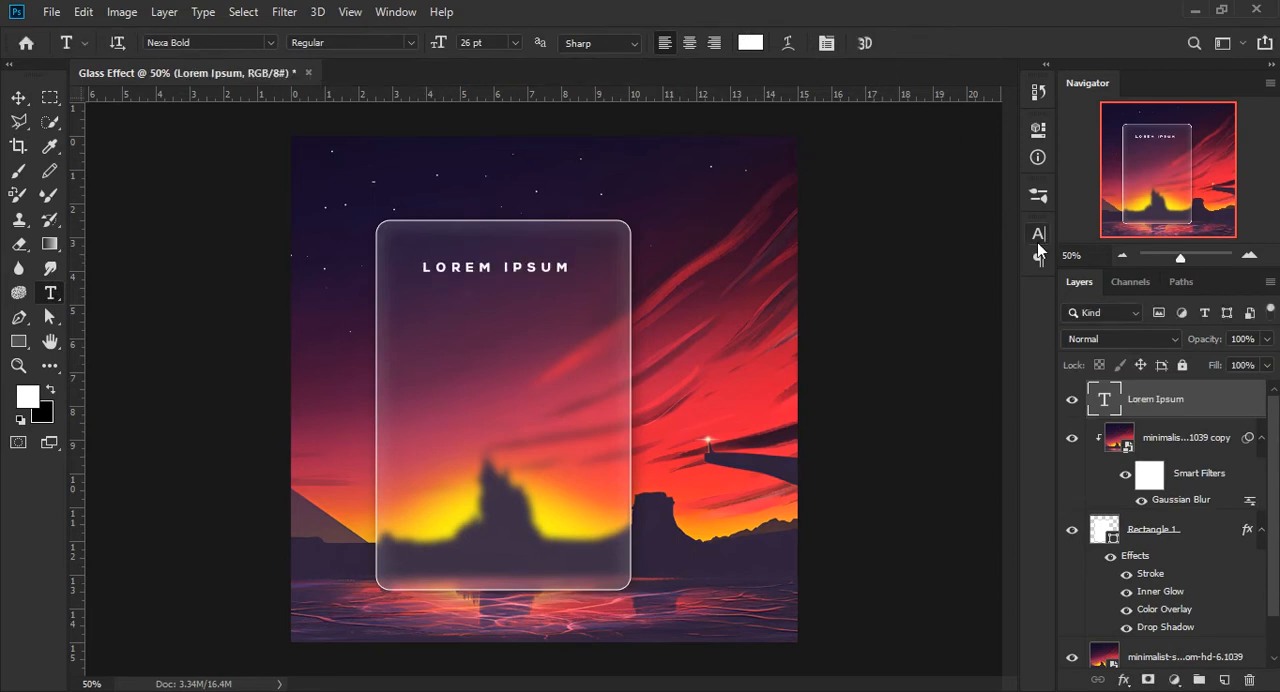
click(1038, 233)
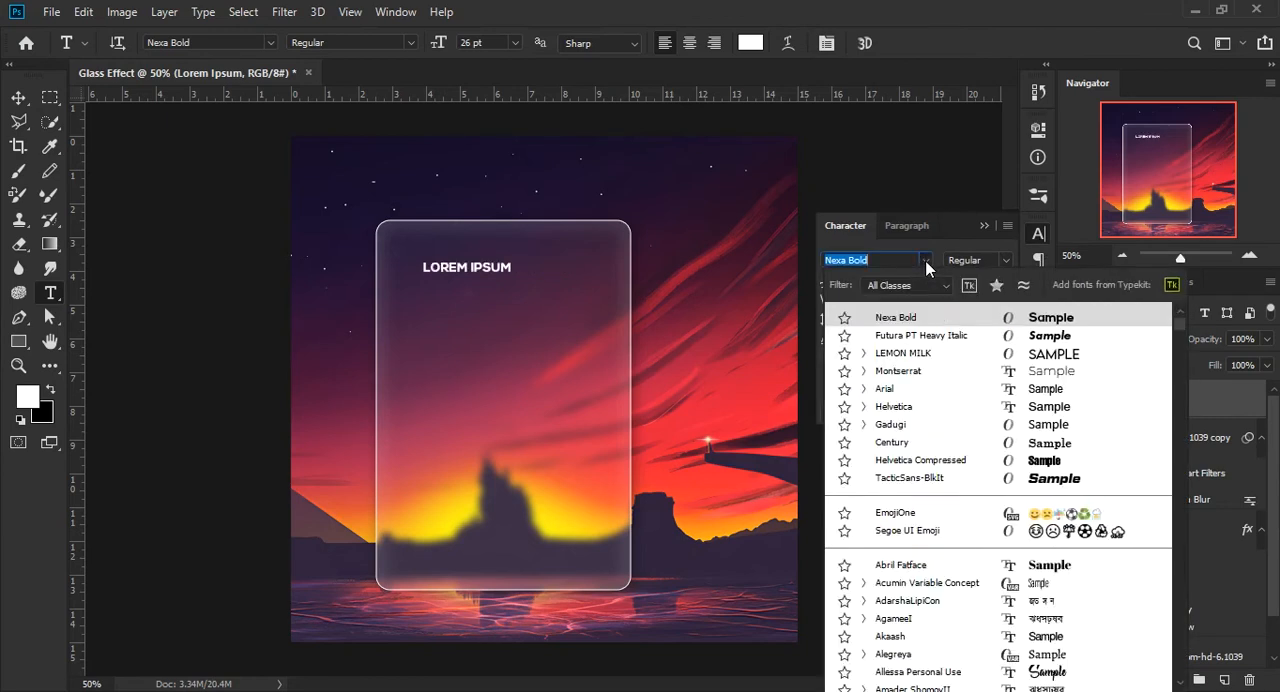
click(920, 335)
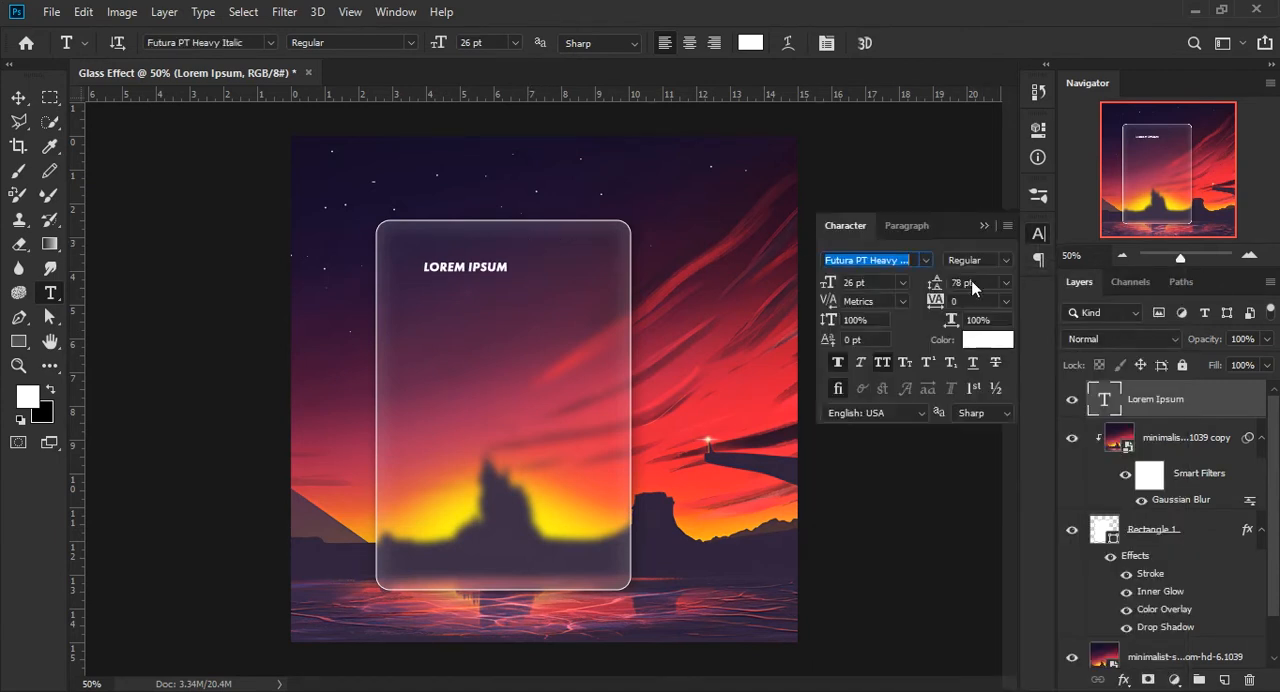
text(51 pt)
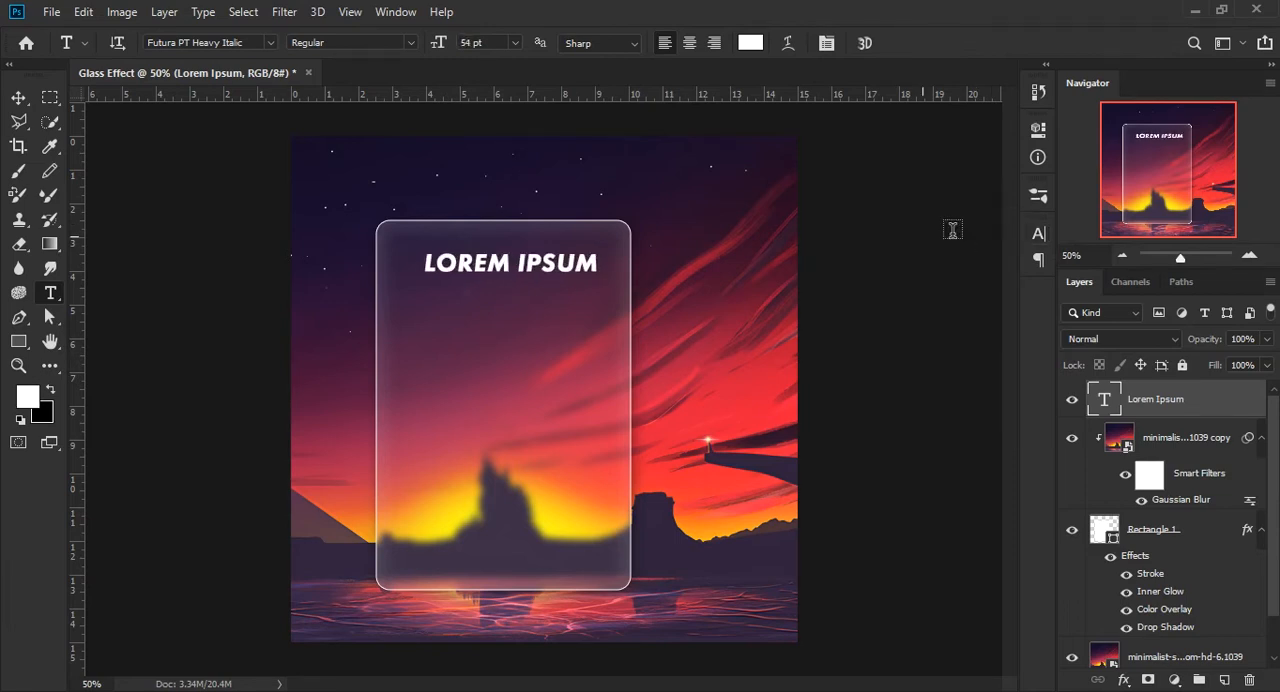
- Replace the placeholder with 'GLASS MORPHISM' and set it to 74 pt with 71 pt leading
double_click(557, 263)
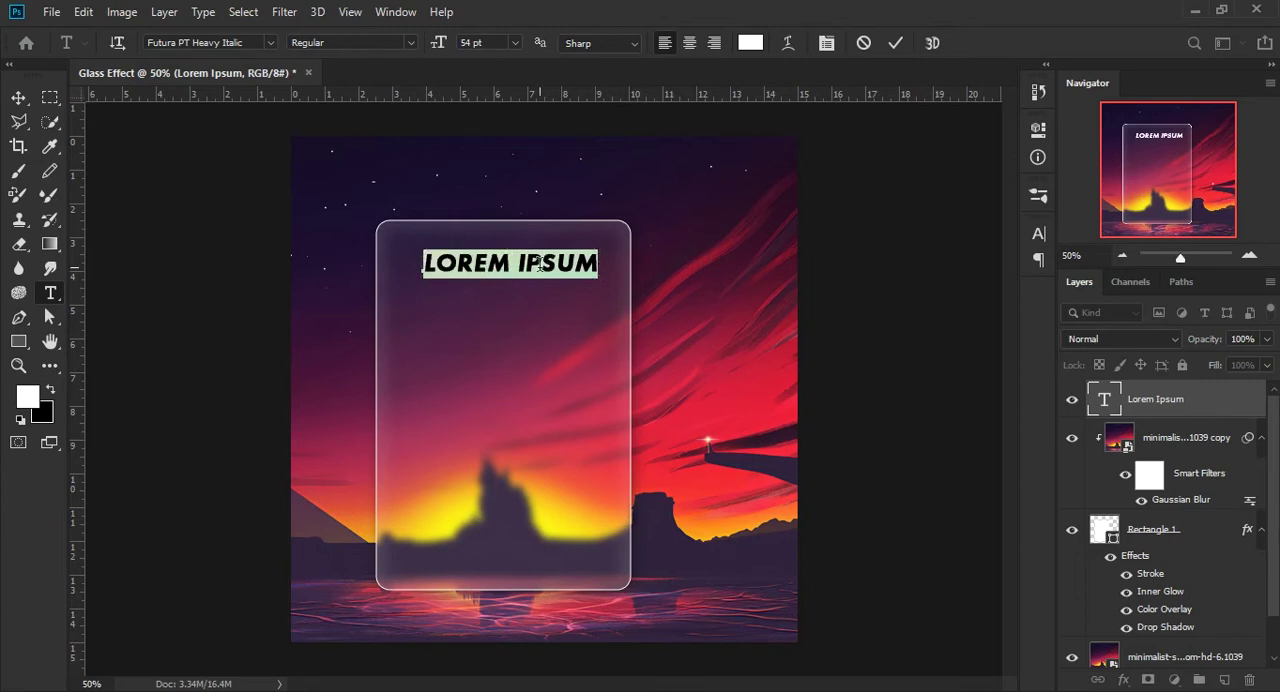
text(GLASS)
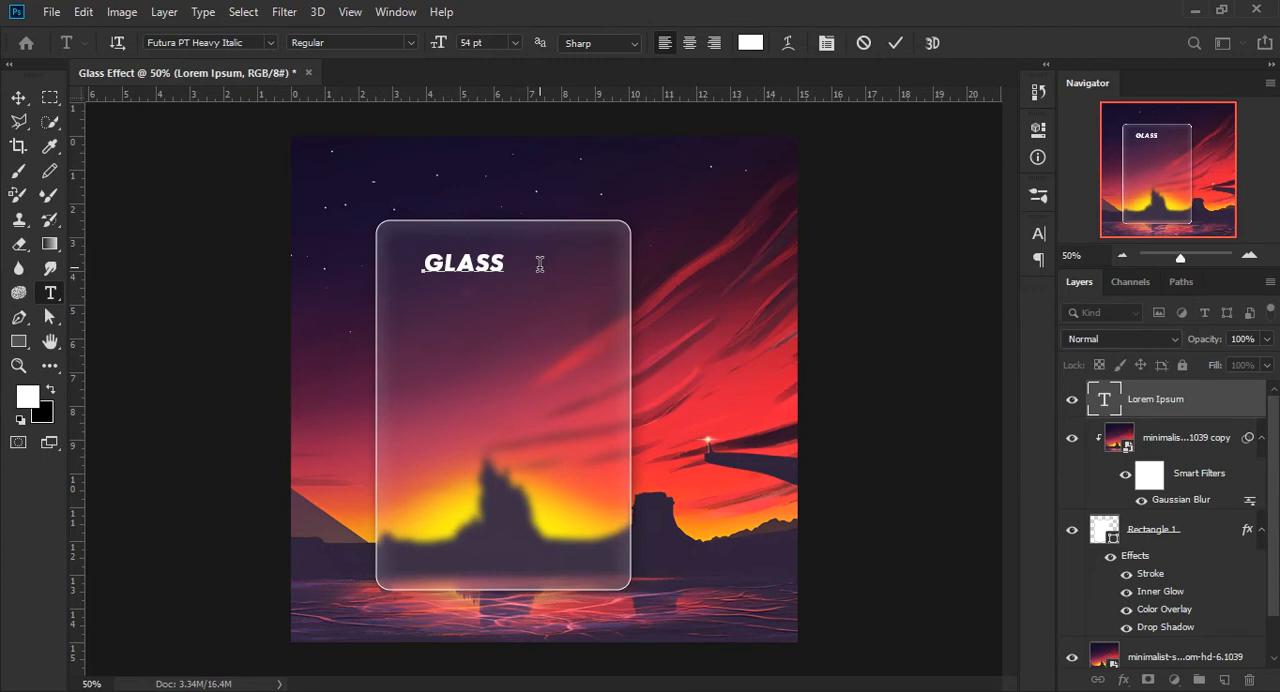
text(MOR)
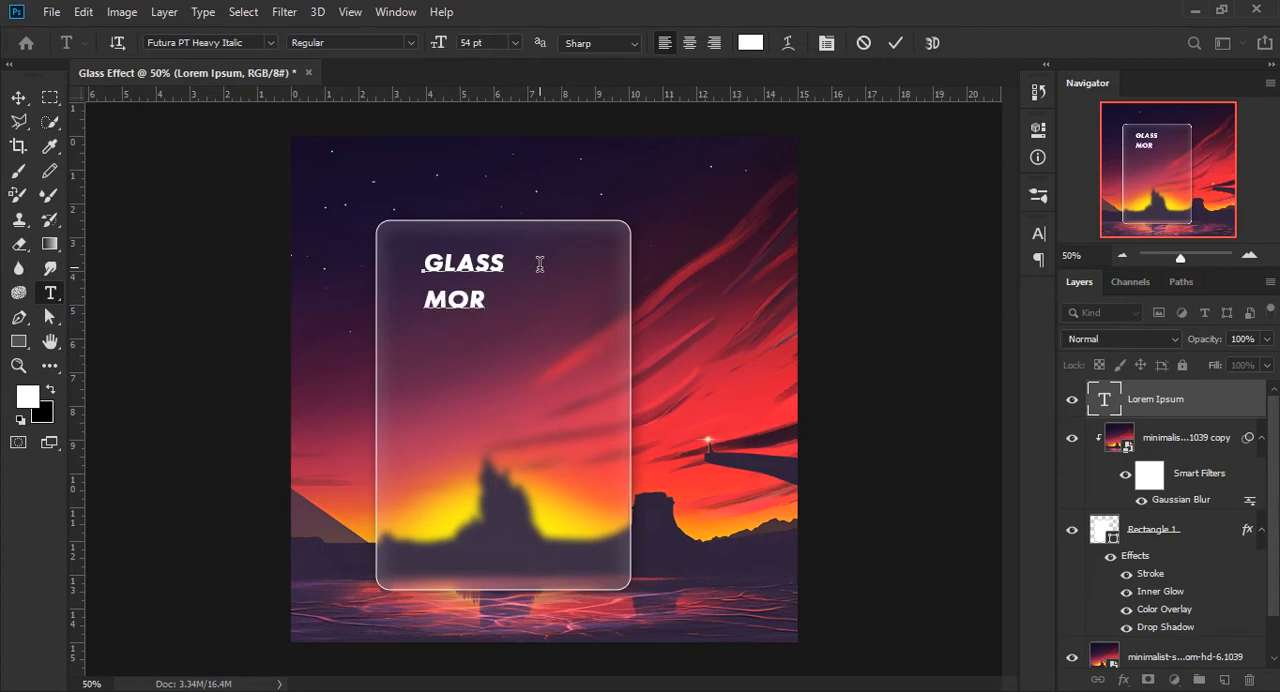
text(PH)
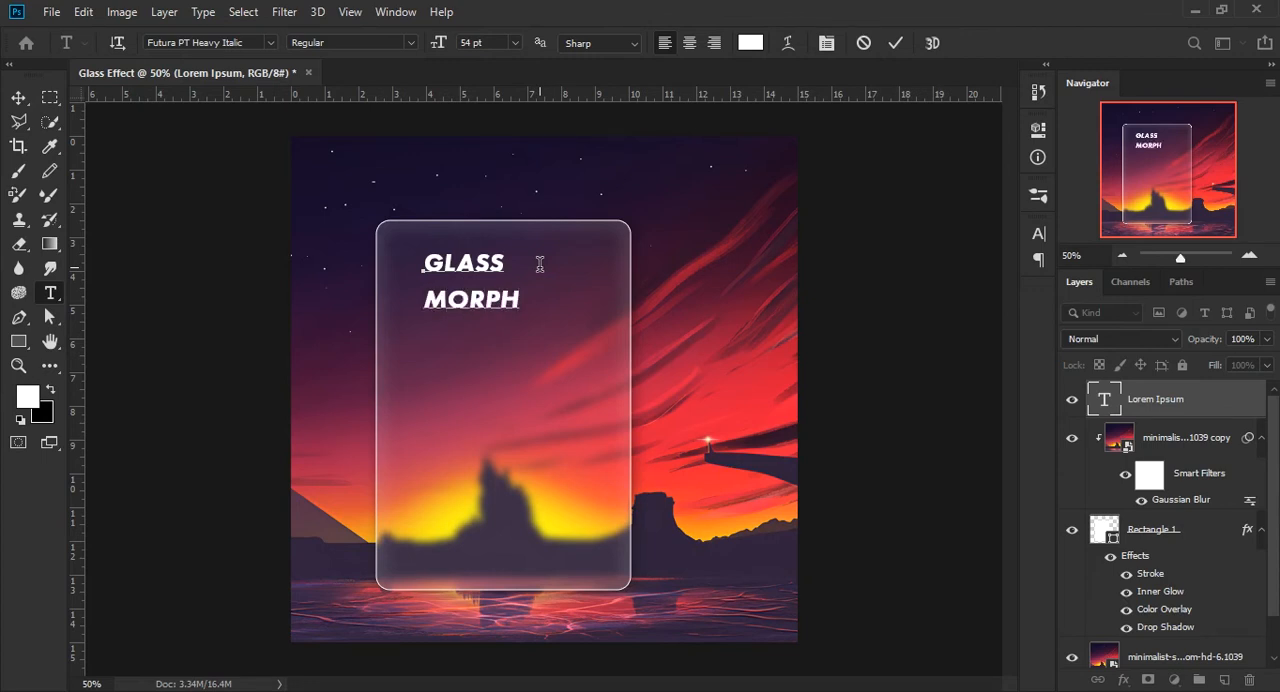
text(IS)
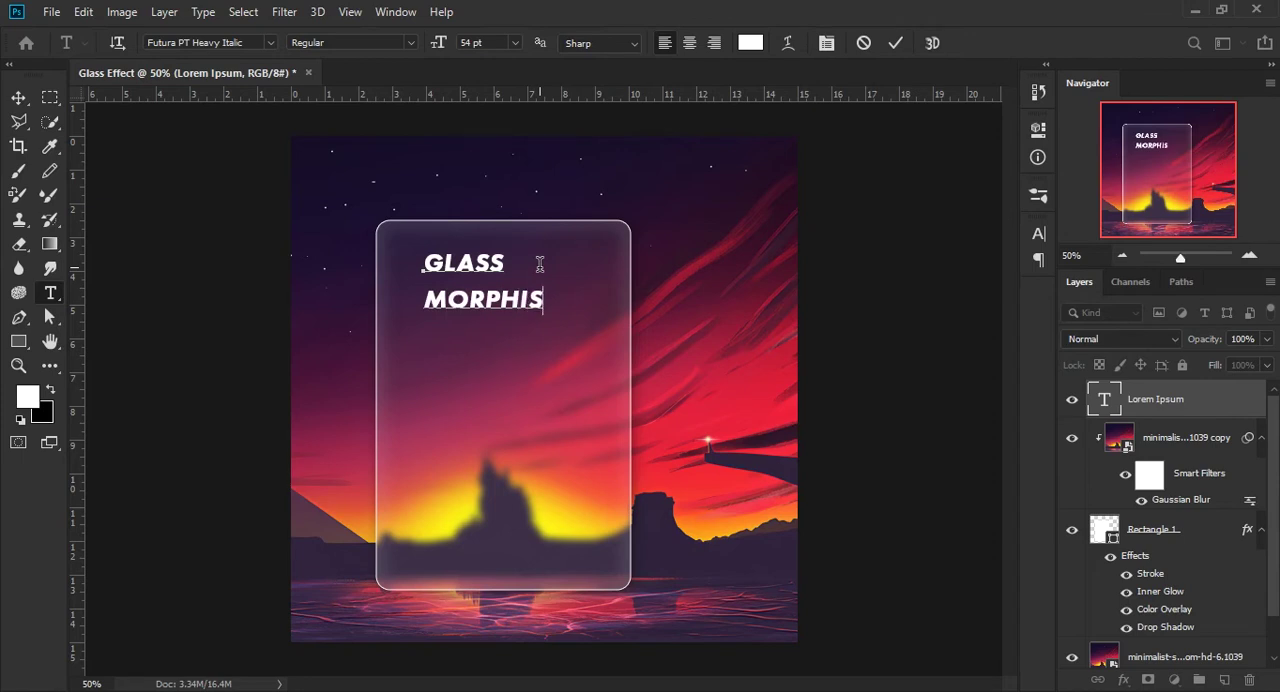
text(M)
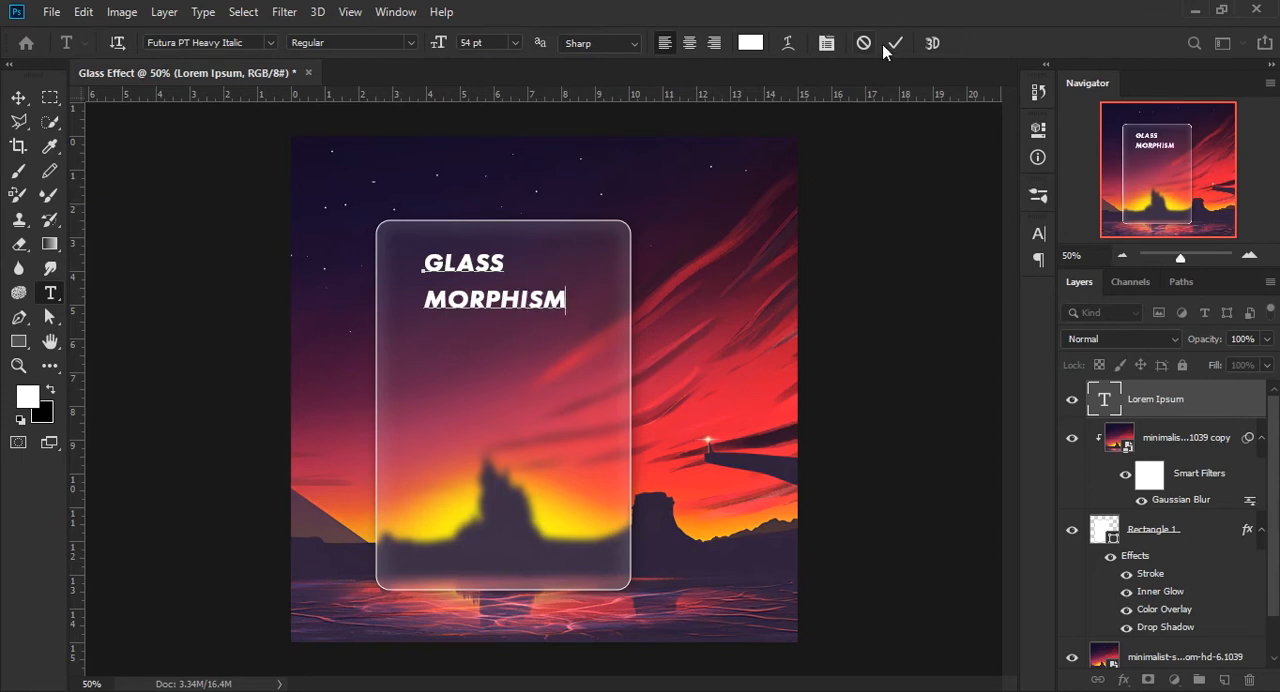
click(902, 42)
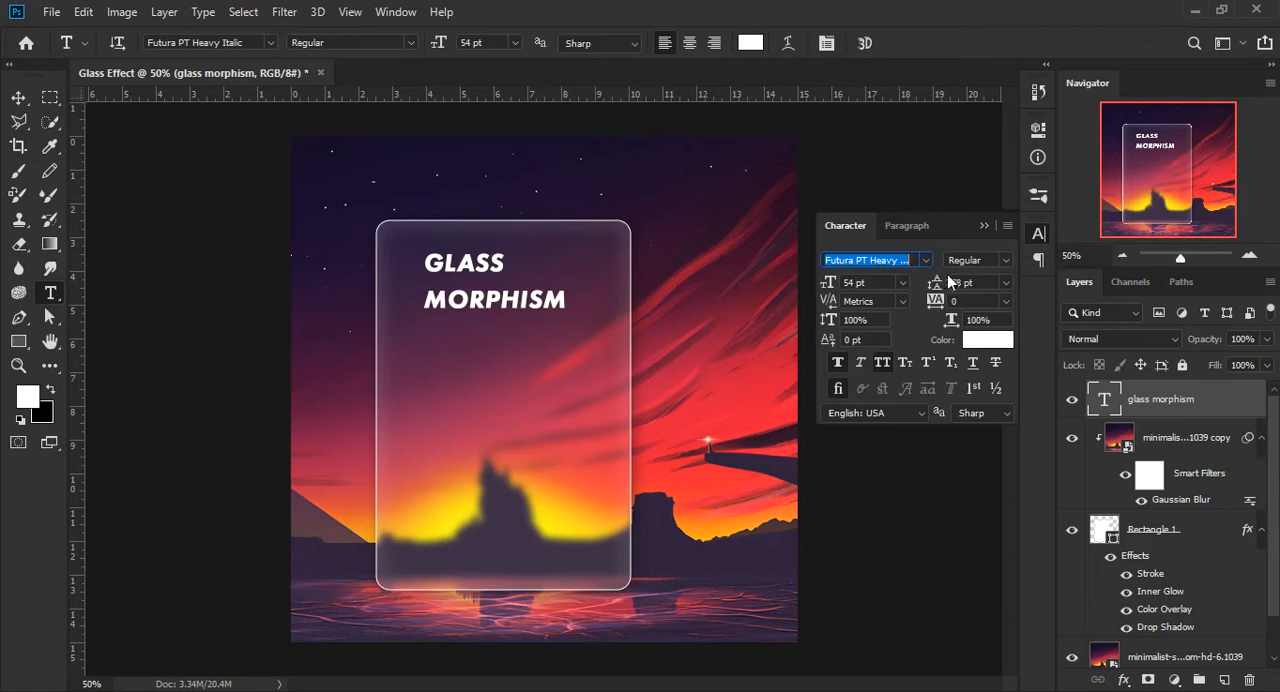
click(970, 282)
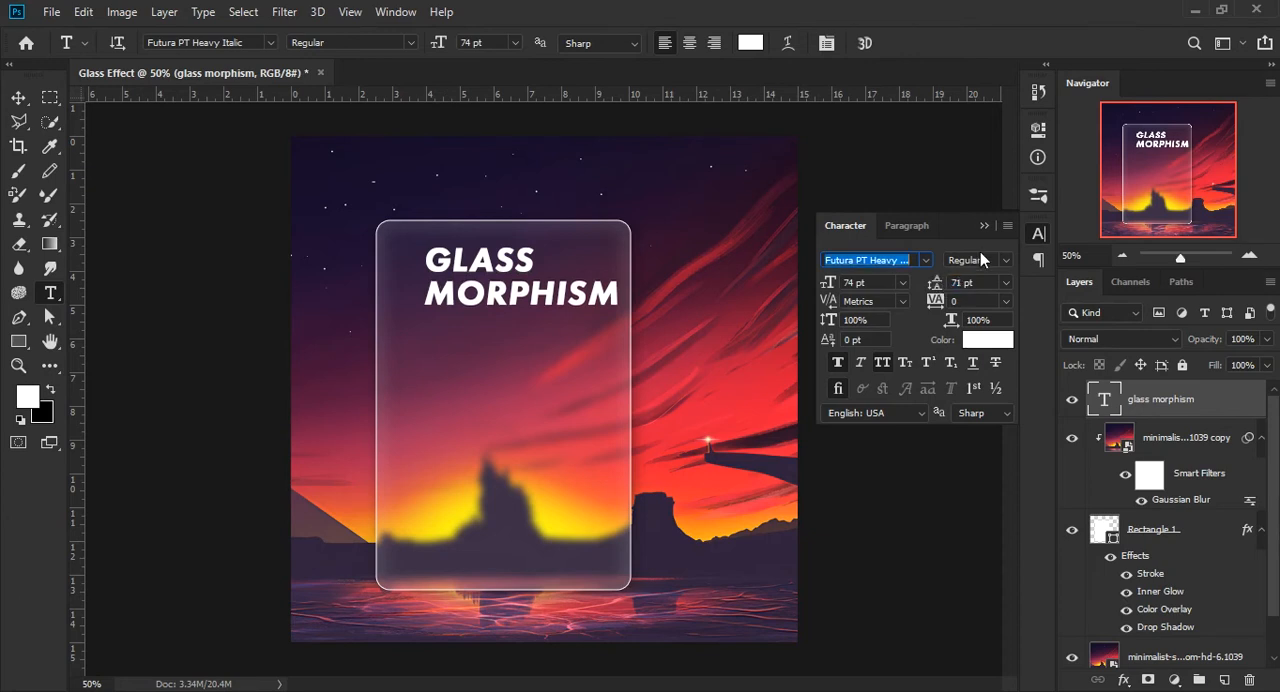
click(16, 97)
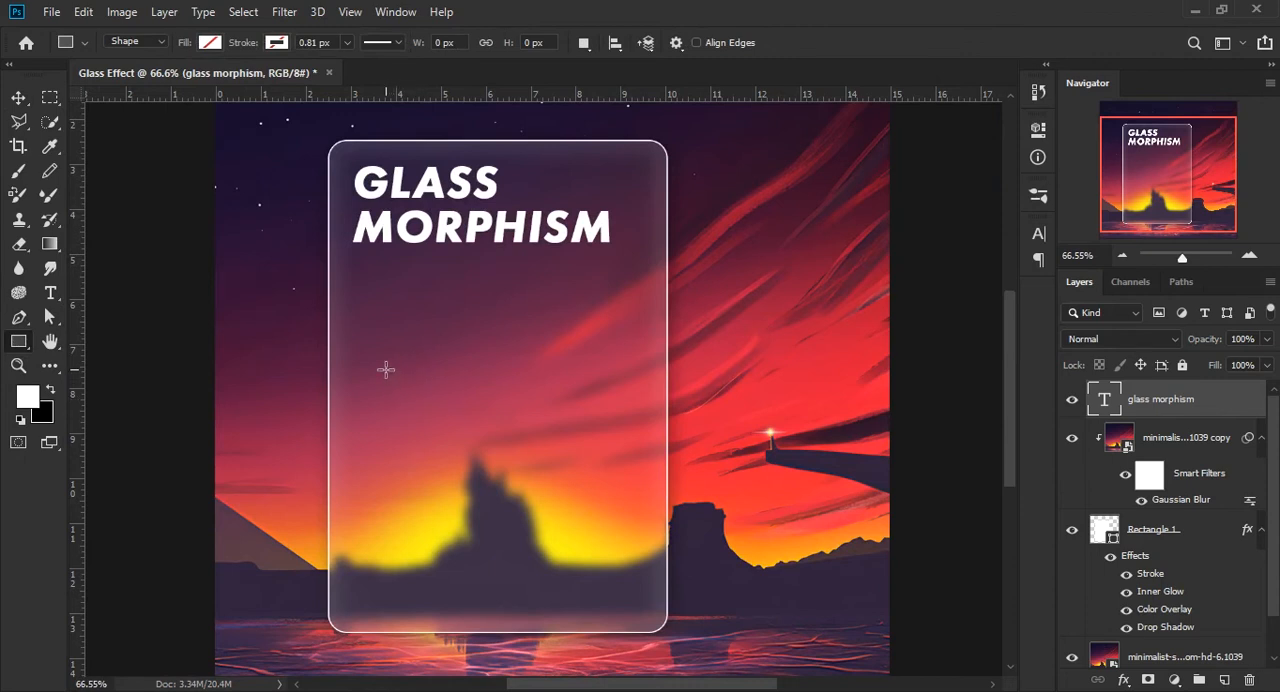
- Draw a white rounded pill-shaped button shape in the middle of the card
drag(385, 370, 603, 437)
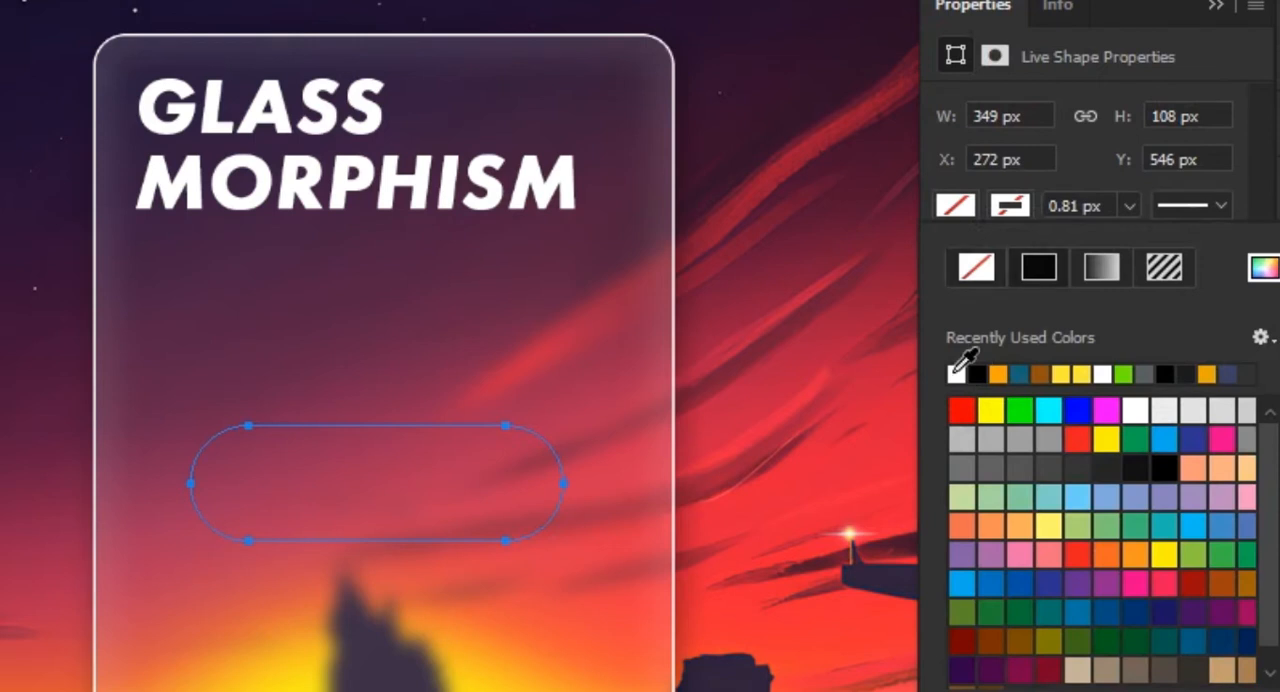
click(955, 267)
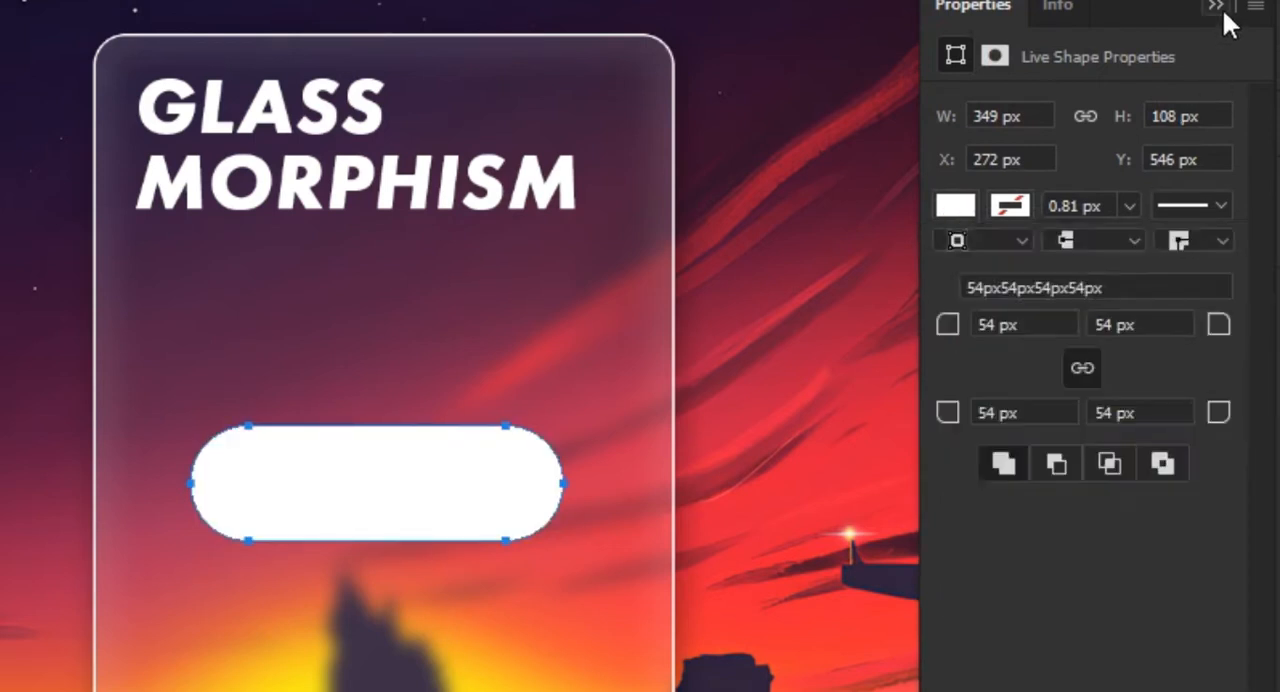
click(1214, 9)
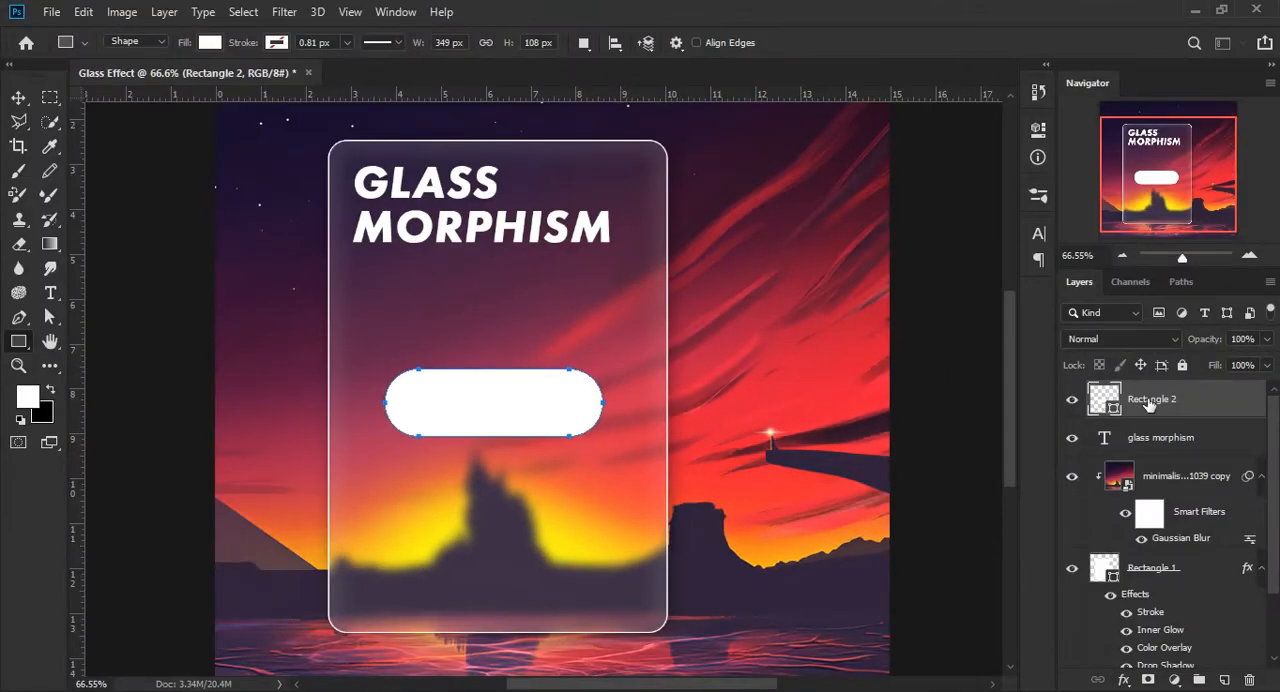
right_click(1151, 398)
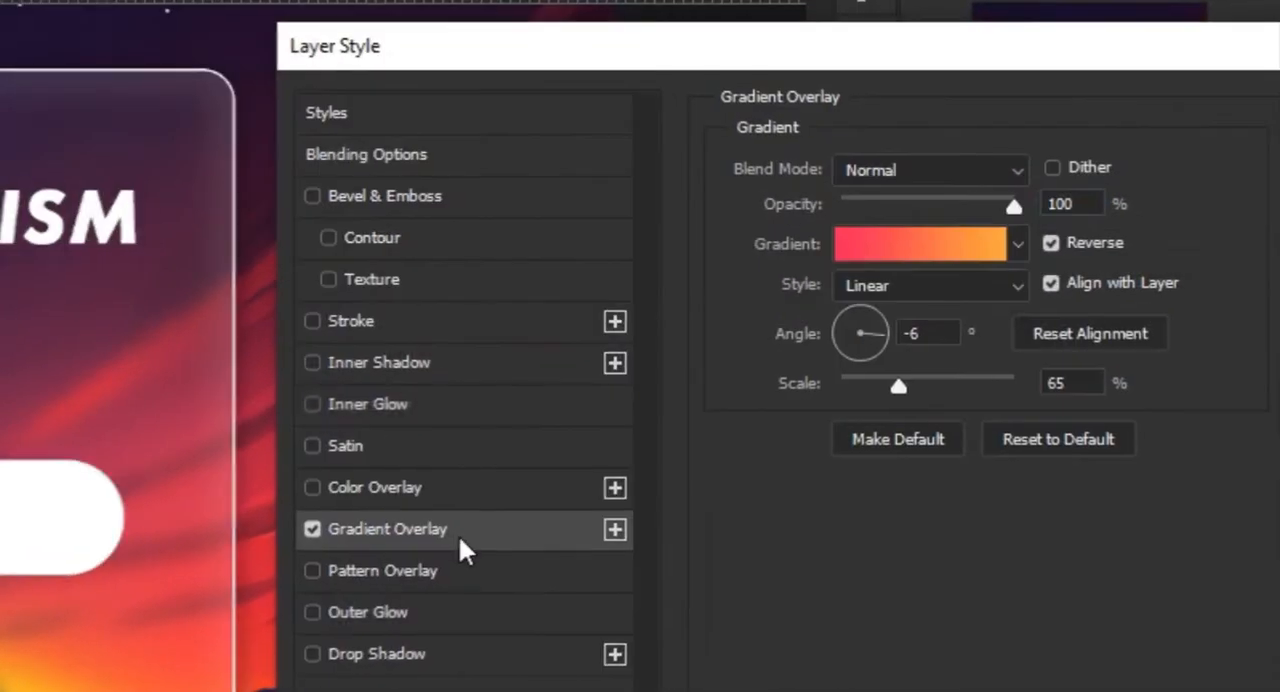
mouse_move(933, 325)
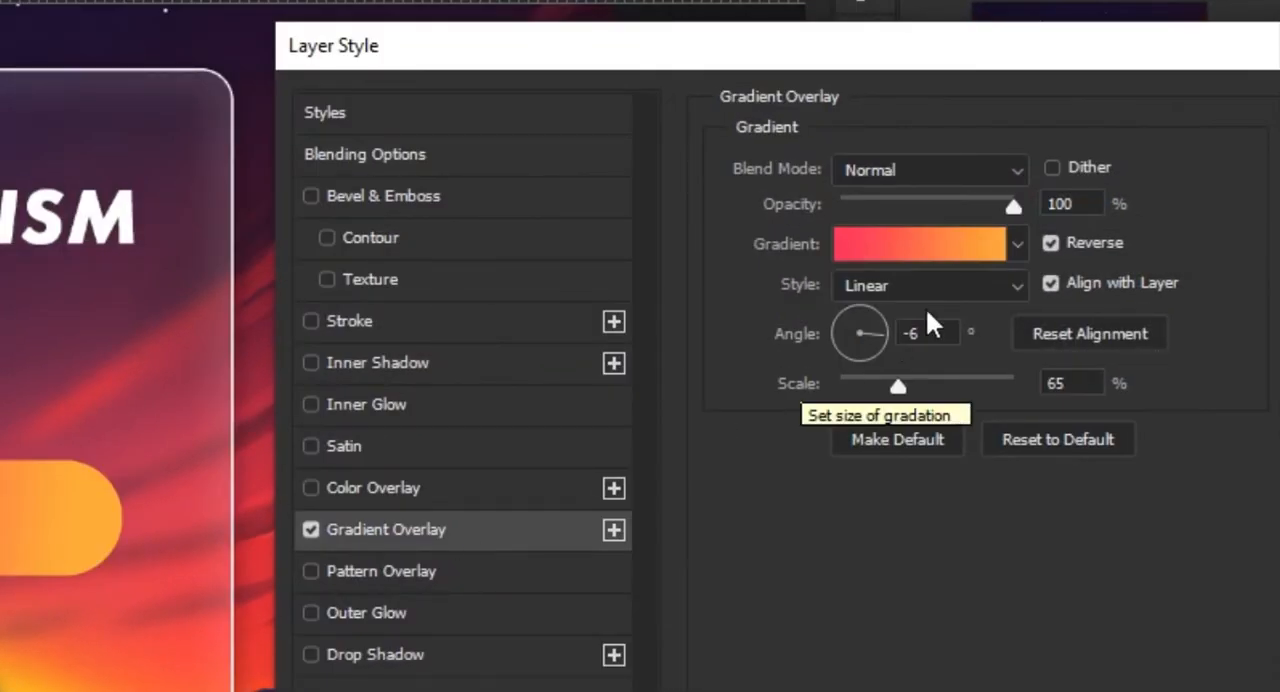
- Give the button a reversed 25° red-to-orange gradient overlay and a soft 40% drop shadow
click(918, 243)
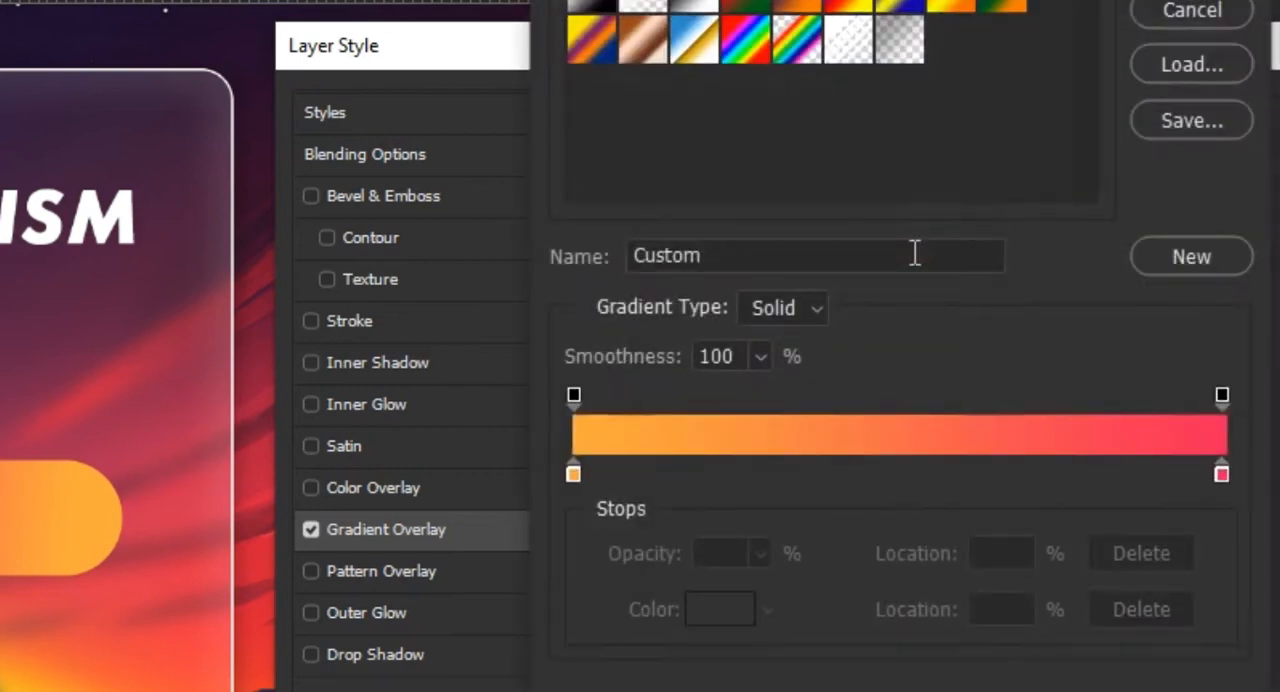
click(1217, 473)
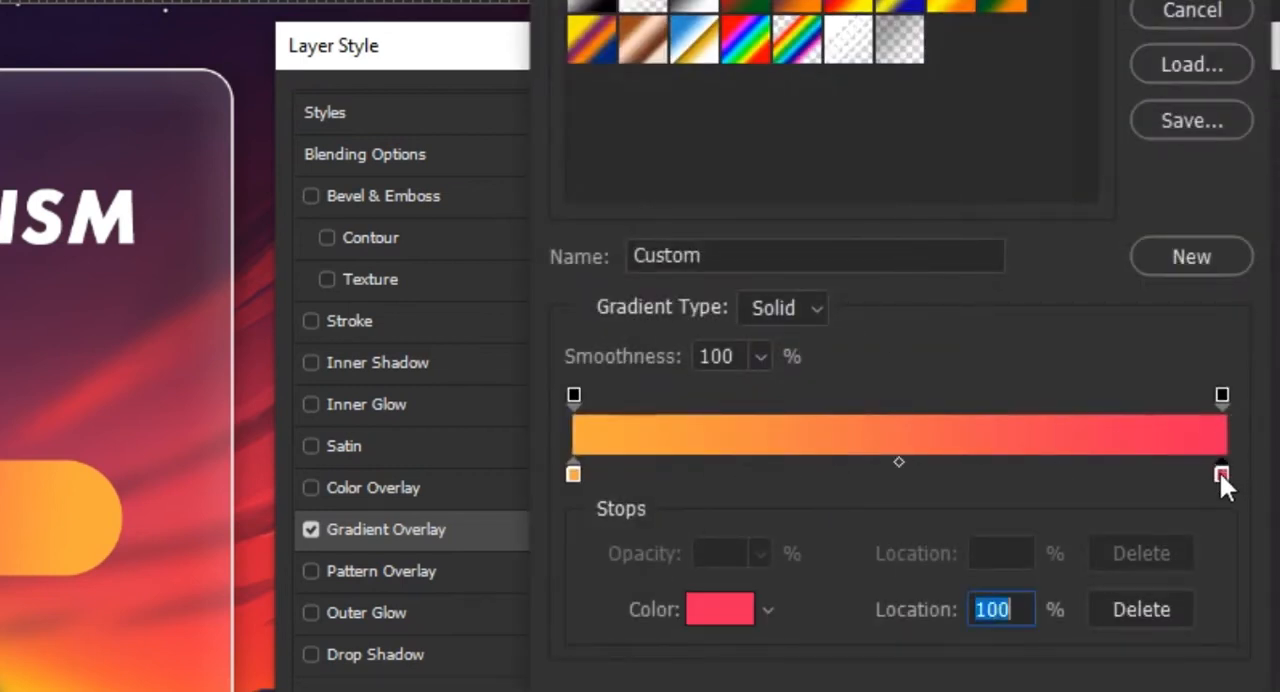
mouse_move(570, 504)
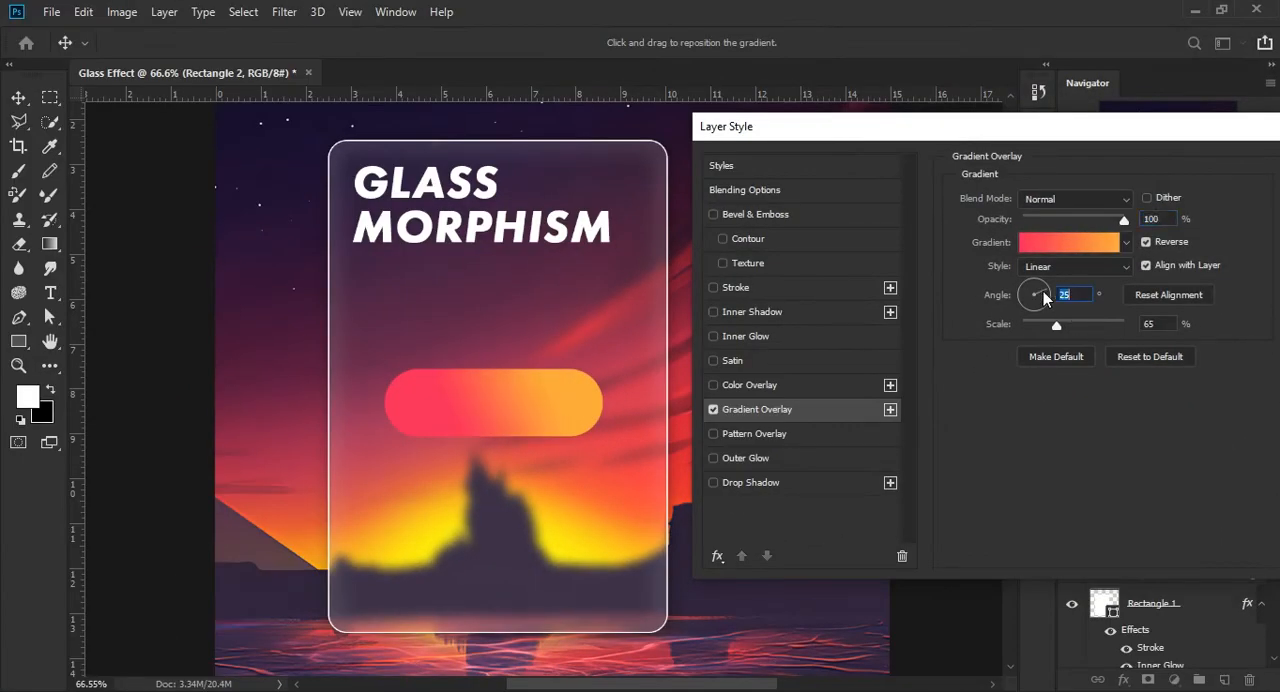
drag(1056, 325, 1090, 325)
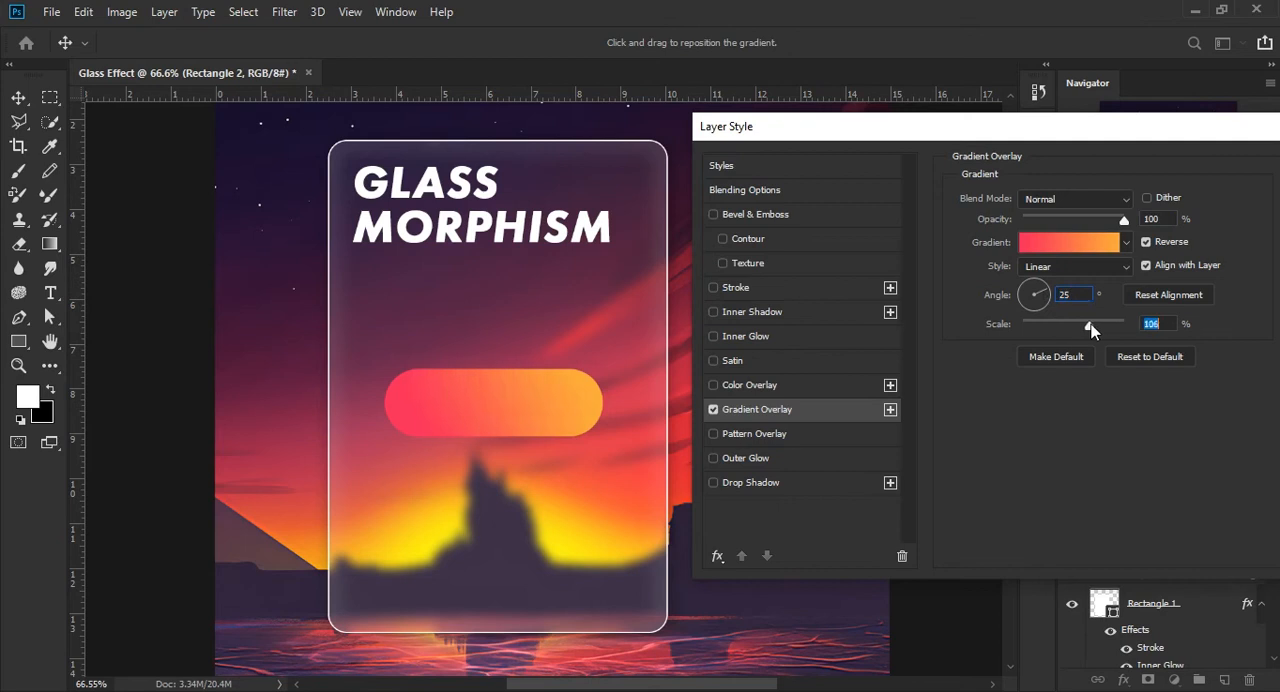
drag(1093, 323, 1078, 323)
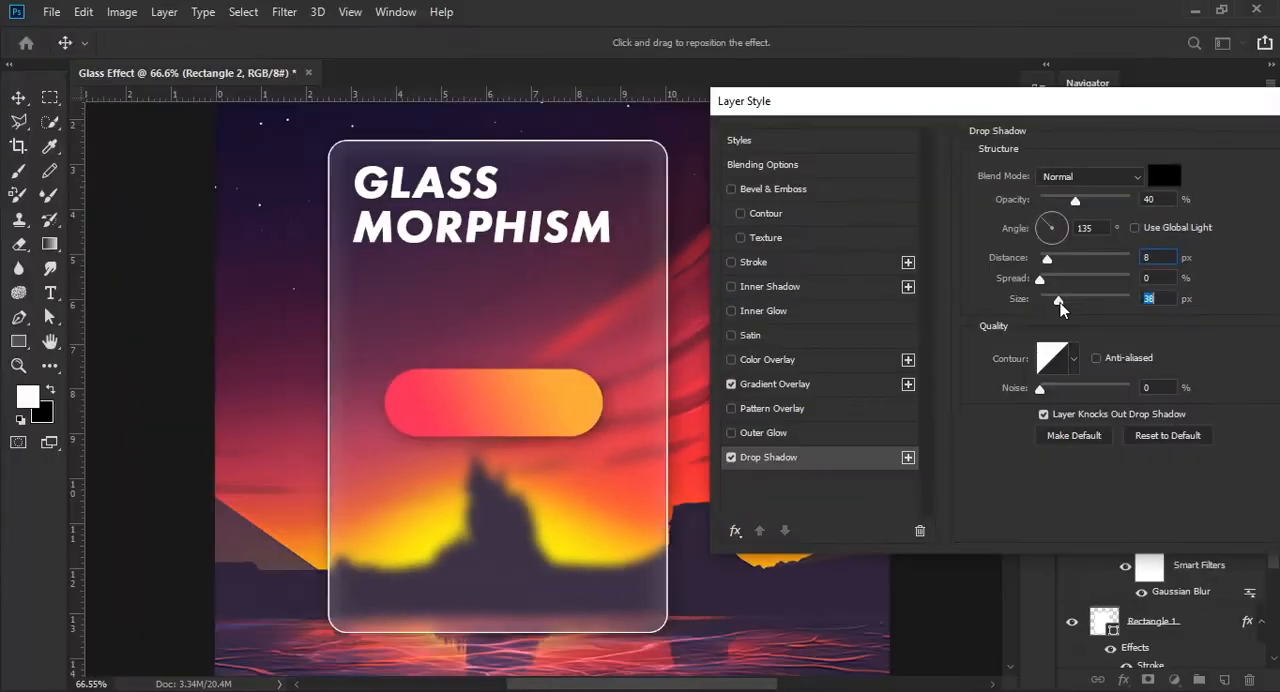
drag(1065, 298, 1055, 298)
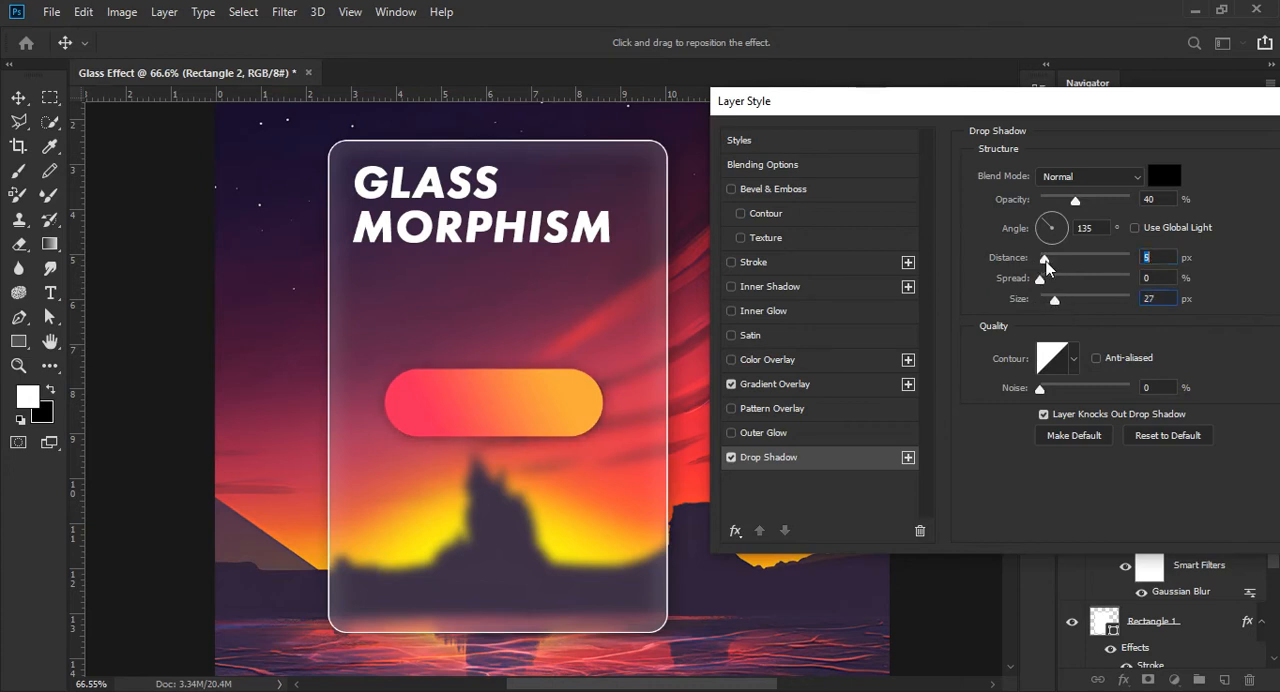
drag(1075, 200, 1072, 200)
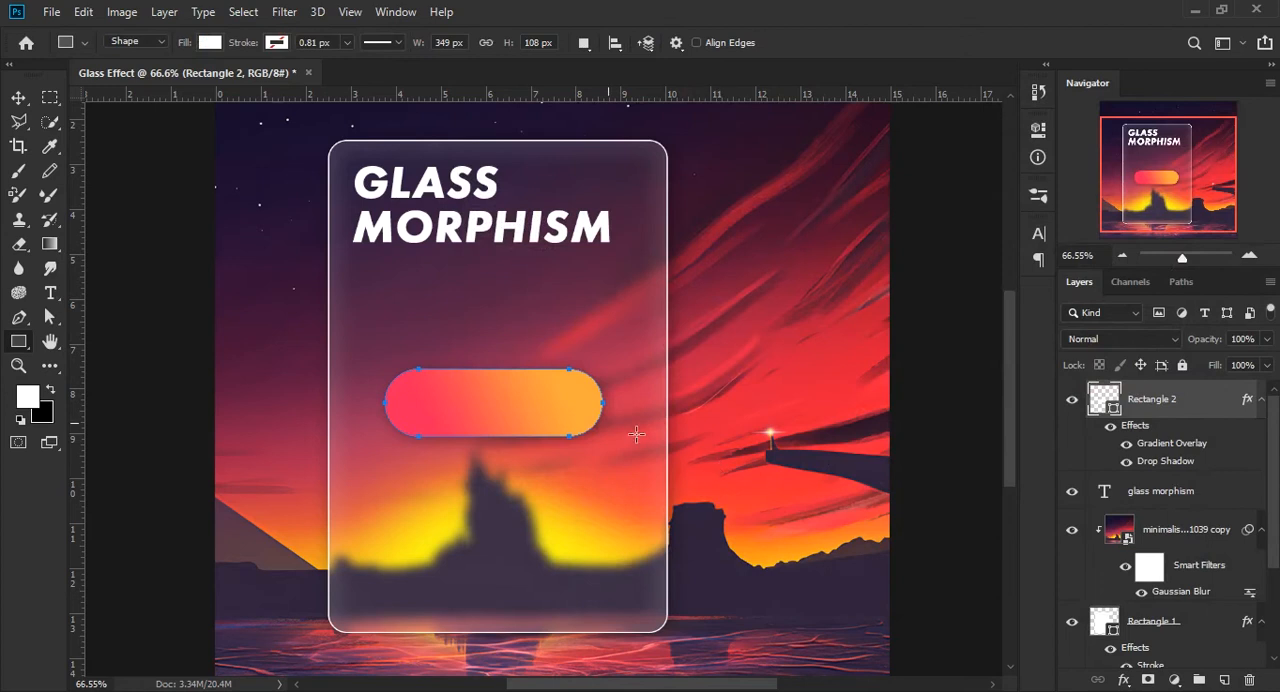
- Type the button label FOLLOW ME on the card
click(13, 98)
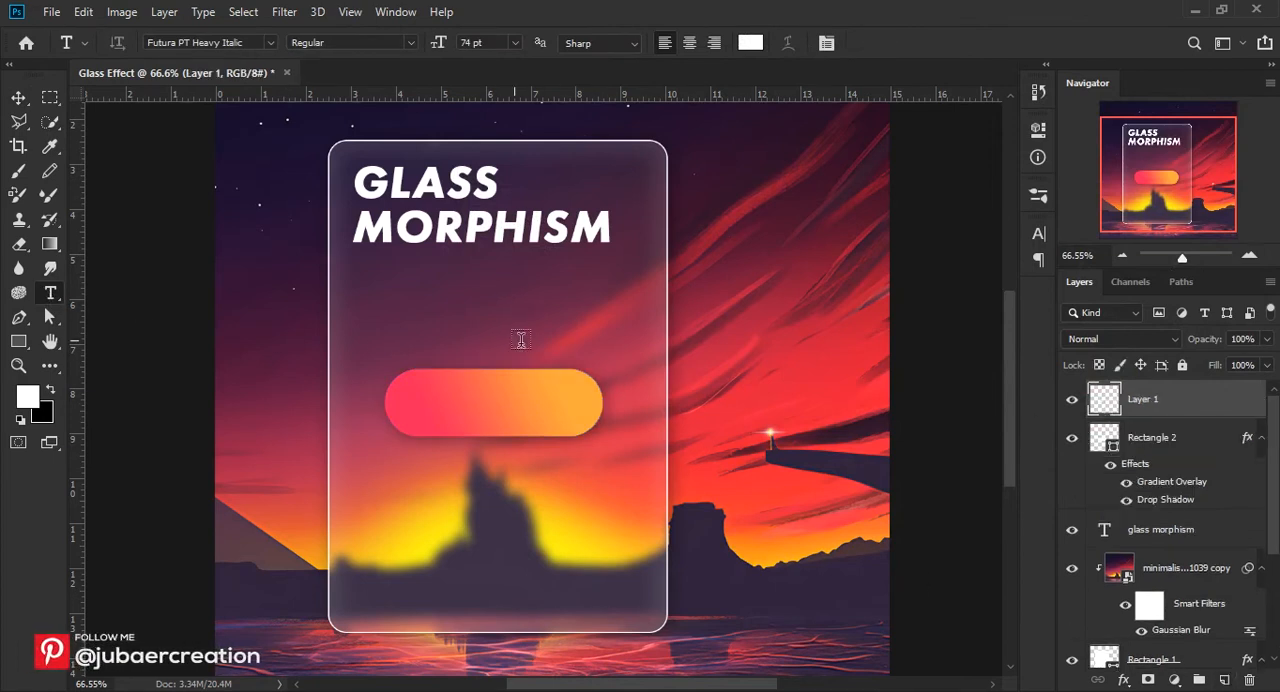
text(LOREM IPSUM)
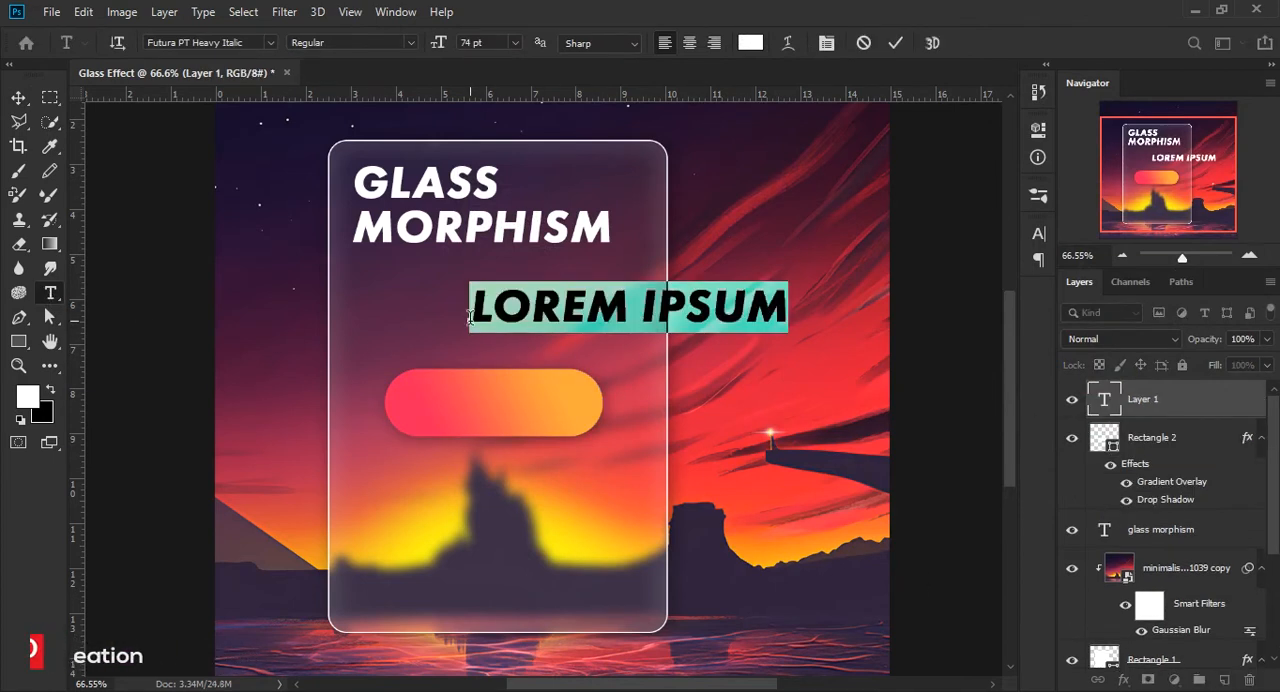
text(FOLLOW ME)
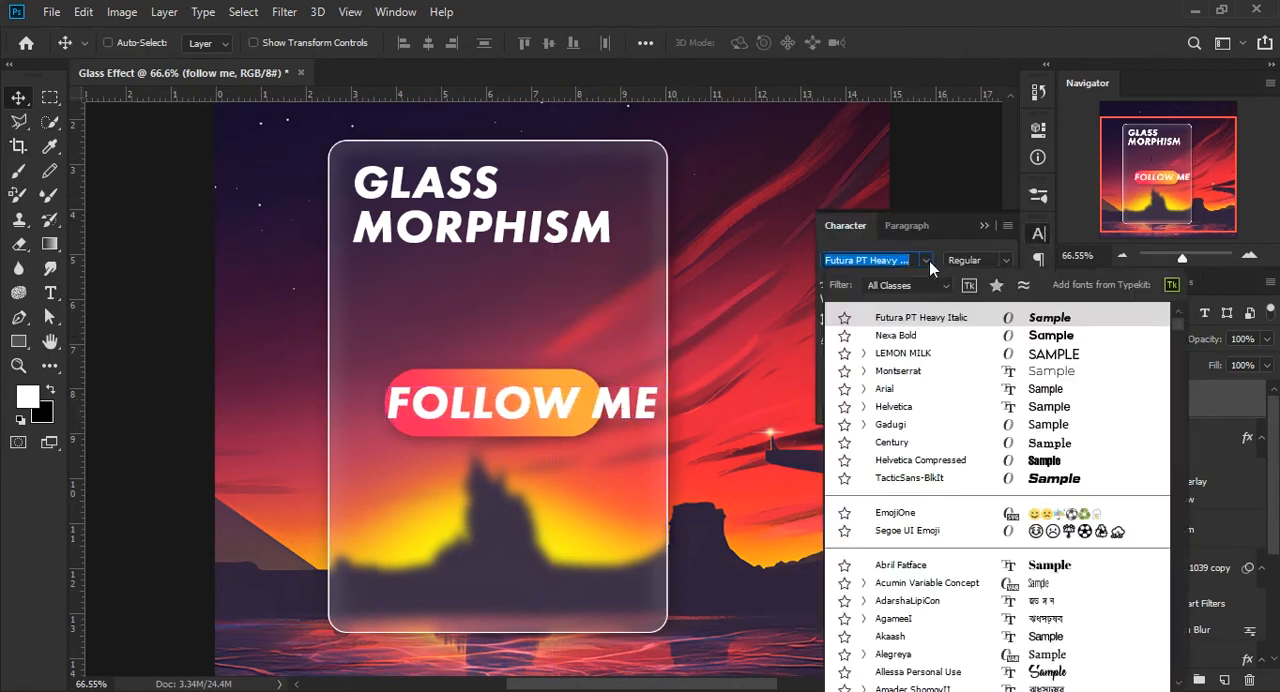
- Set the label to Nexa Bold, 37 pt, with tracking 40
click(894, 335)
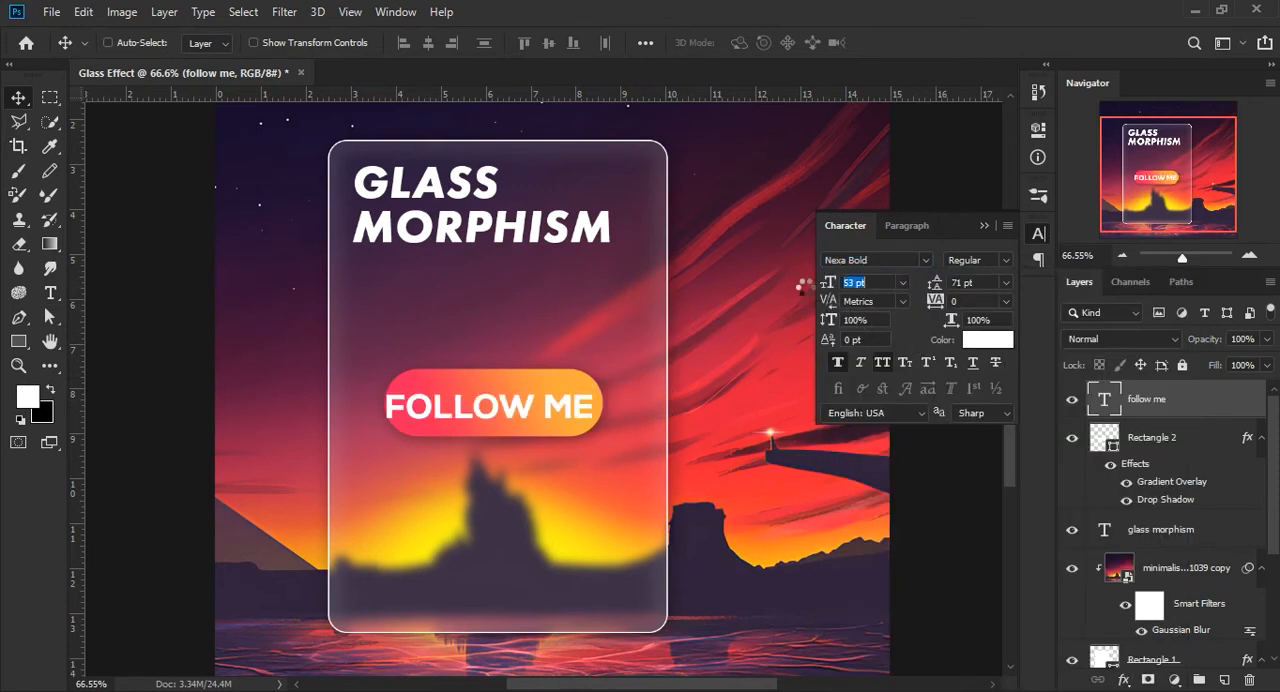
text(37)
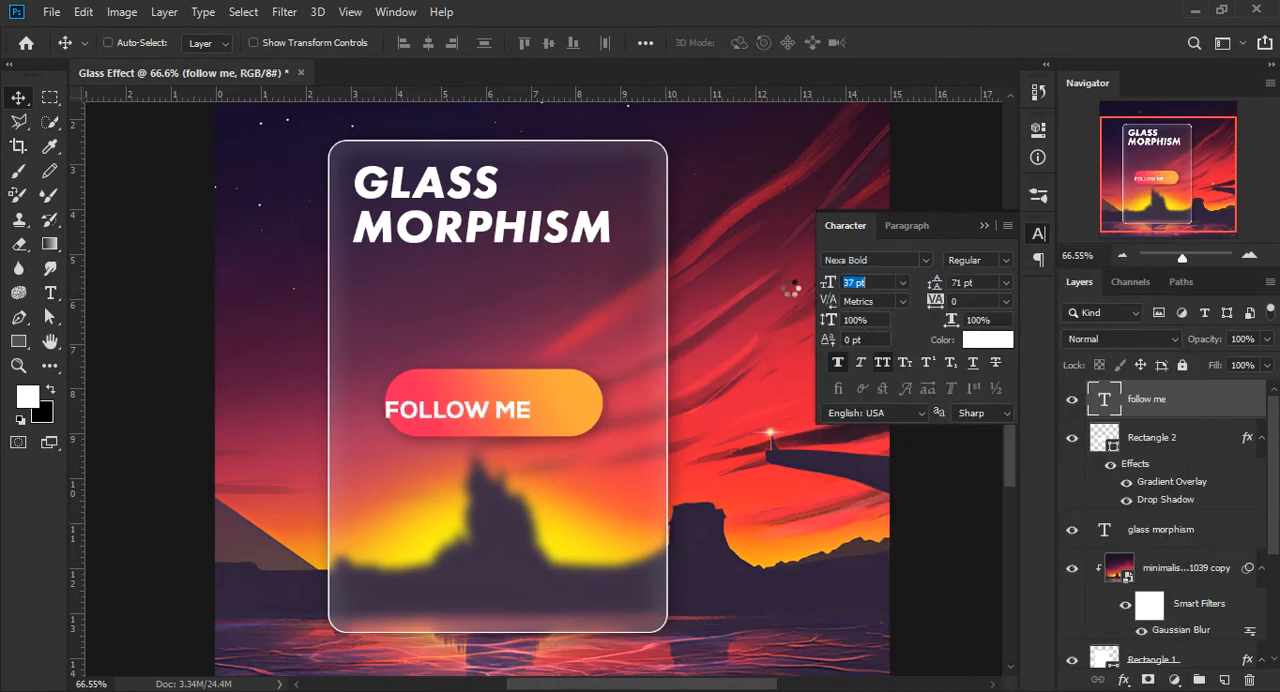
click(963, 282)
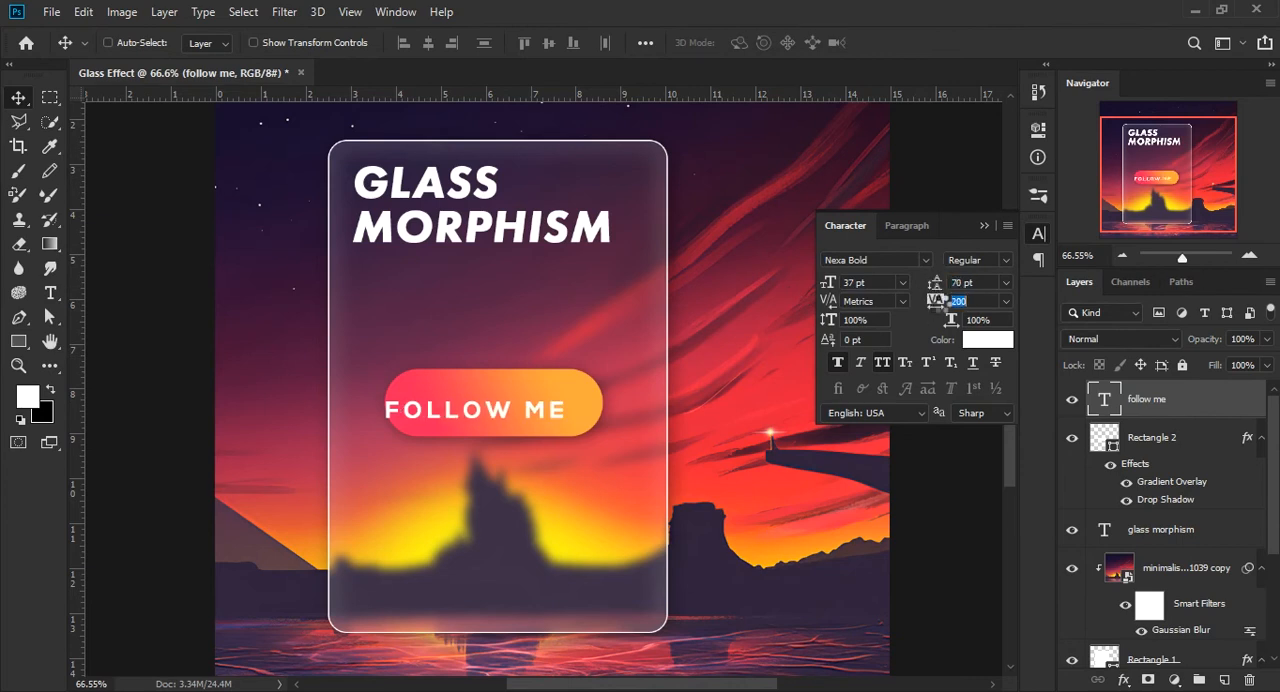
text(40)
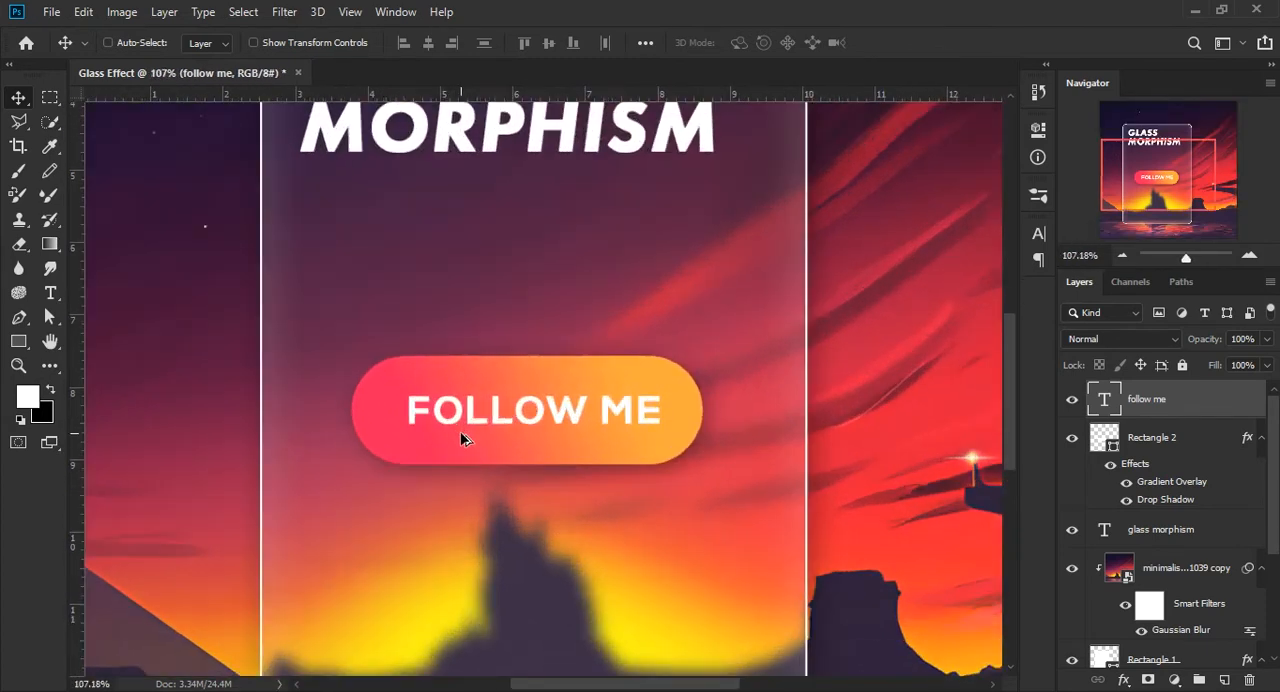
- Shrink the Rectangle 2 gradient button shorter and narrower around FOLLOW ME
click(1151, 437)
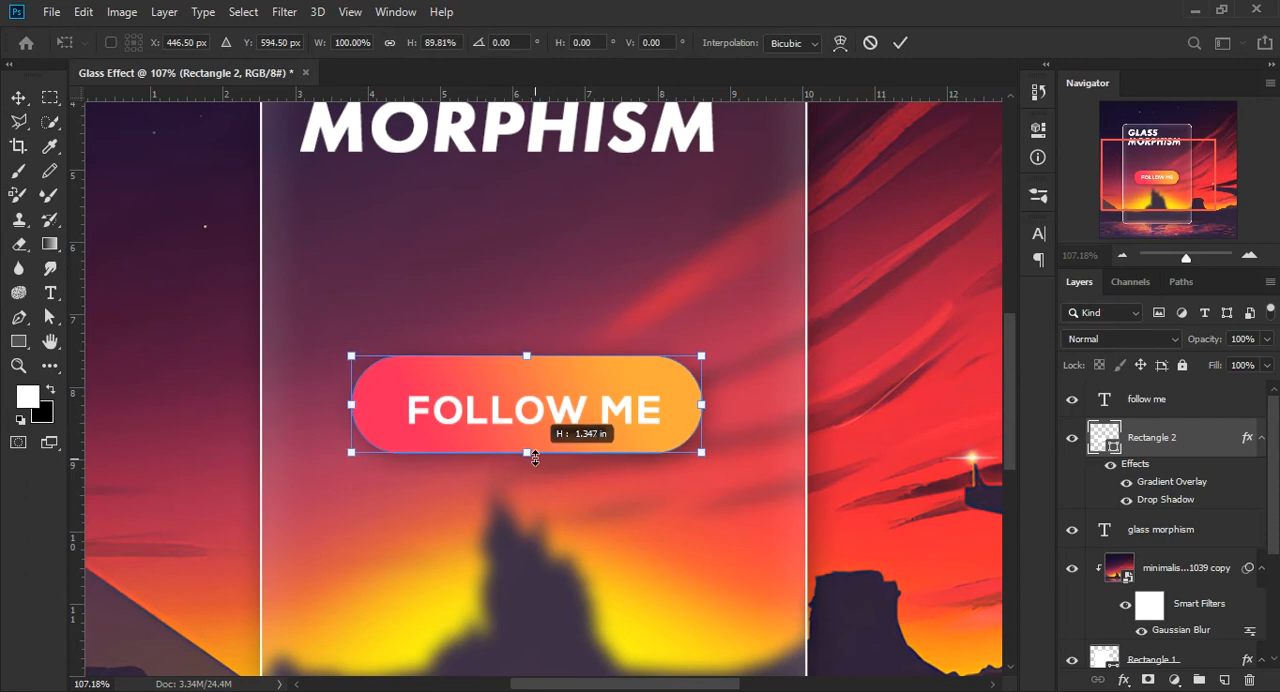
drag(535, 452, 540, 440)
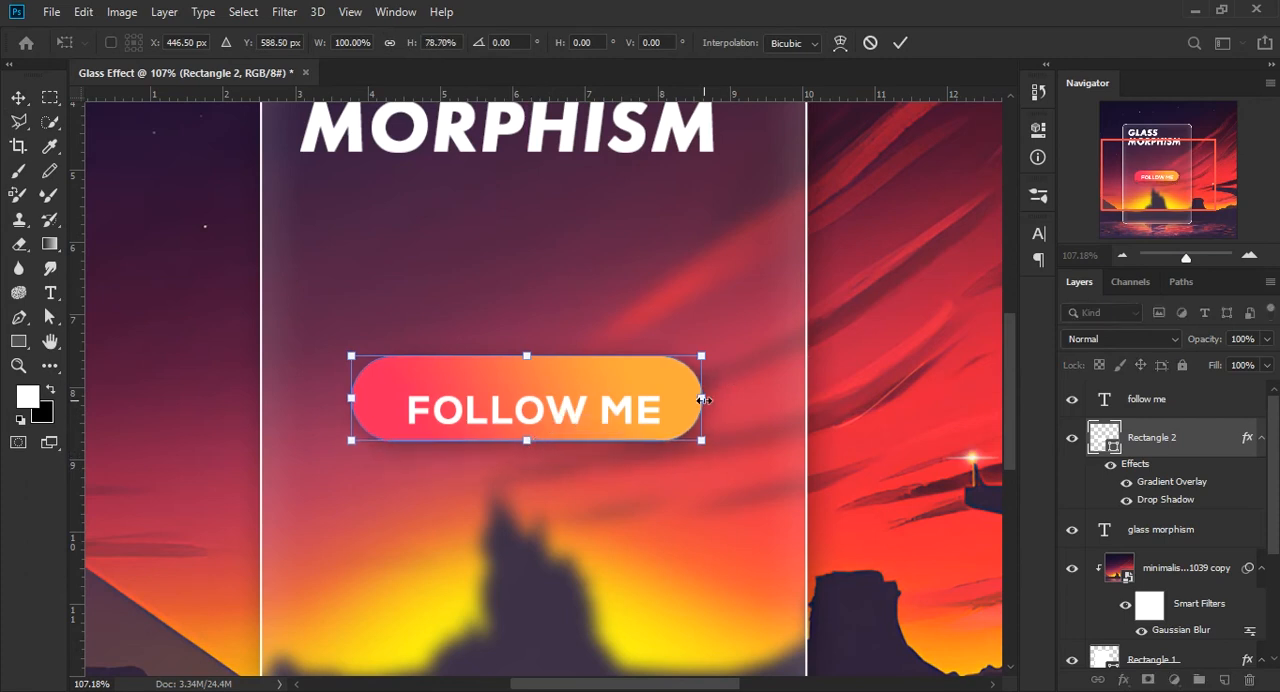
drag(701, 398, 686, 398)
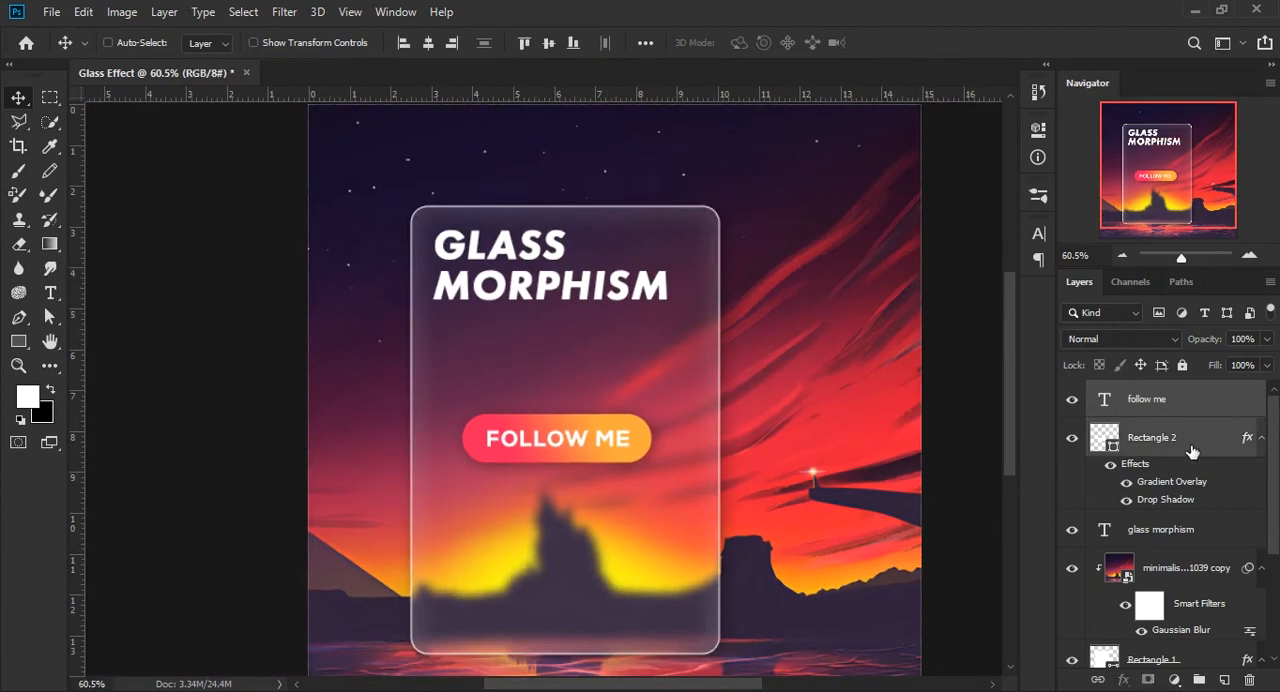
key(Ctrl+t)
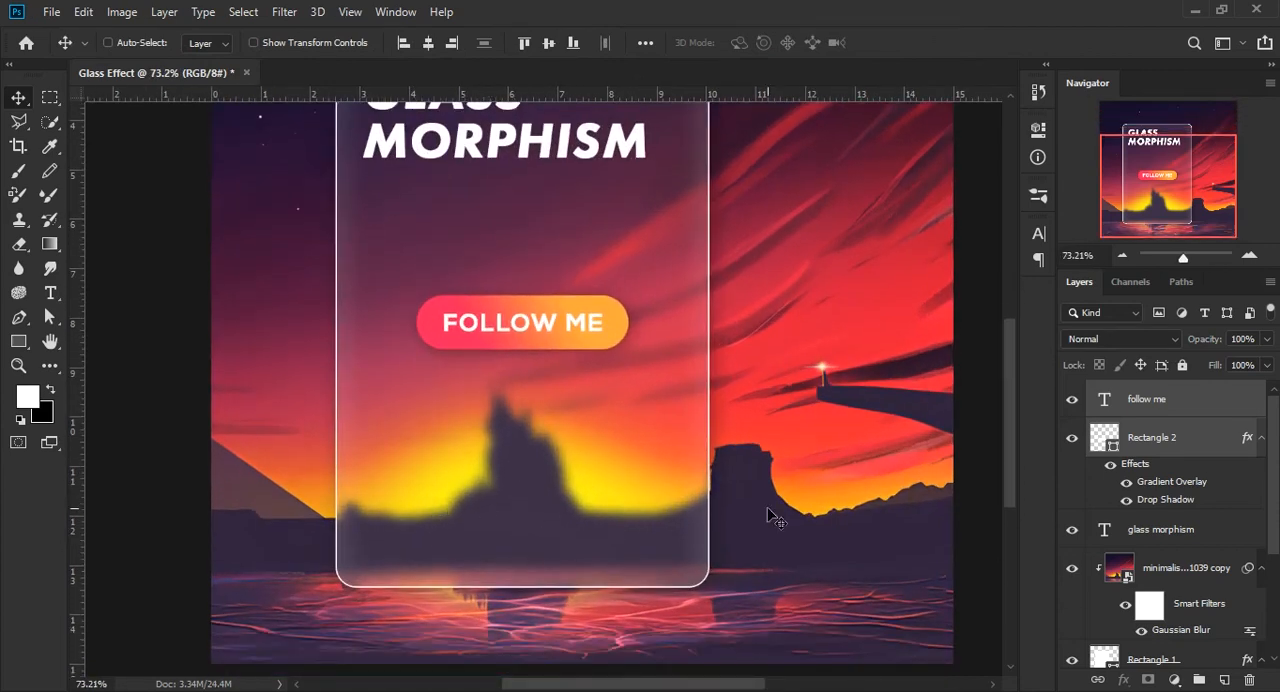
- Add JUBAER CREATION text near the card bottom with tracking 200
click(50, 292)
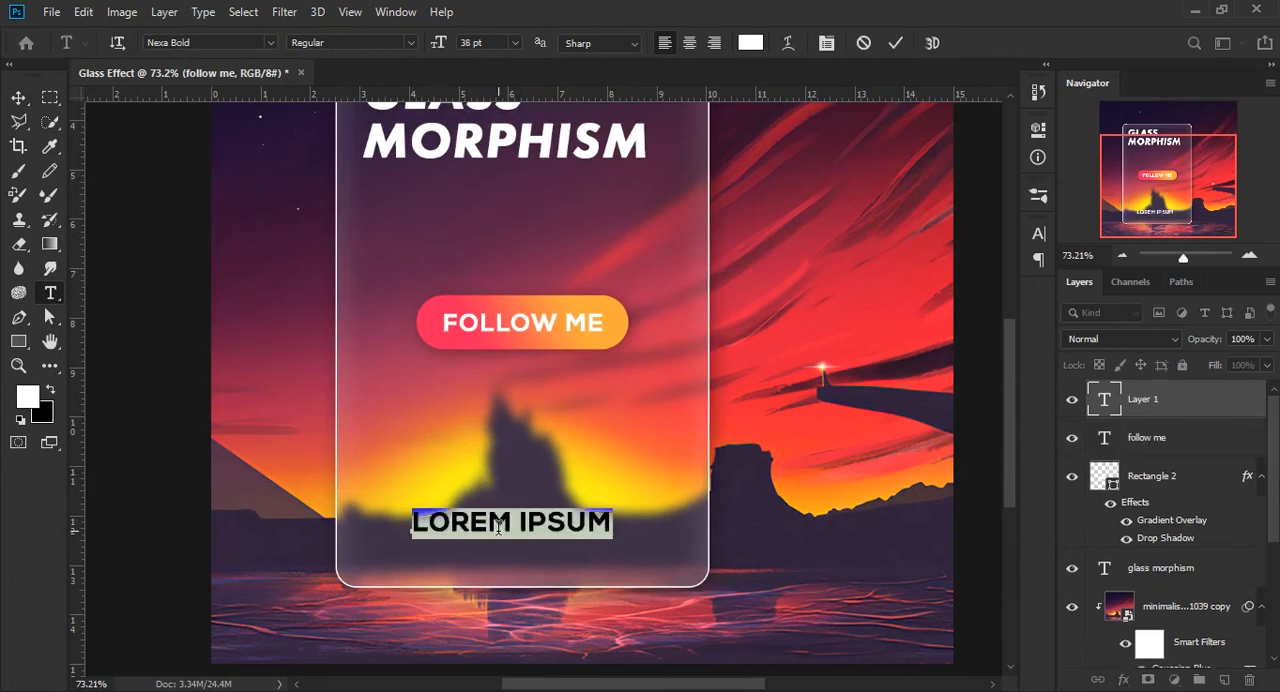
text(JUBAER C)
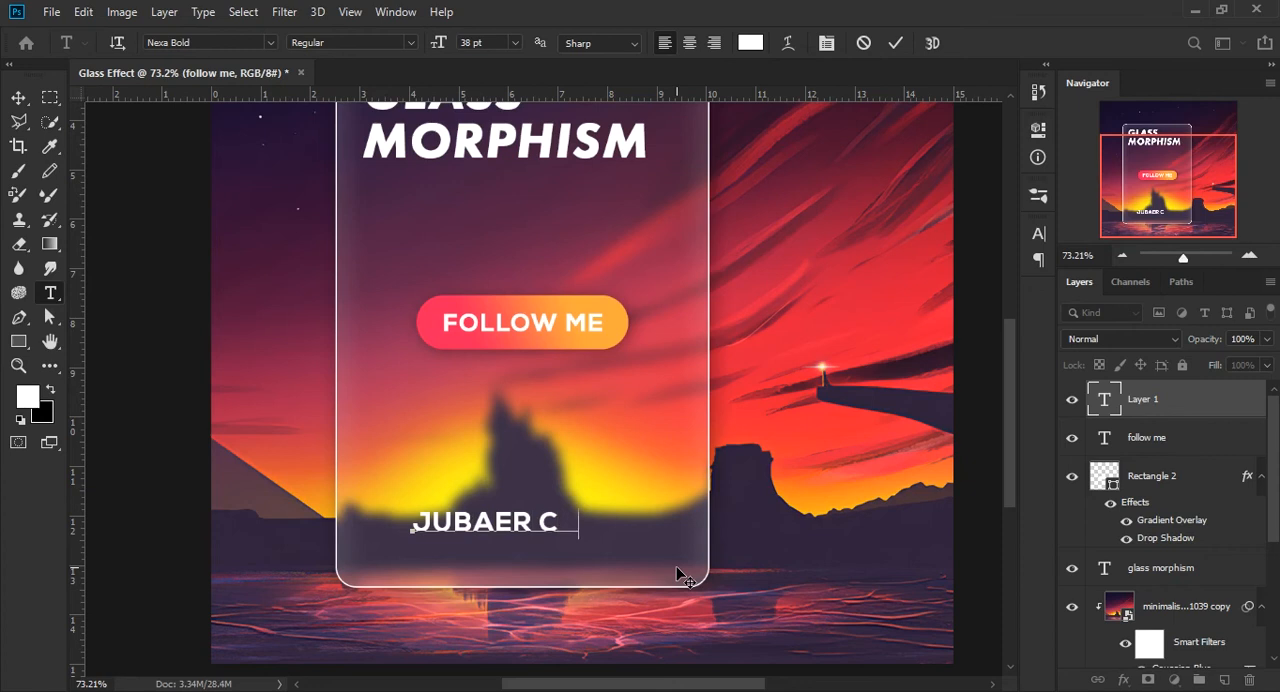
text(REATION)
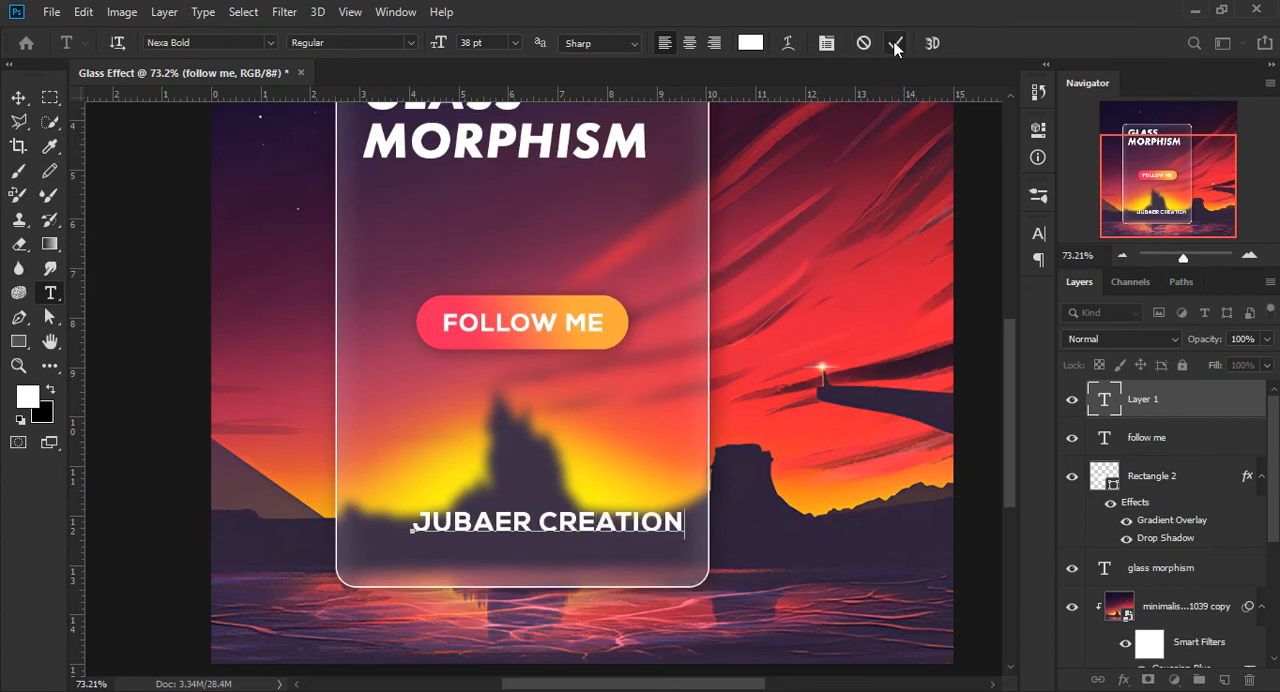
click(16, 97)
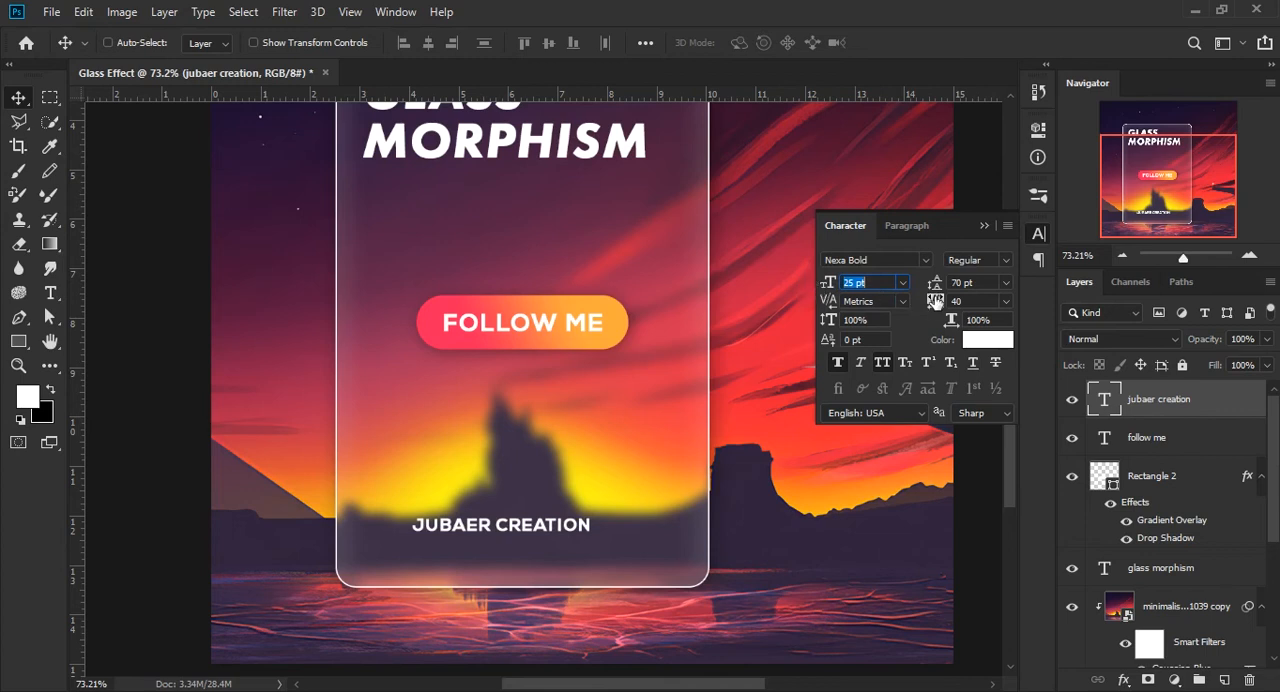
text(200)
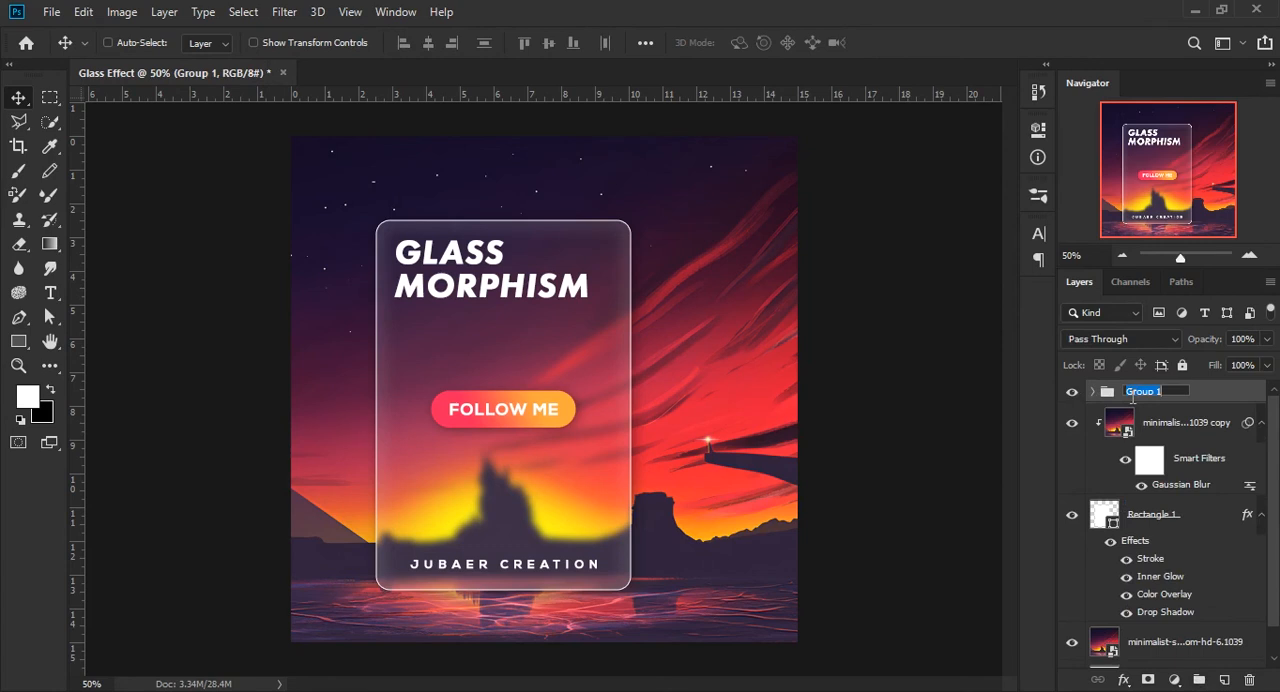
- Name the text group 'Text' and nudge the card rectangle slightly left
text(Text)
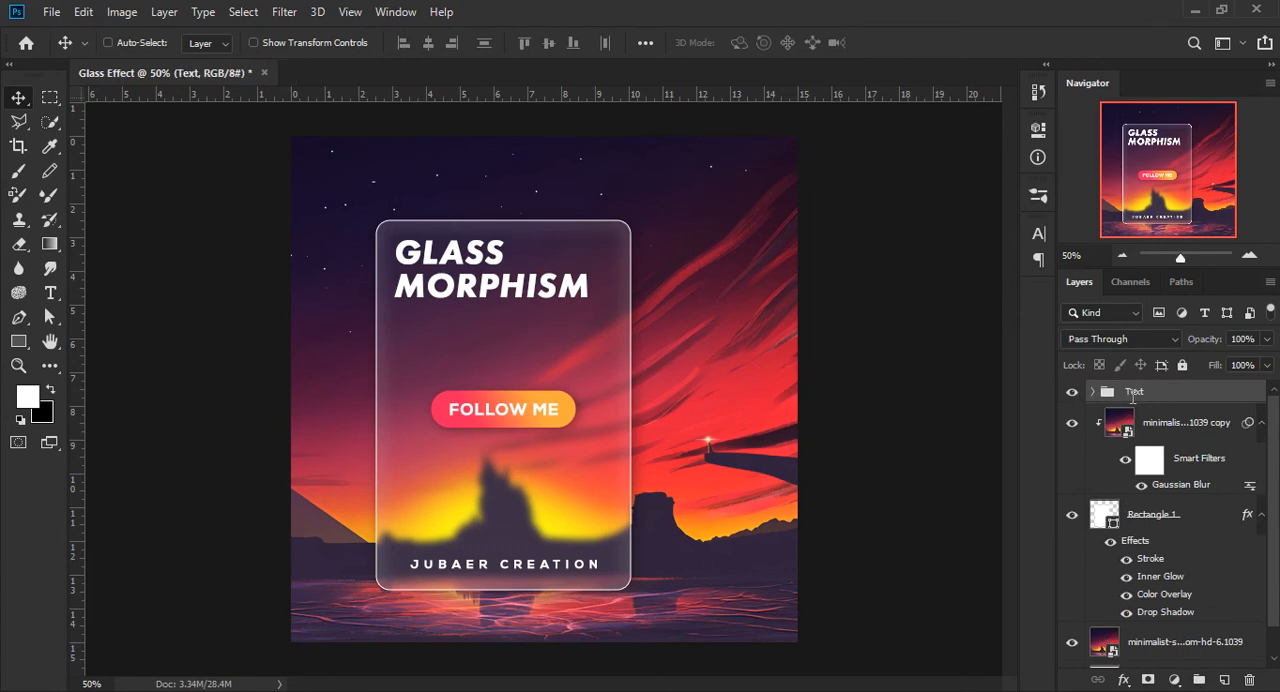
mouse_move(1013, 530)
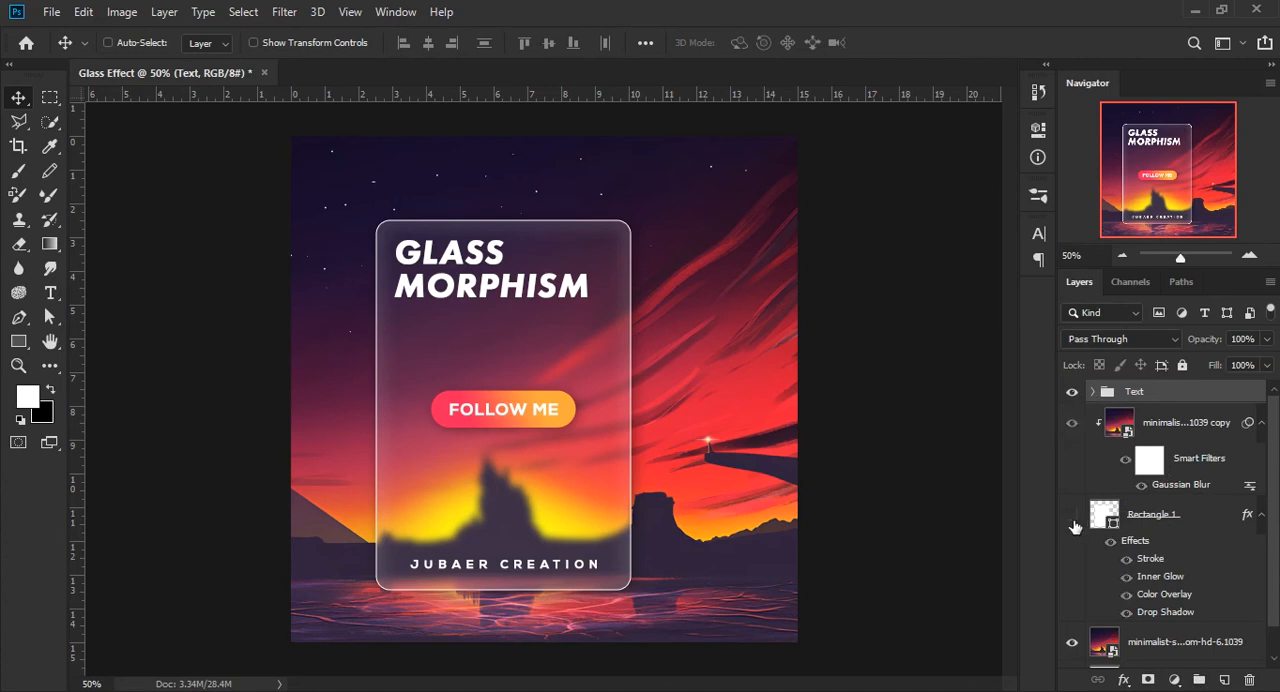
click(1153, 514)
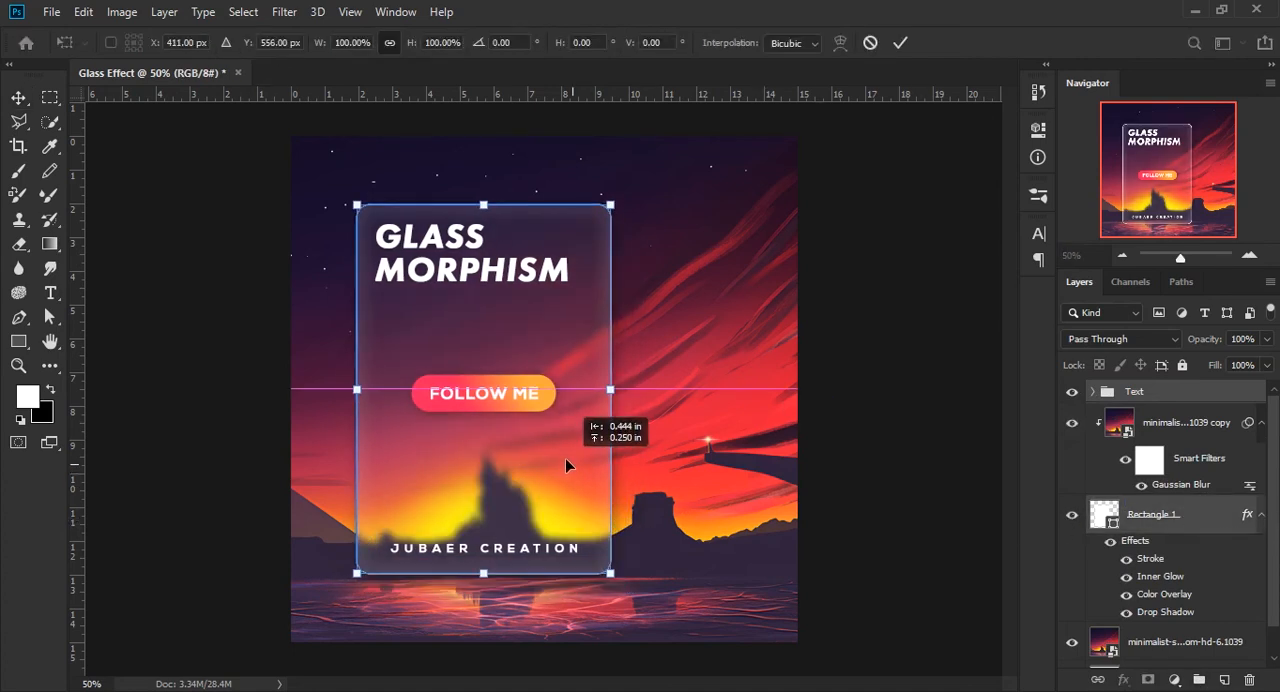
drag(560, 465, 548, 450)
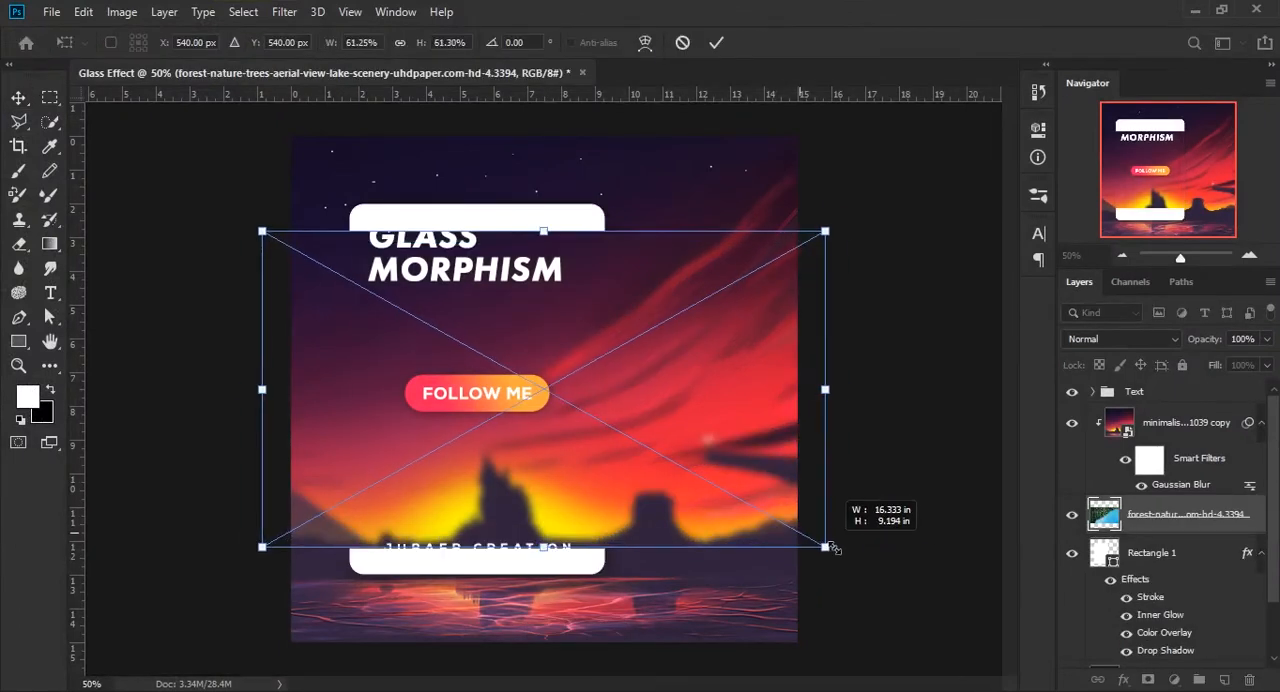
- Scale the placed forest-lake photo to fill the canvas and bring up its blur filter options
drag(826, 546, 997, 644)
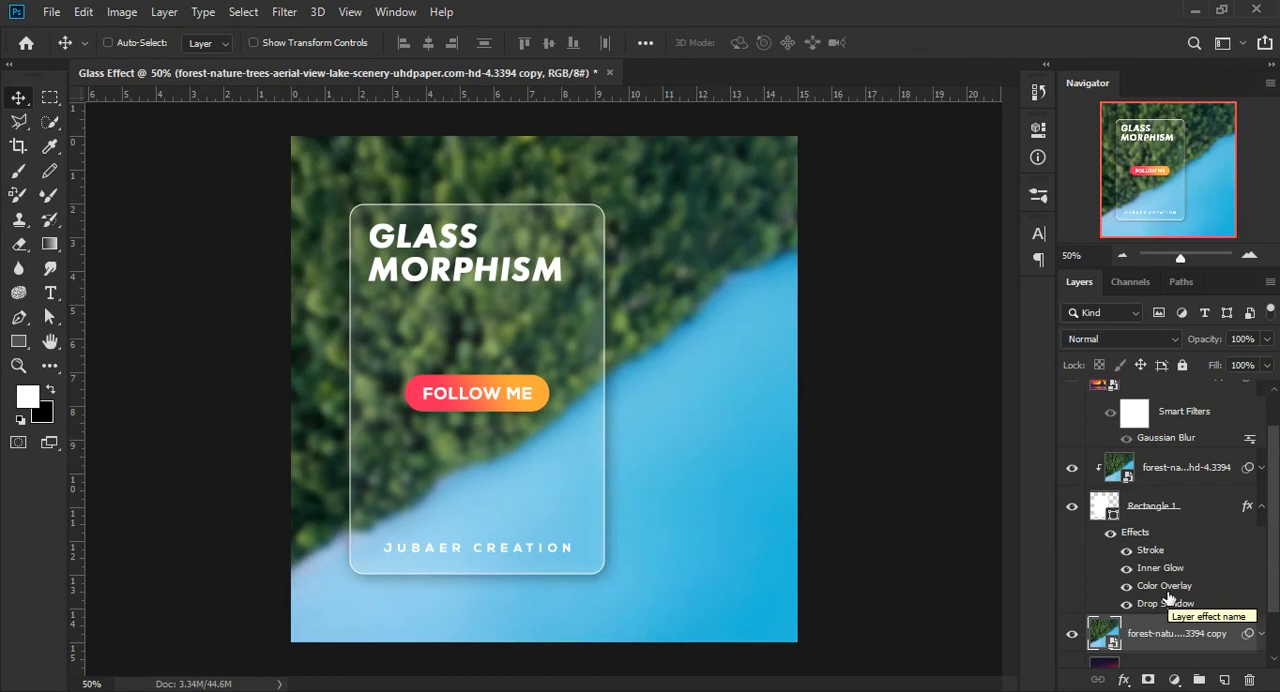
mouse_move(1258, 630)
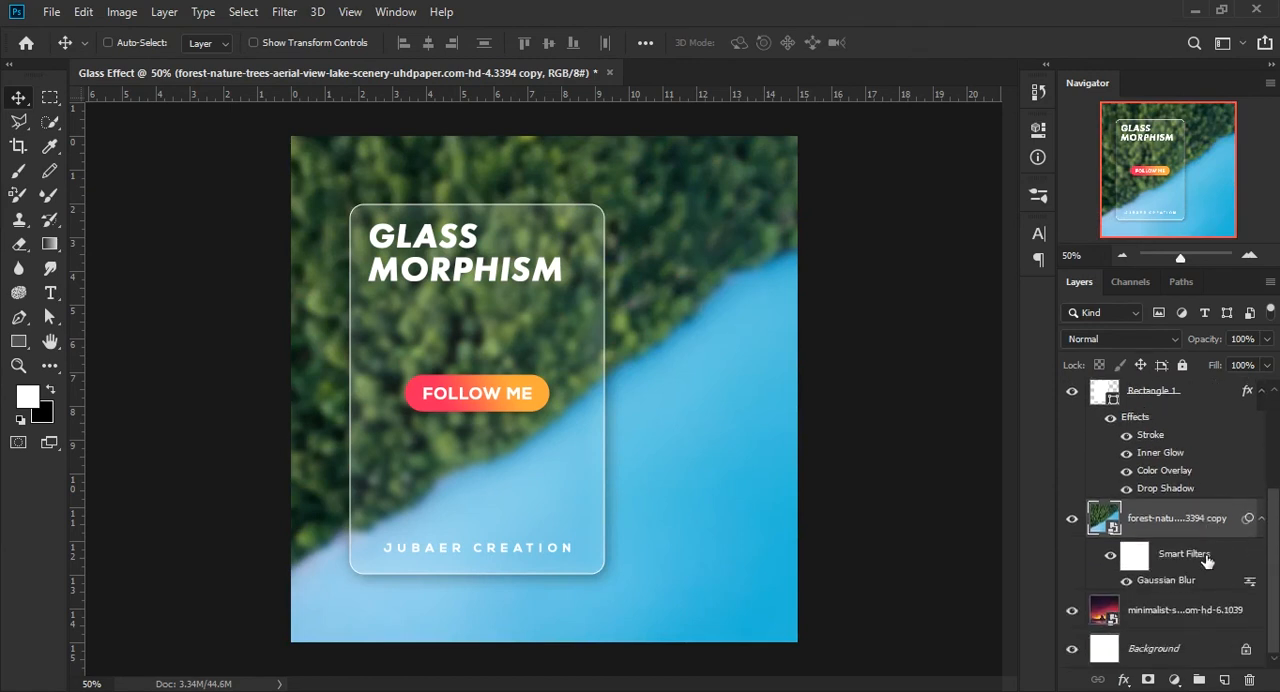
right_click(1185, 554)
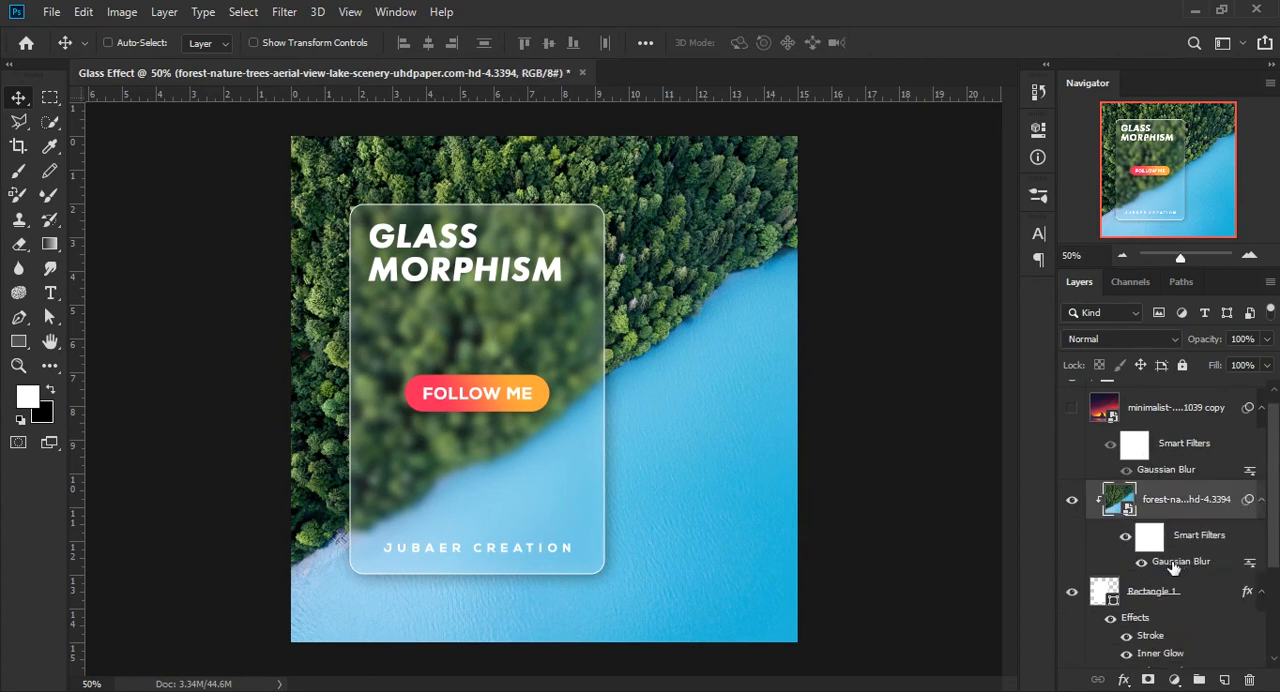
- Lower the clipped forest layer's Gaussian Blur radius to about 5.6 px
double_click(1180, 561)
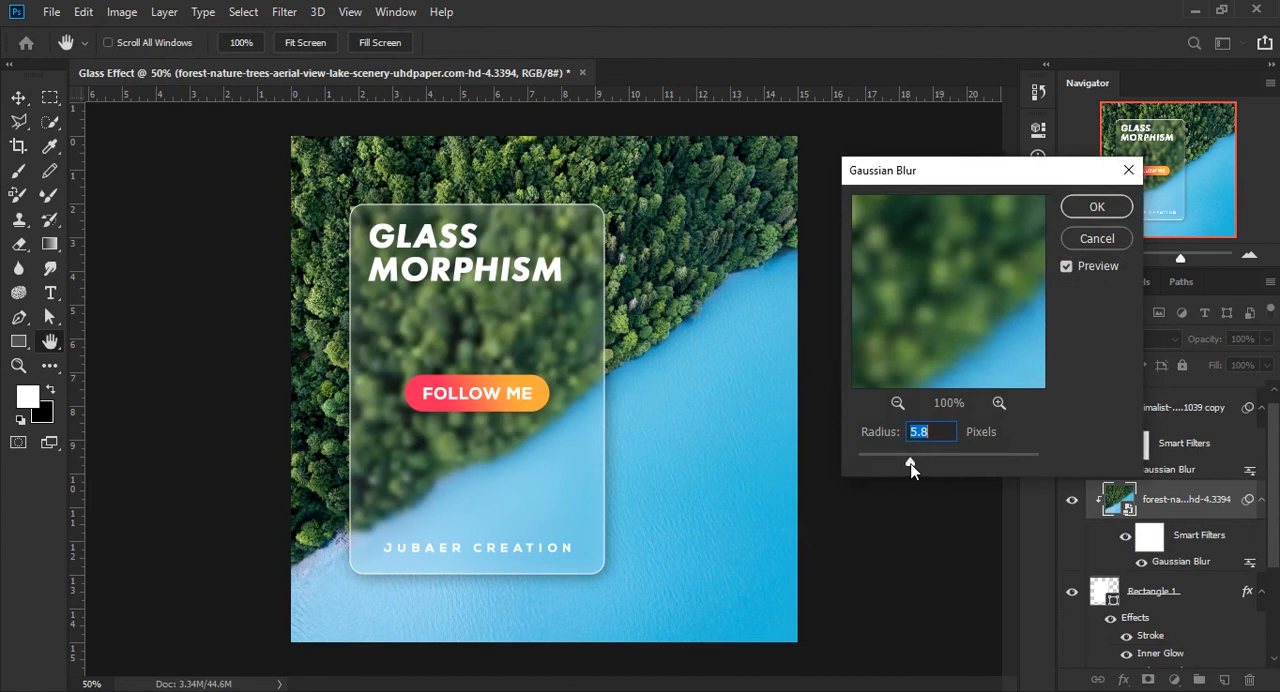
drag(910, 463, 909, 458)
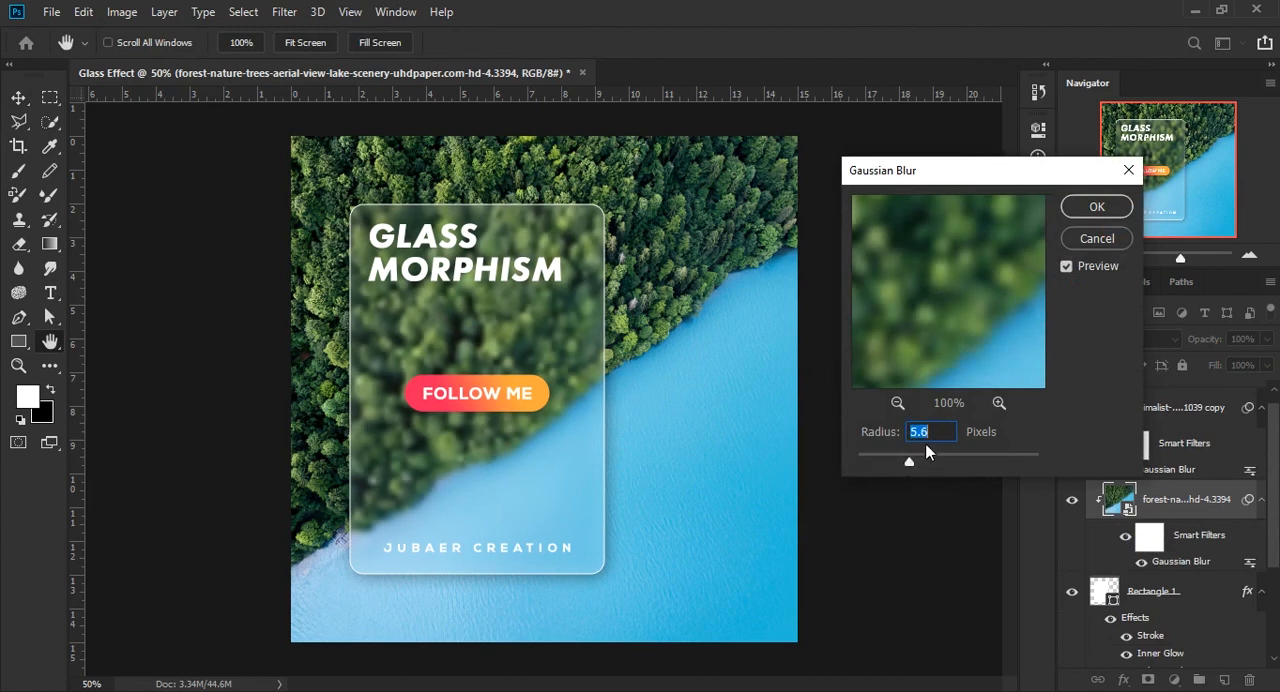
click(1096, 206)
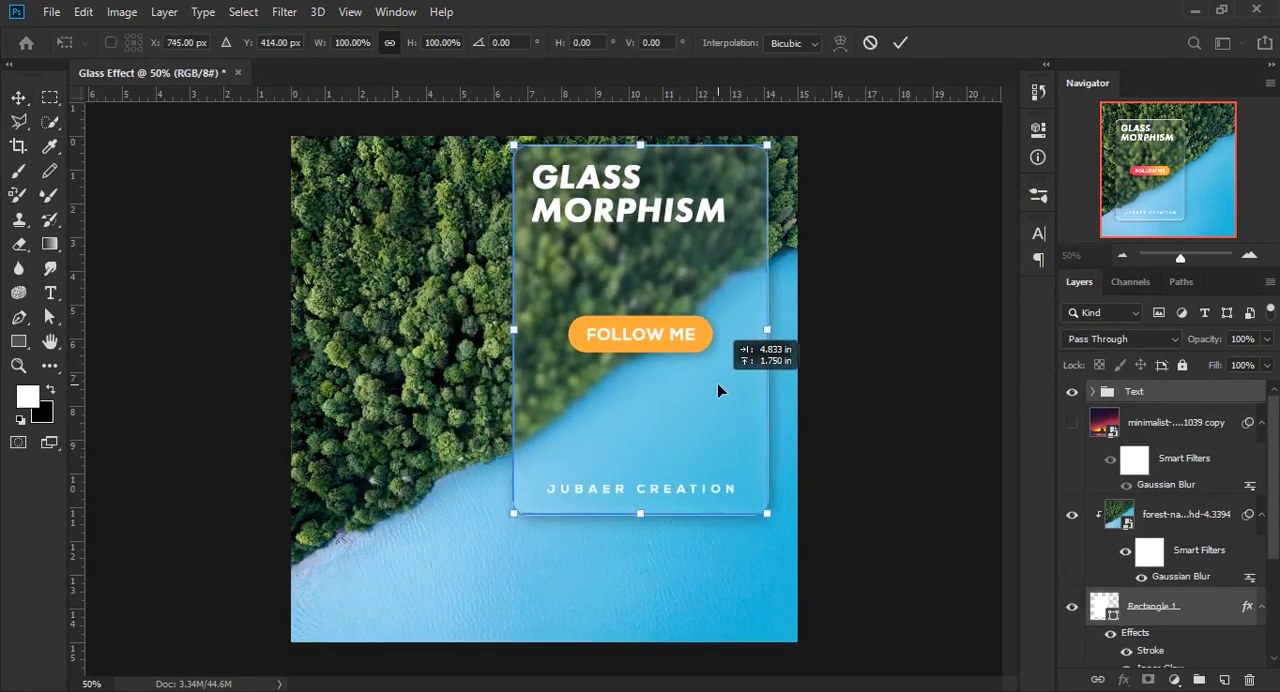
- Drag the card group to the horizontal centre of the forest photo
drag(640, 330, 520, 390)
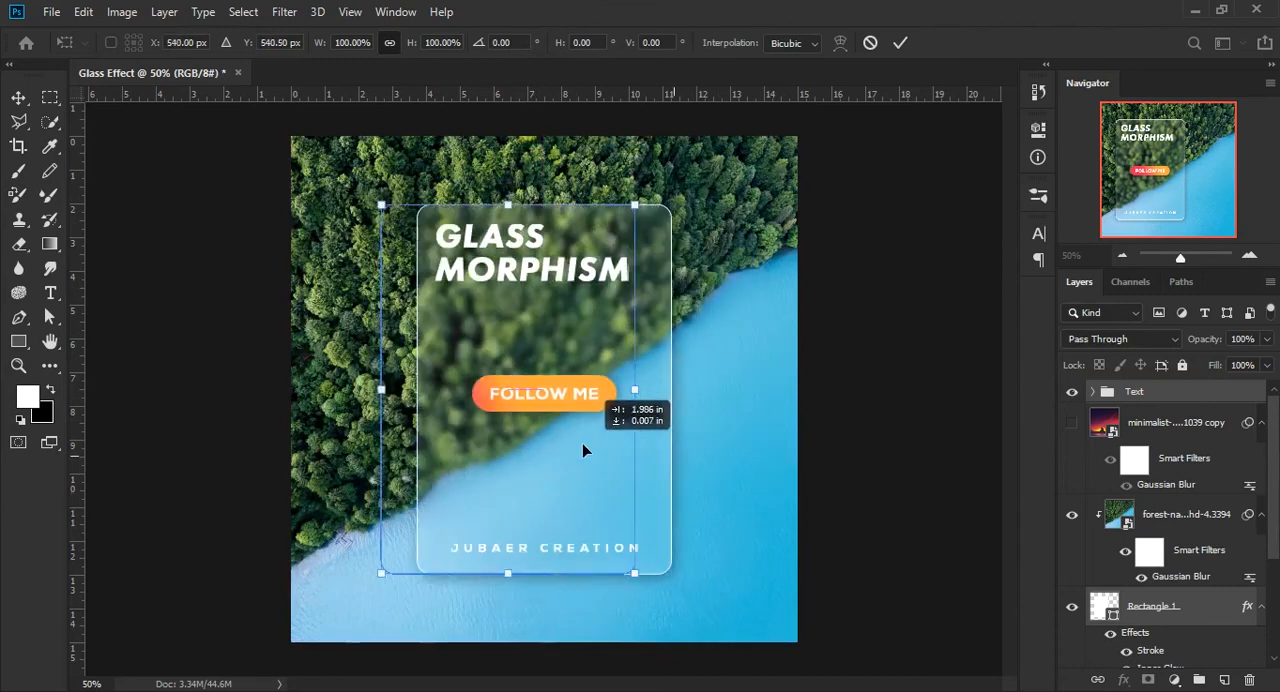